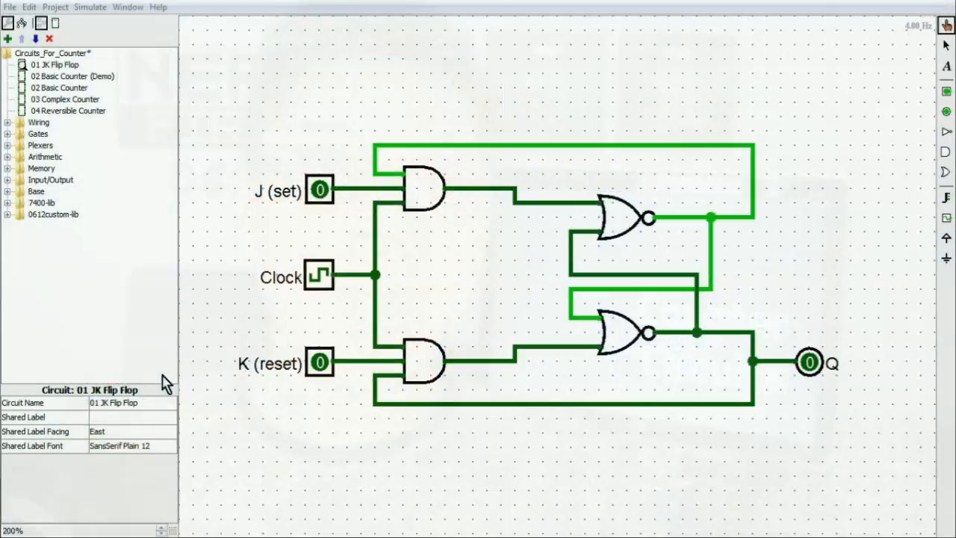
mouse_move(207, 380)
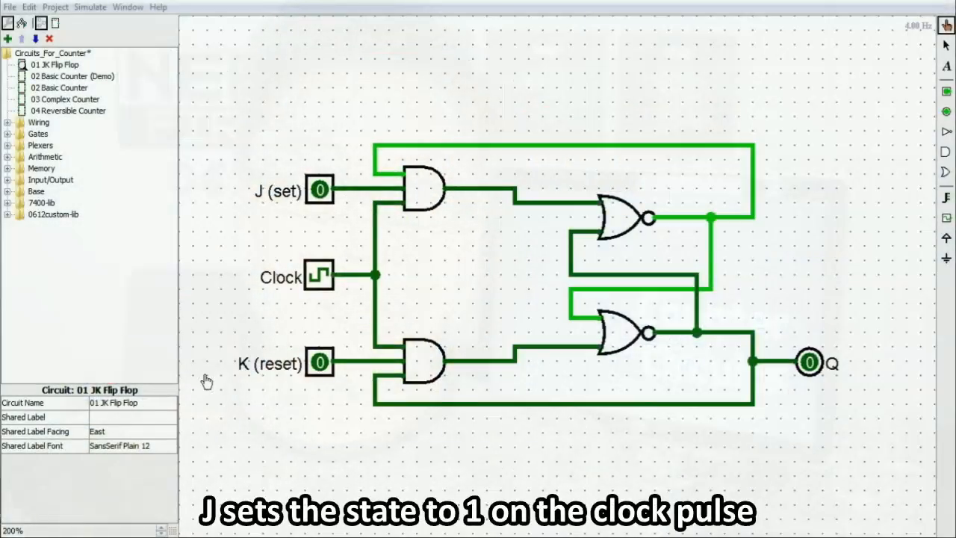
Test a JK flip-flop: set J to 1, latch Q, set K high, and toggle
left_click(319, 189)
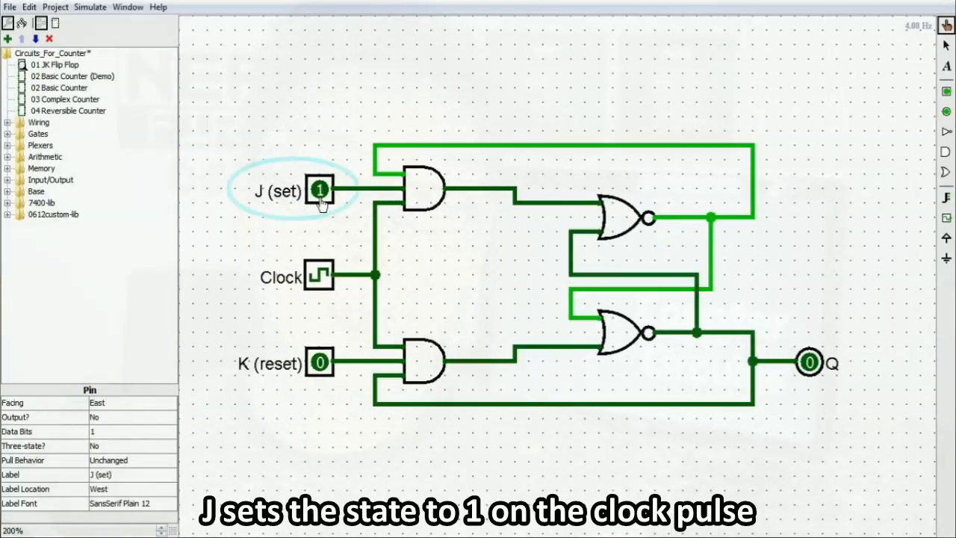
mouse_move(314, 252)
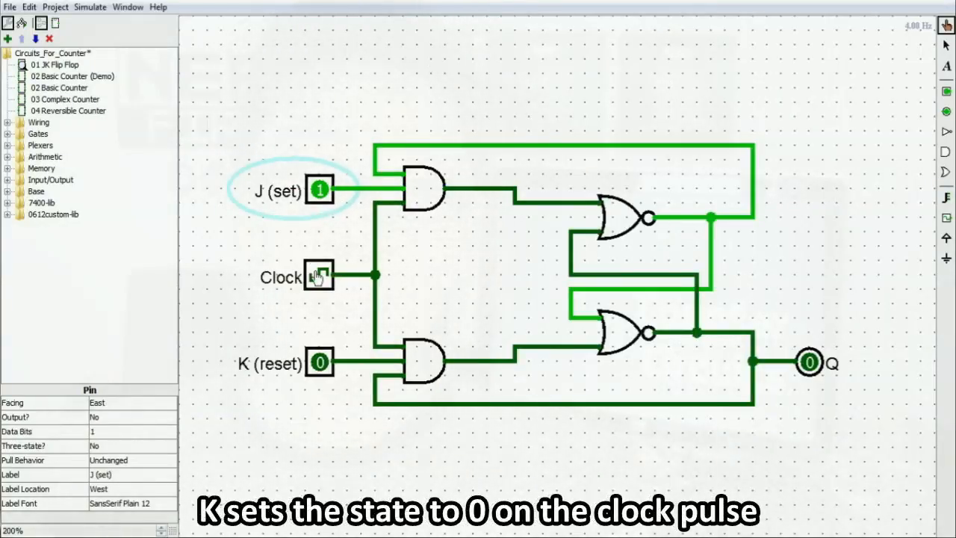
left_click(319, 276)
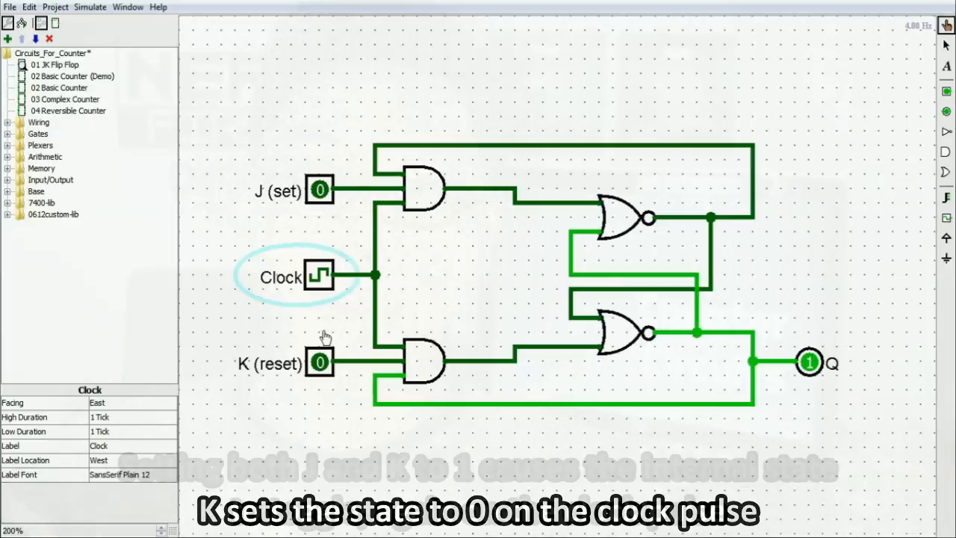
left_click(319, 361)
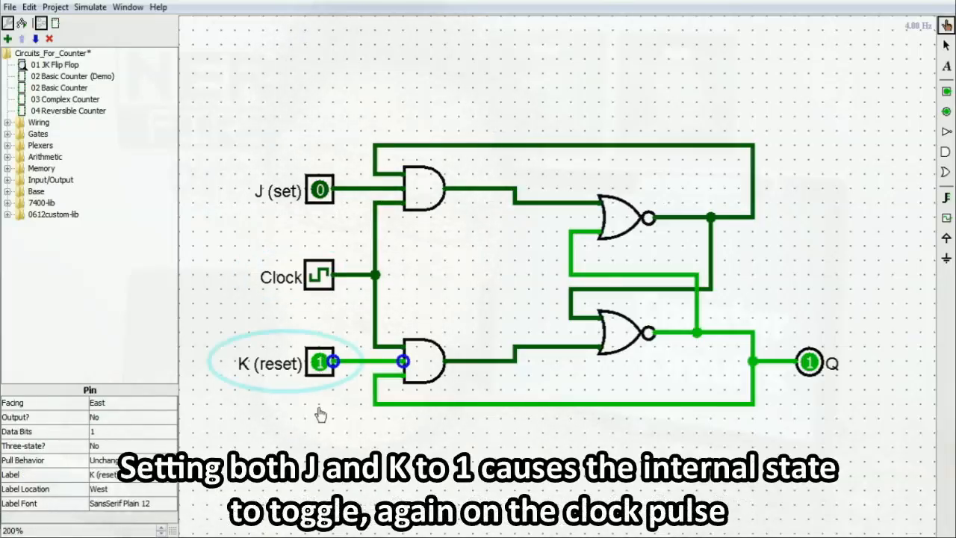
left_click(318, 276)
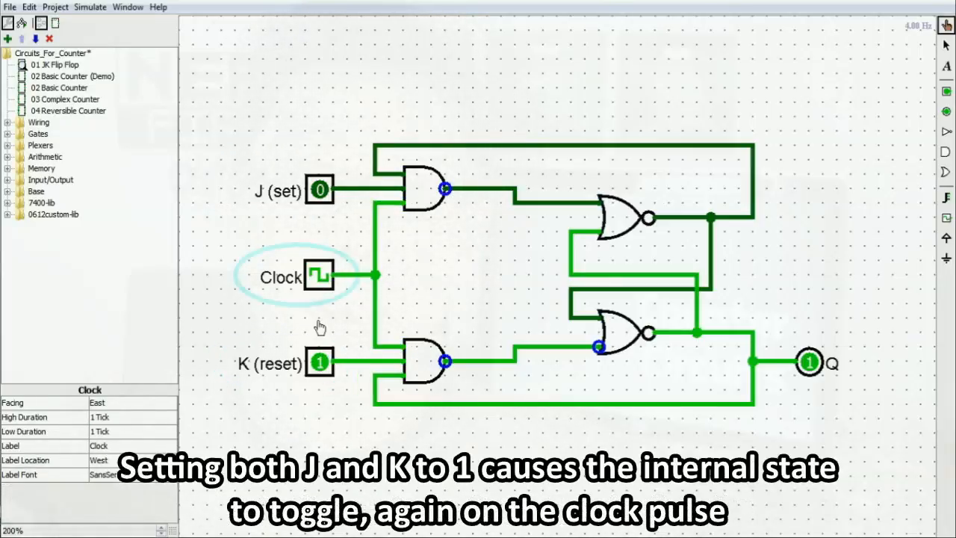
left_click(319, 277)
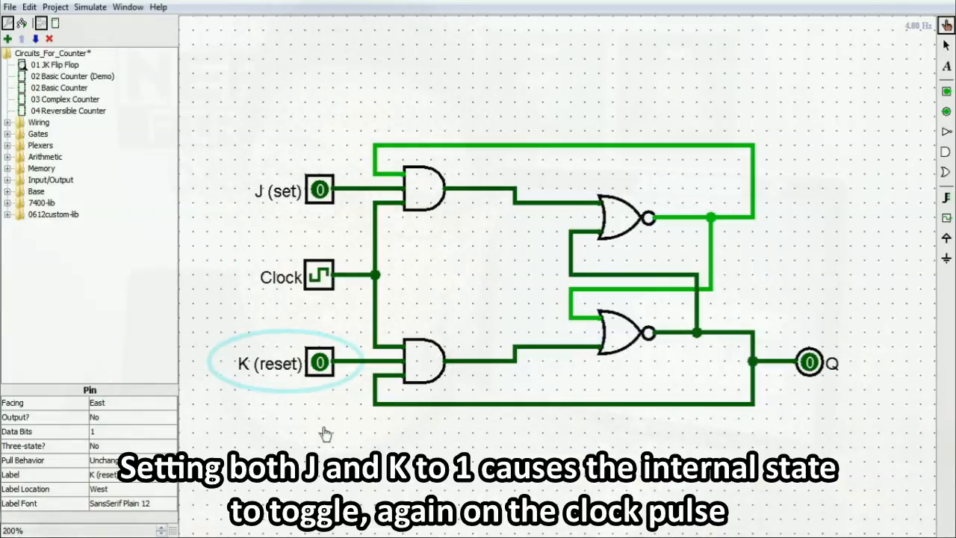
left_click(319, 190)
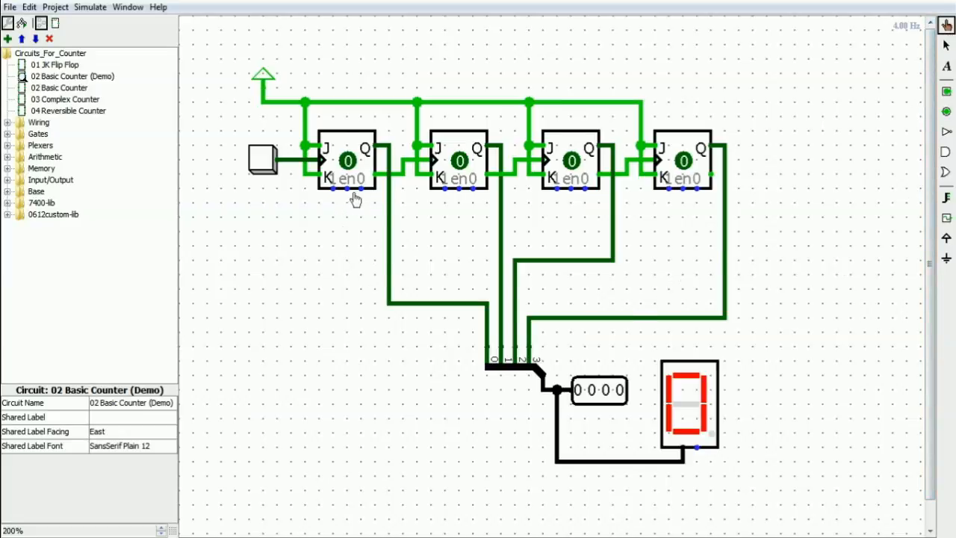
mouse_move(434, 140)
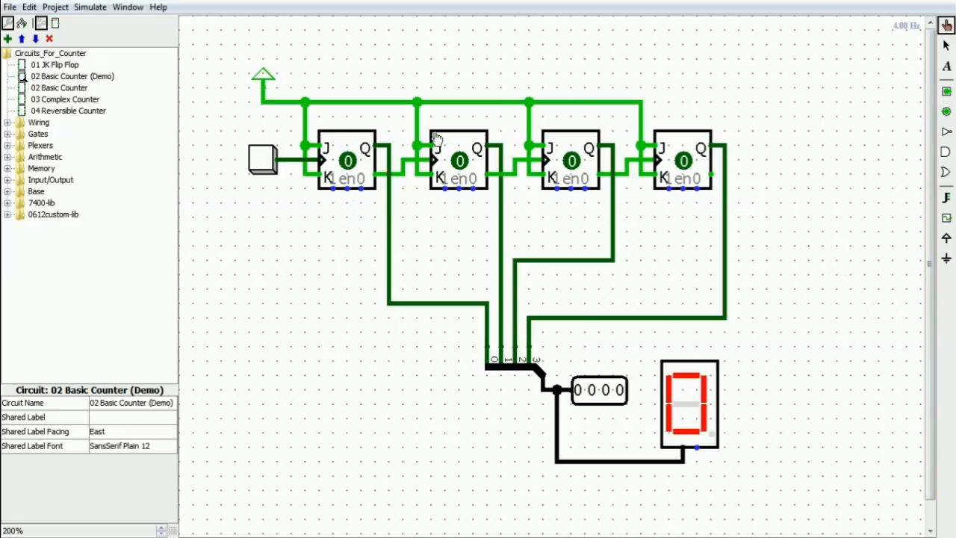
mouse_move(713, 215)
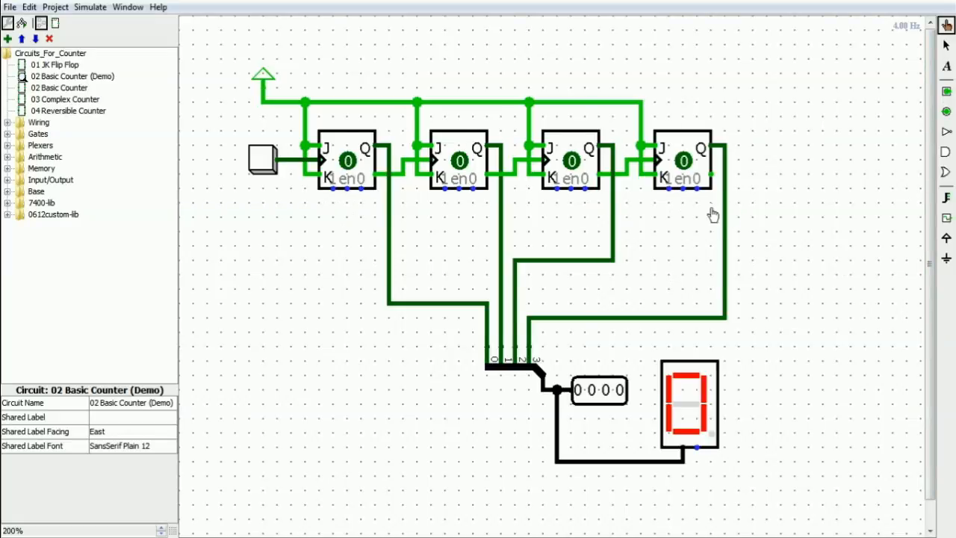
mouse_move(274, 175)
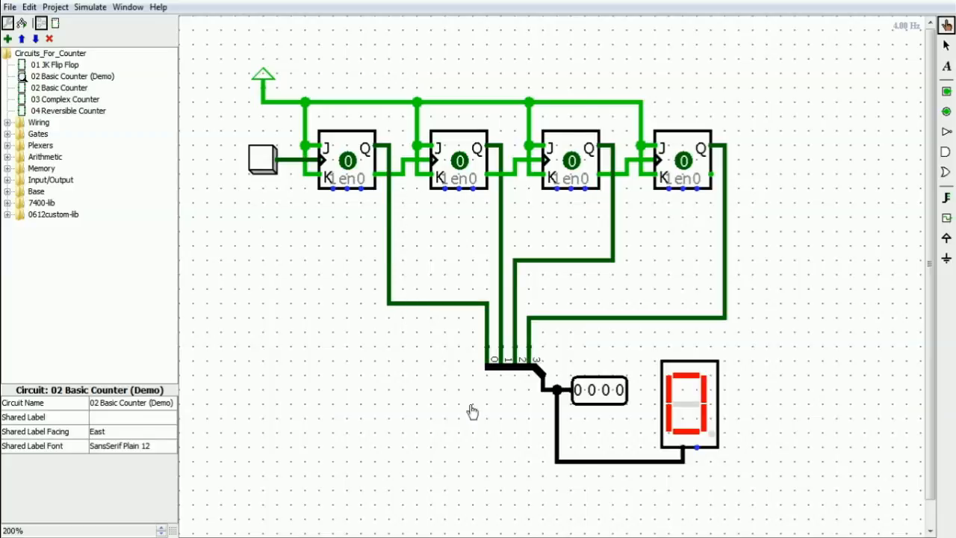
mouse_move(540, 416)
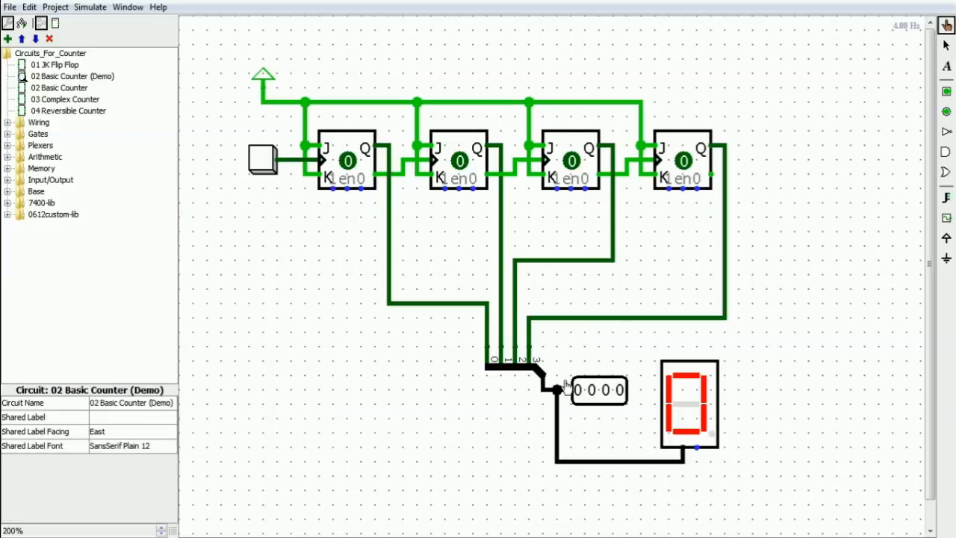
mouse_move(611, 412)
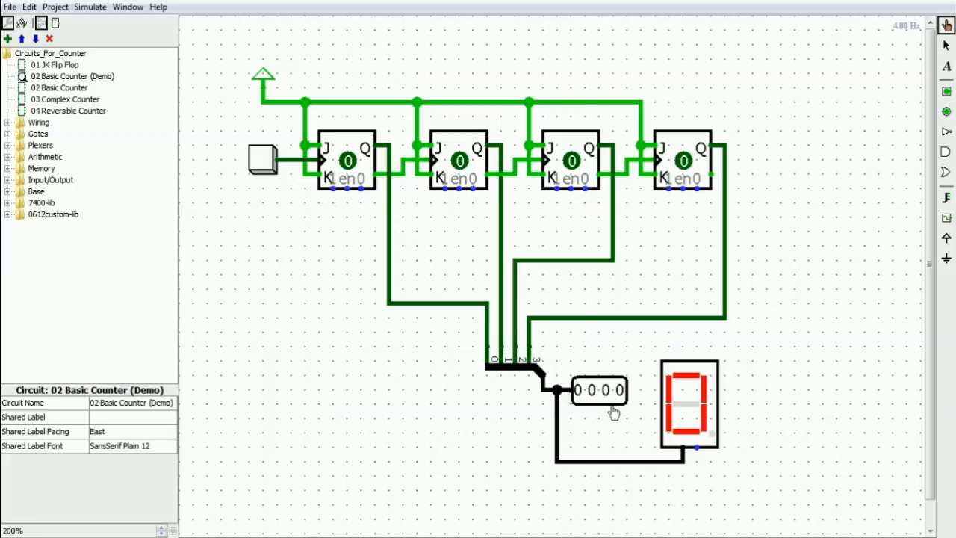
mouse_move(691, 348)
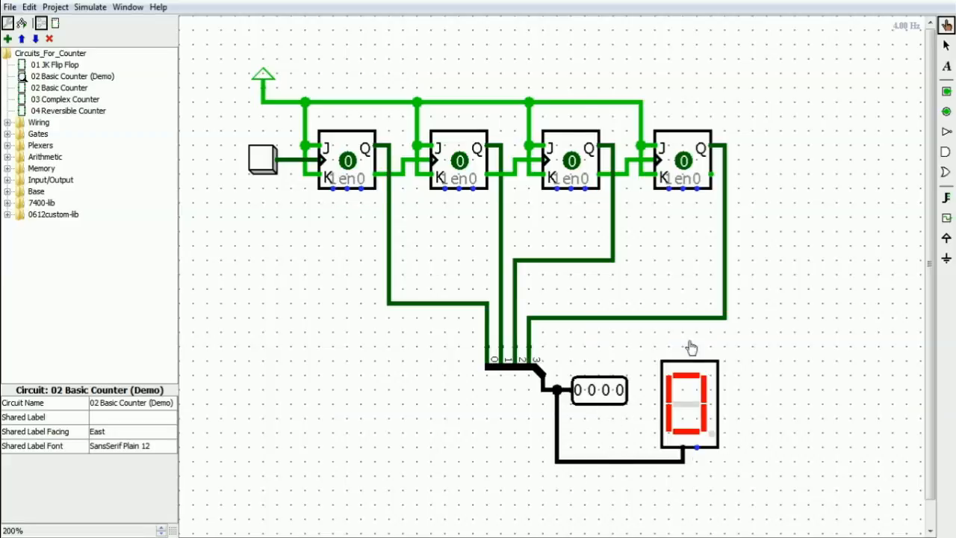
mouse_move(777, 434)
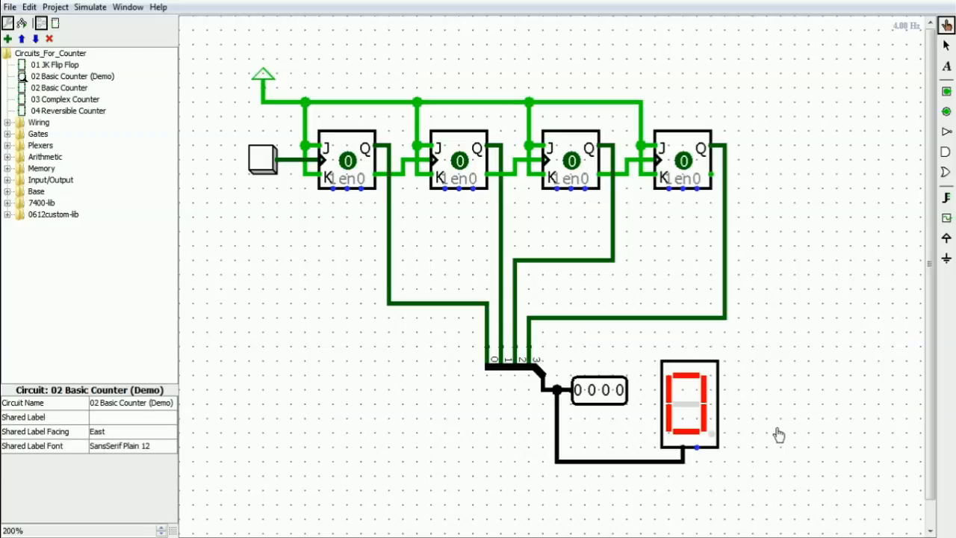
mouse_move(266, 172)
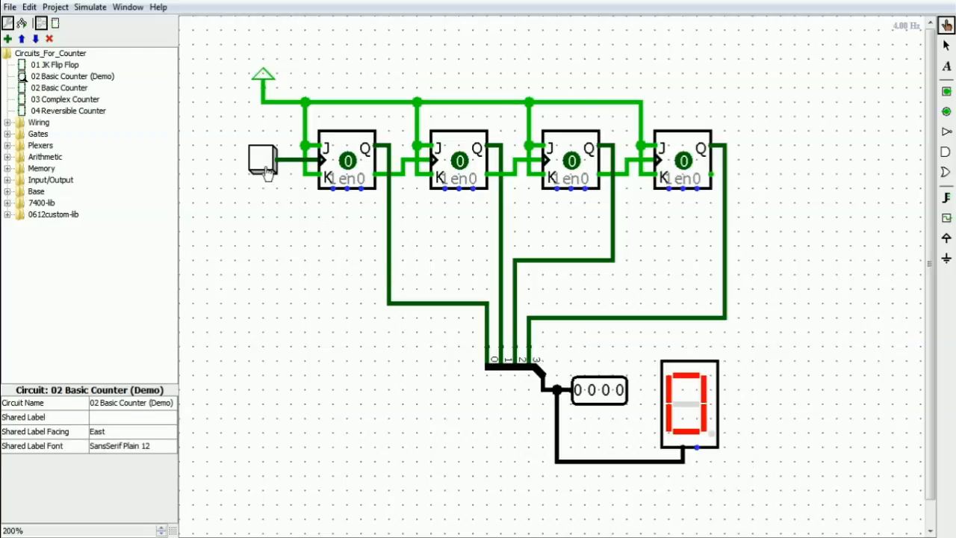
Pulse the clock button to step the counter from 0001 up to 0111
left_click(263, 162)
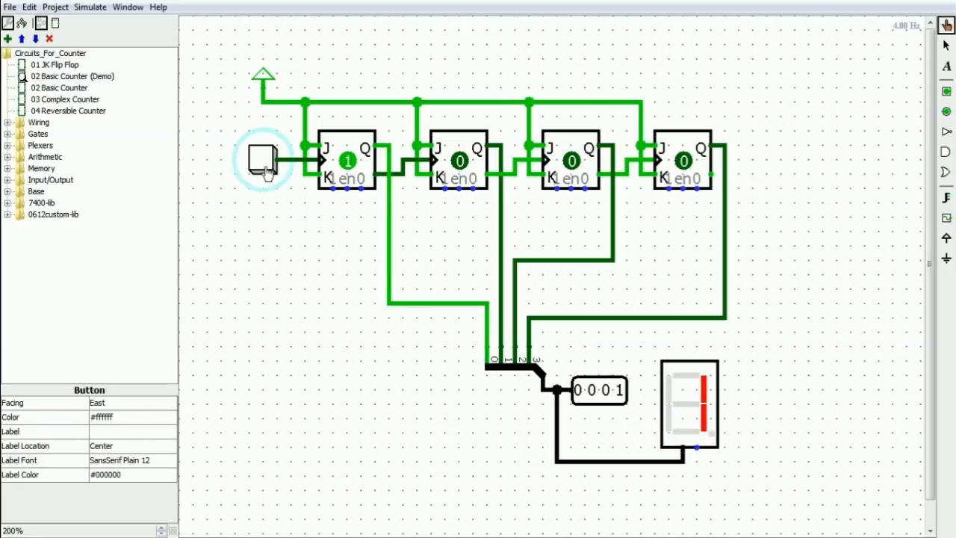
left_click(263, 160)
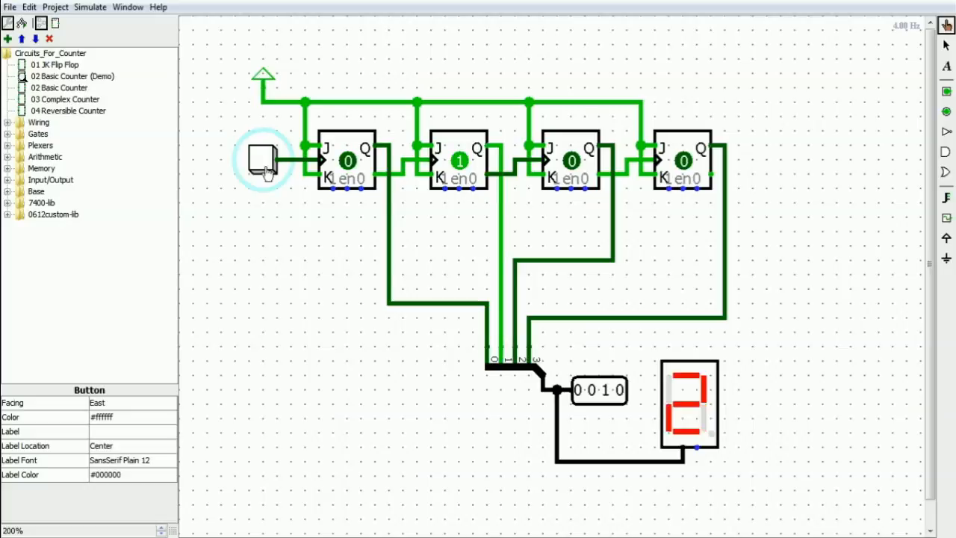
left_click(260, 159)
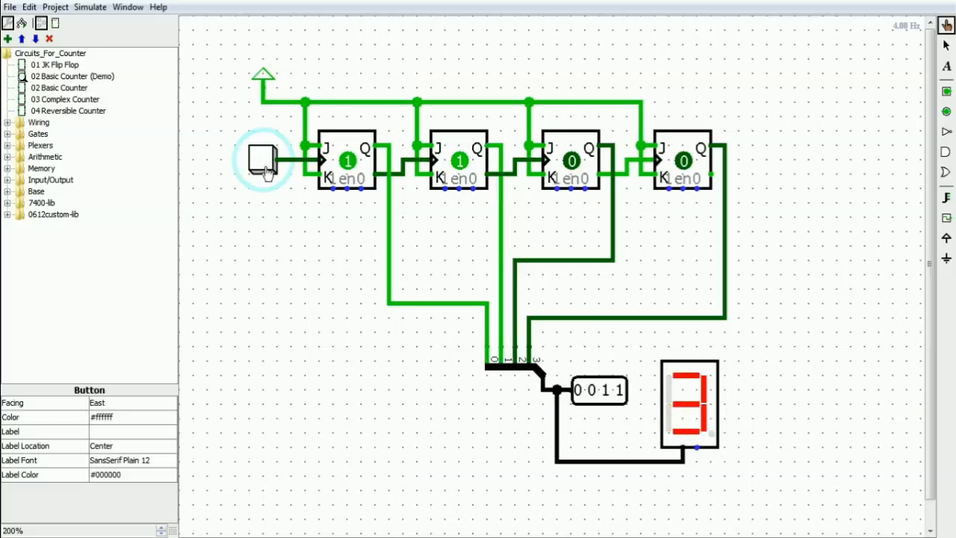
left_click(261, 159)
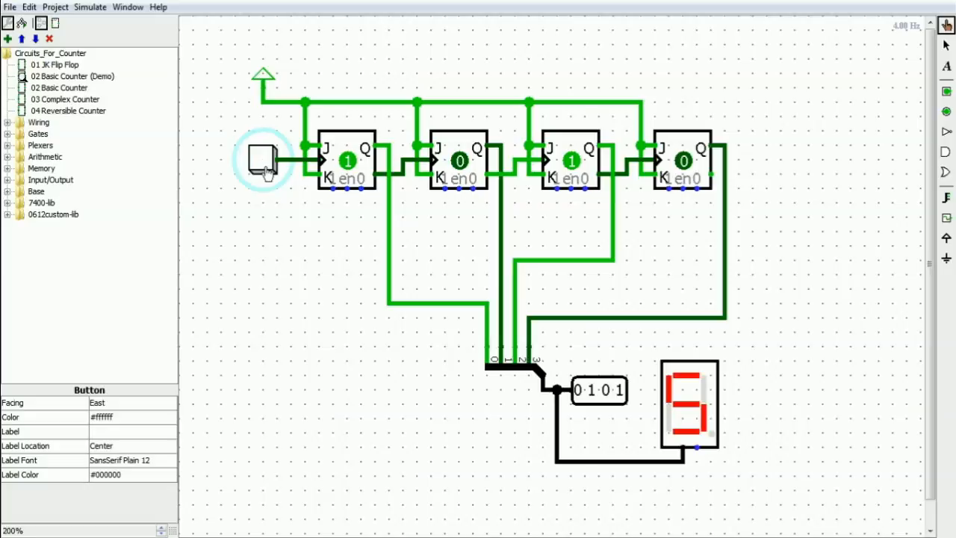
left_click(262, 160)
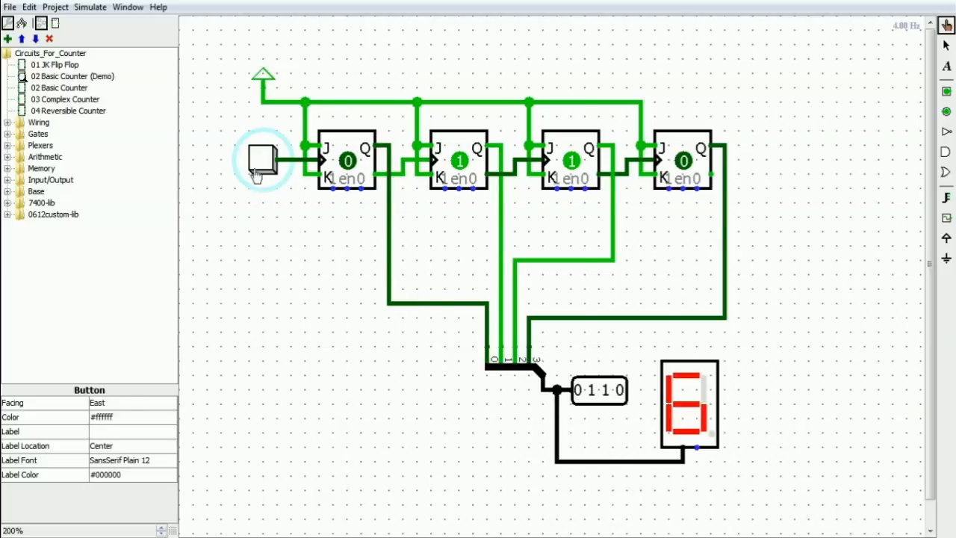
left_click(260, 160)
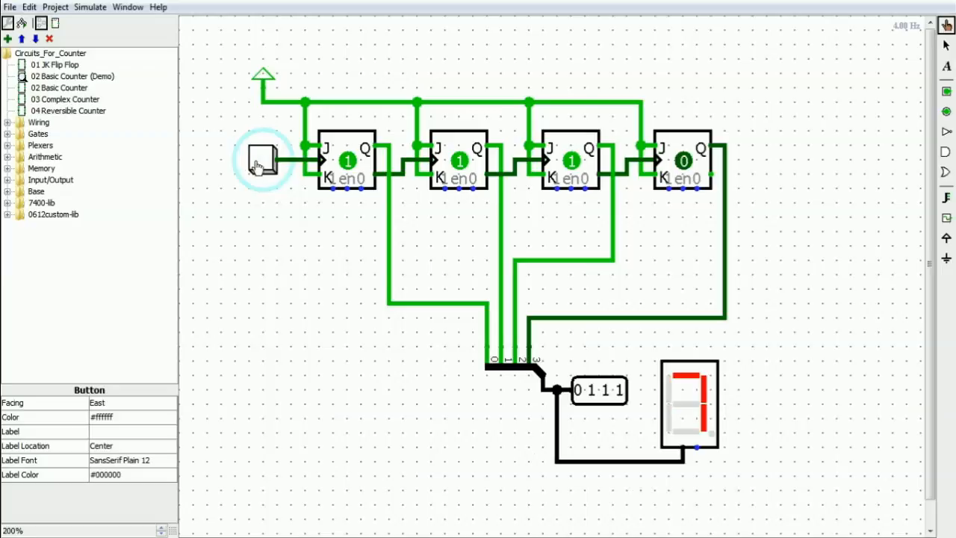
mouse_move(637, 510)
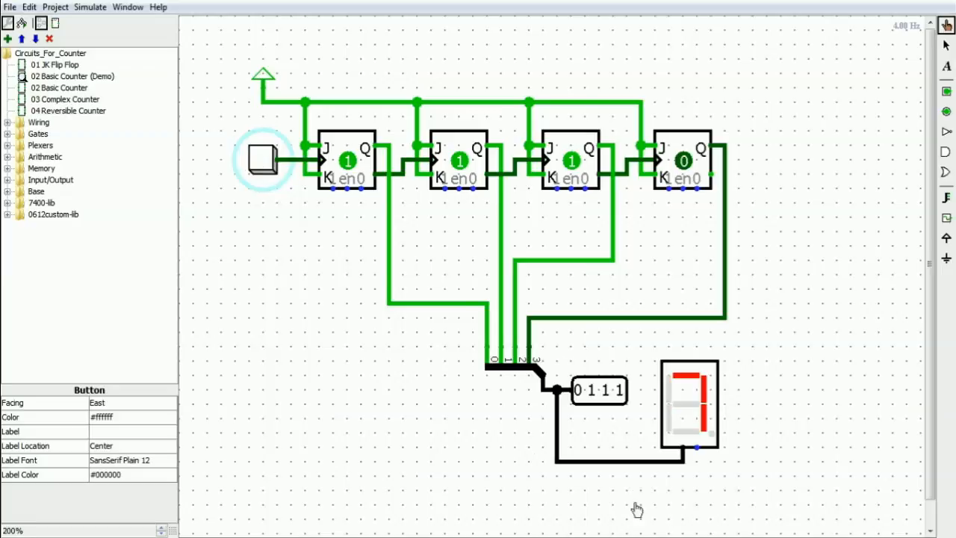
Keep pulsing the clock through 1111, wrapping to 0000 and counting onward
left_click(263, 159)
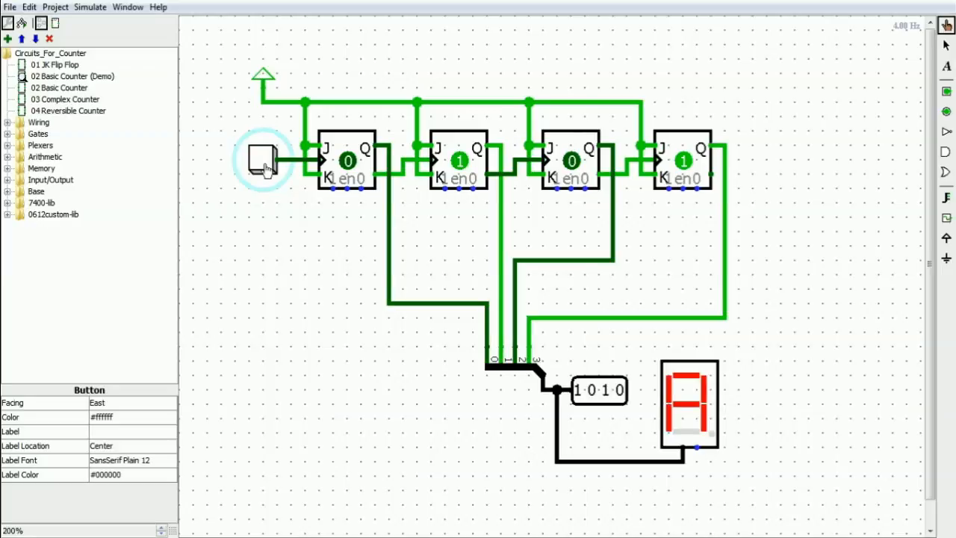
left_click(261, 159)
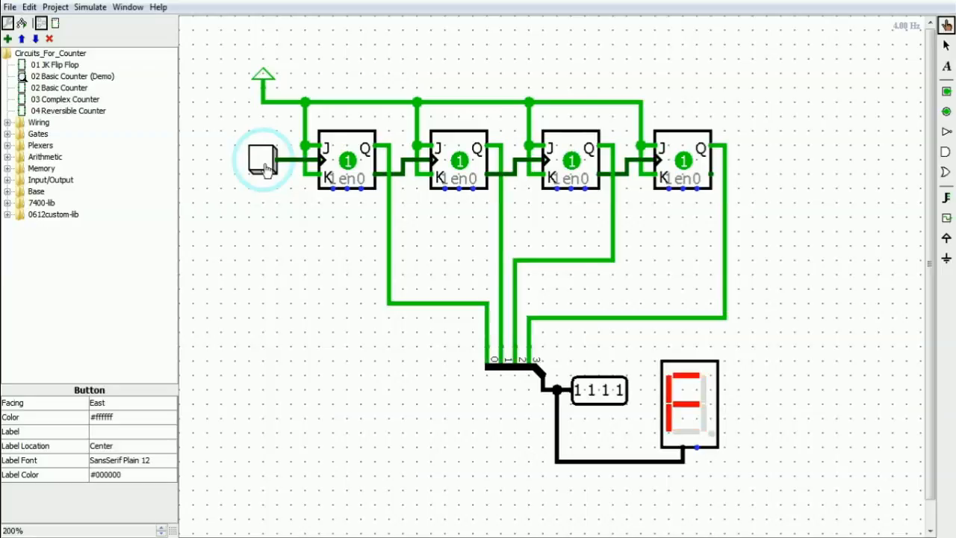
left_click(262, 159)
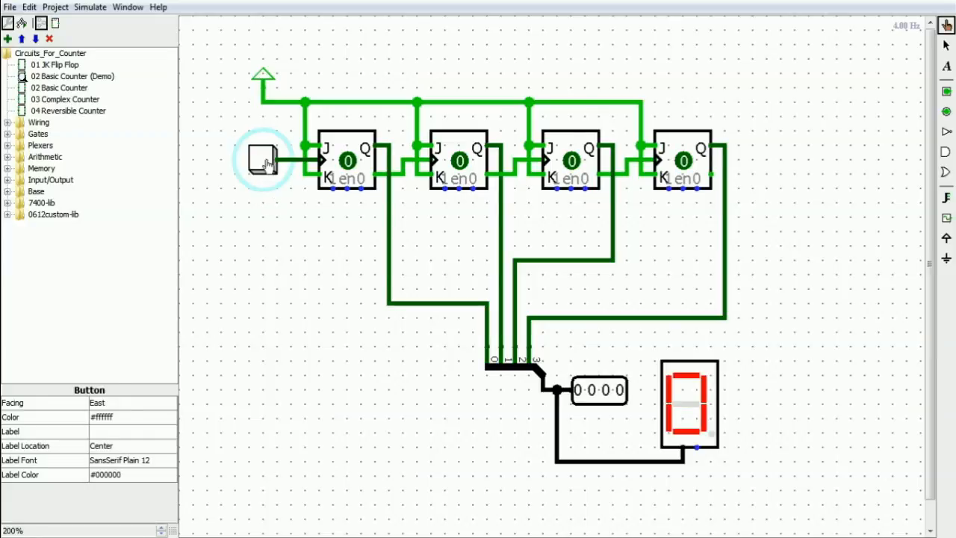
left_click(263, 159)
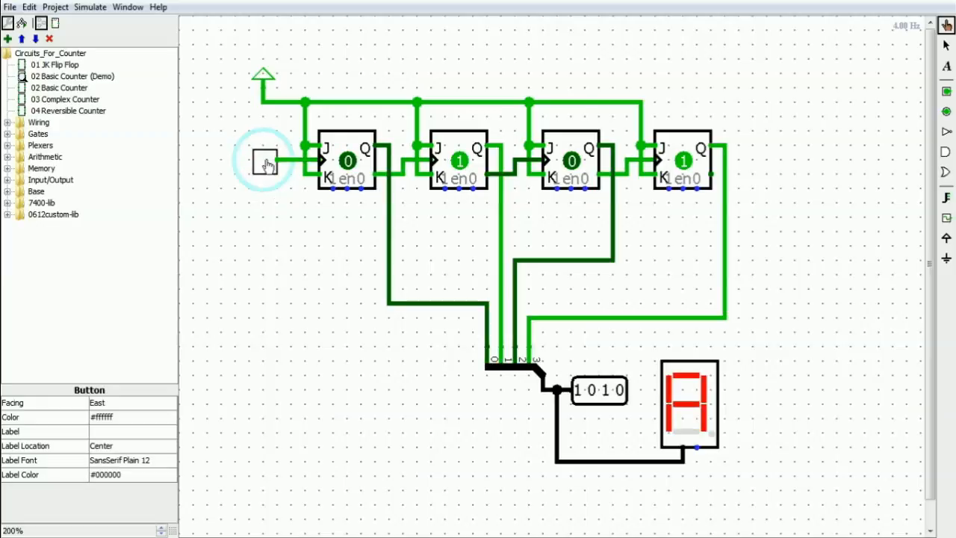
left_click(262, 160)
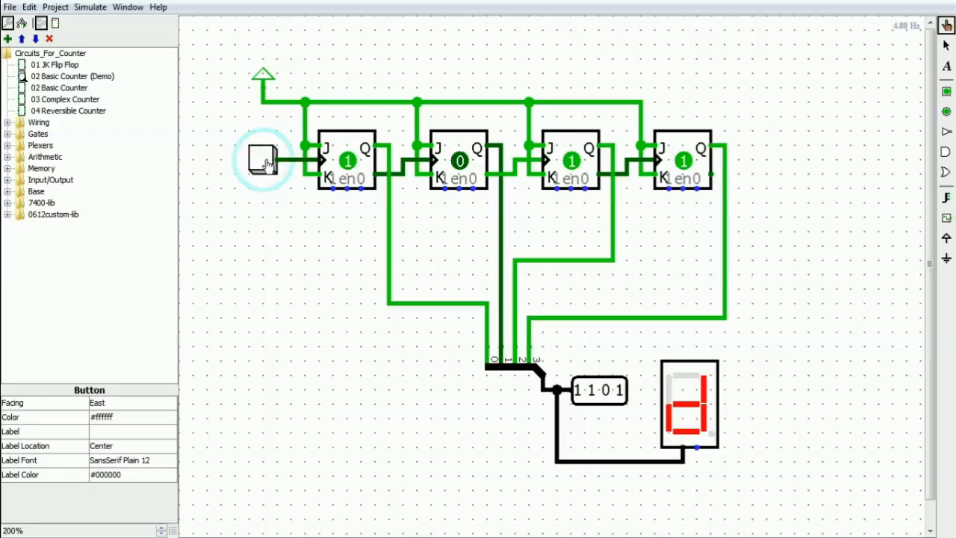
left_click(263, 159)
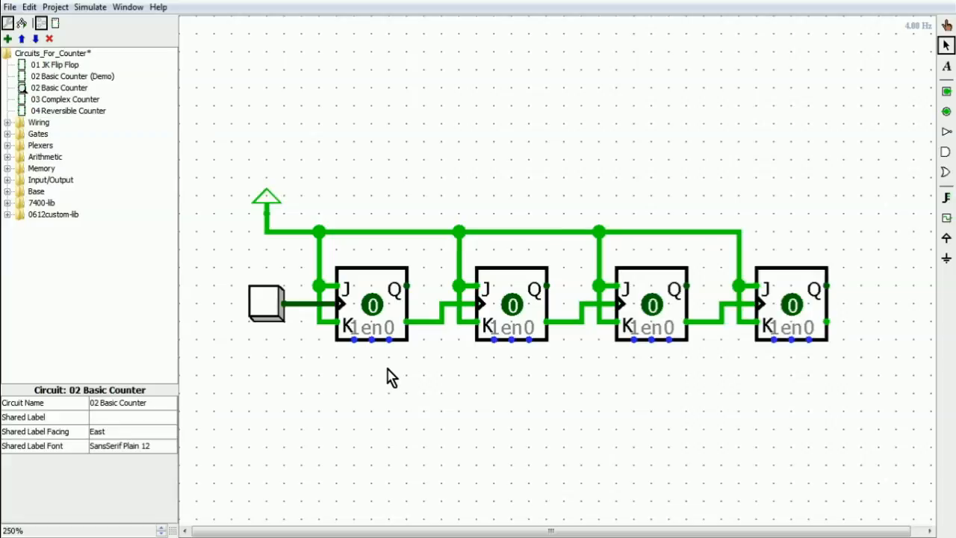
mouse_move(270, 203)
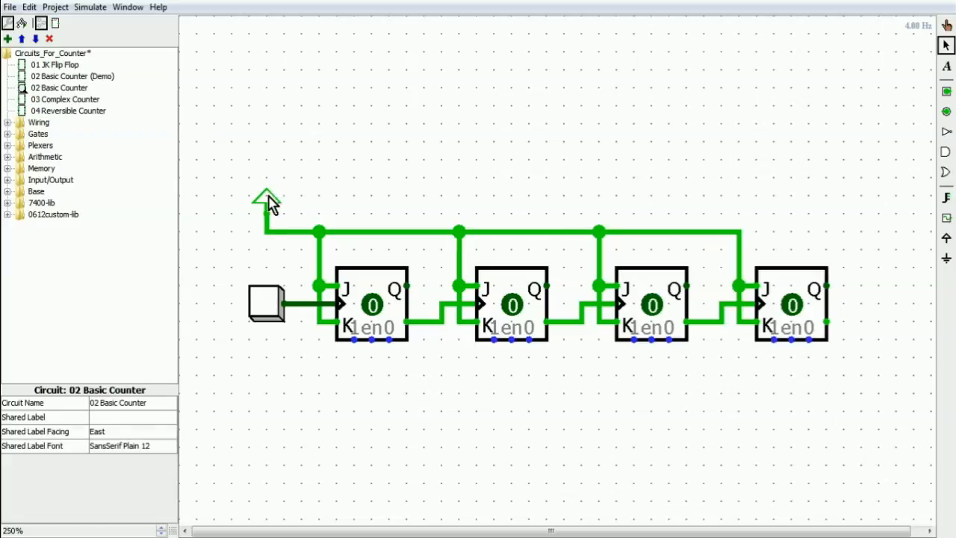
left_click(265, 212)
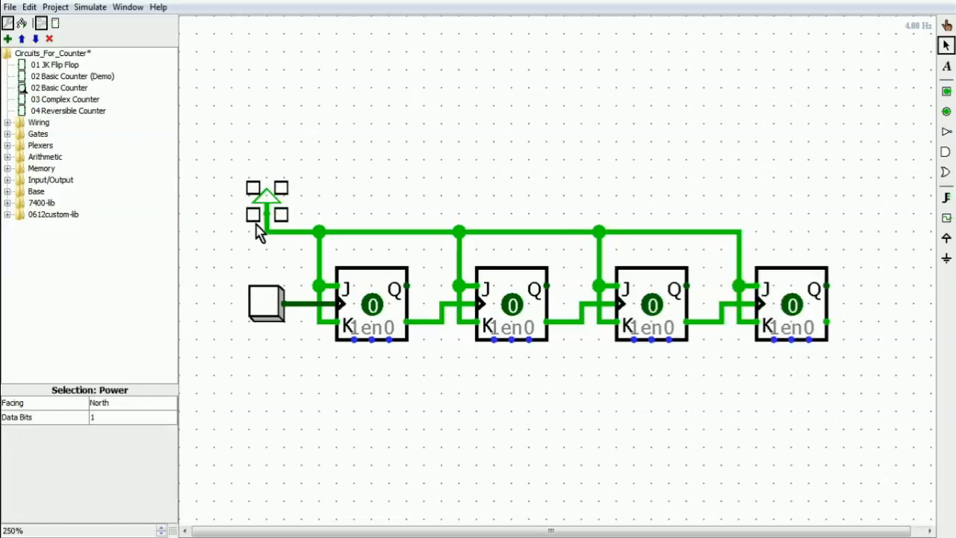
mouse_move(272, 222)
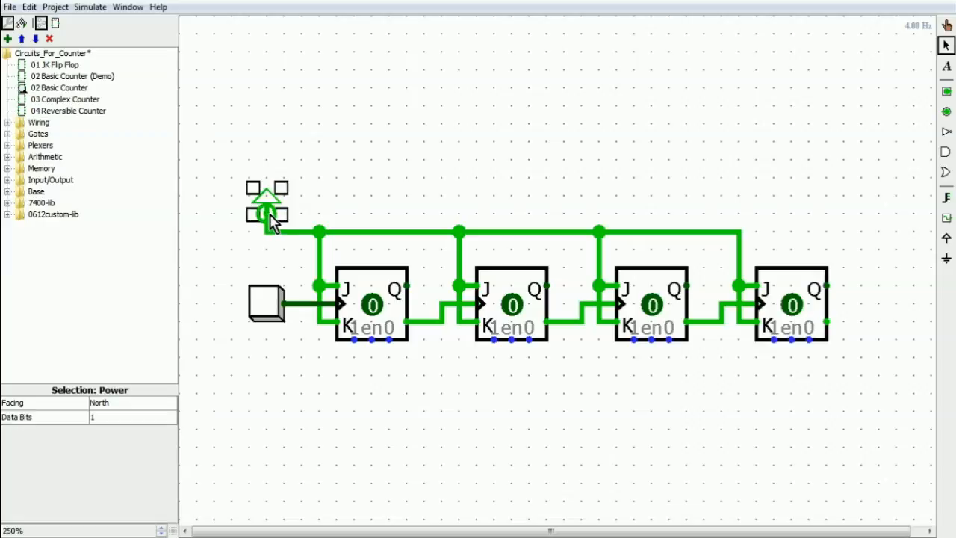
left_click(336, 306)
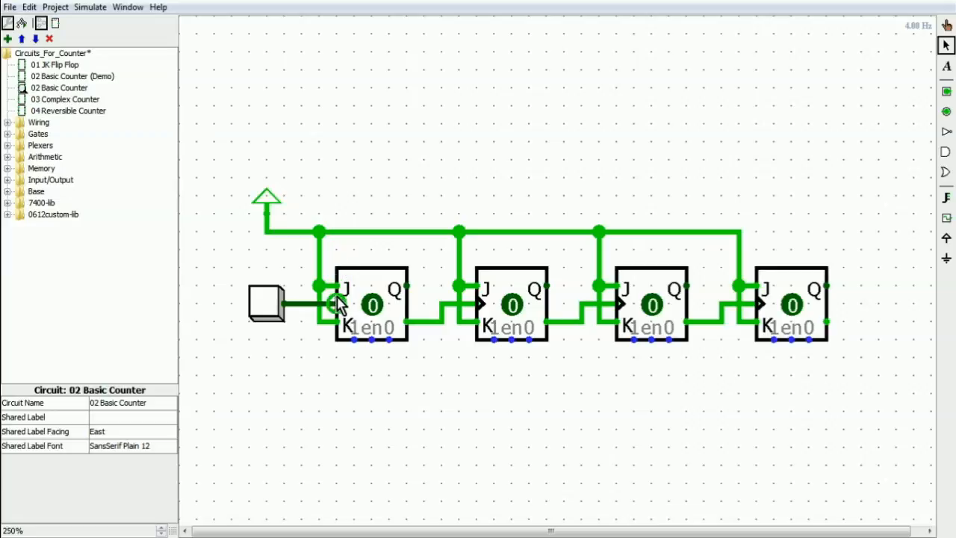
mouse_move(624, 299)
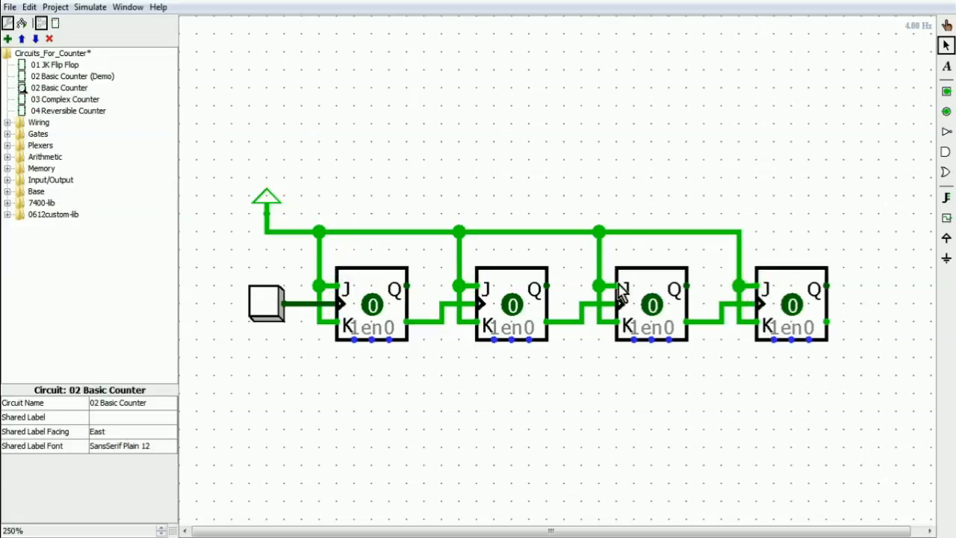
mouse_move(327, 390)
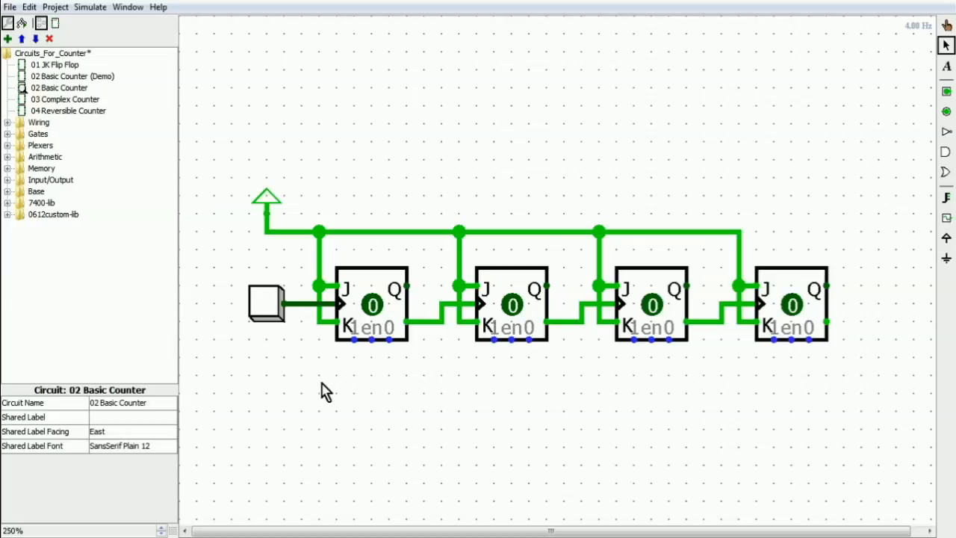
mouse_move(442, 274)
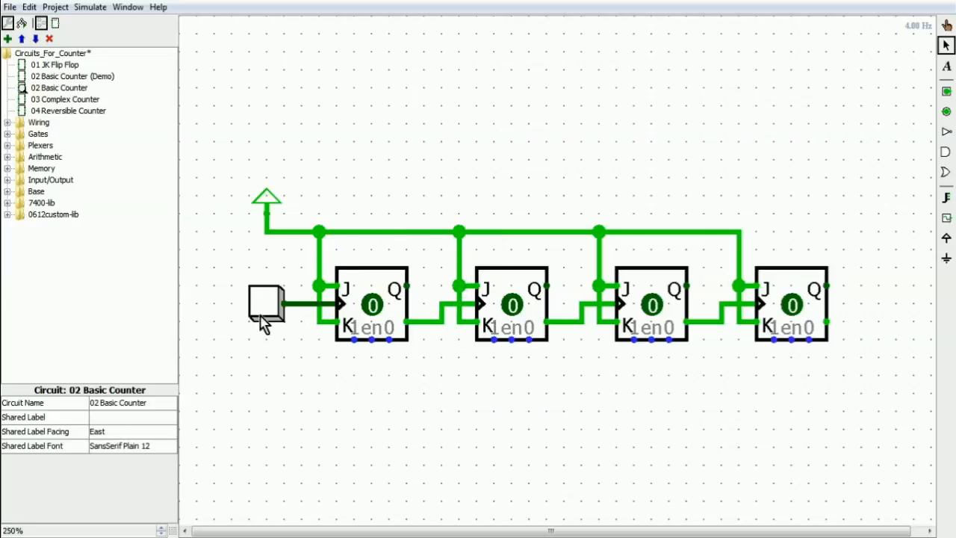
mouse_move(274, 344)
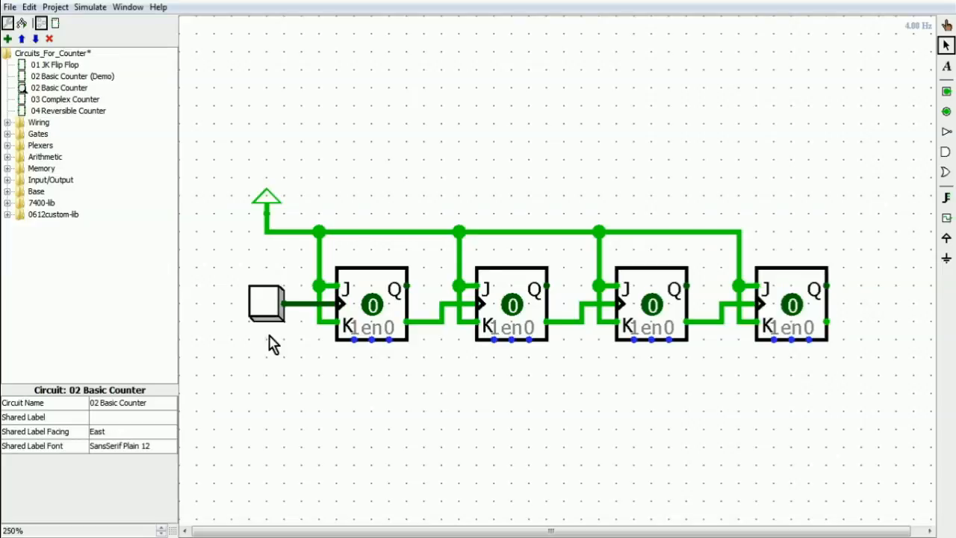
mouse_move(349, 325)
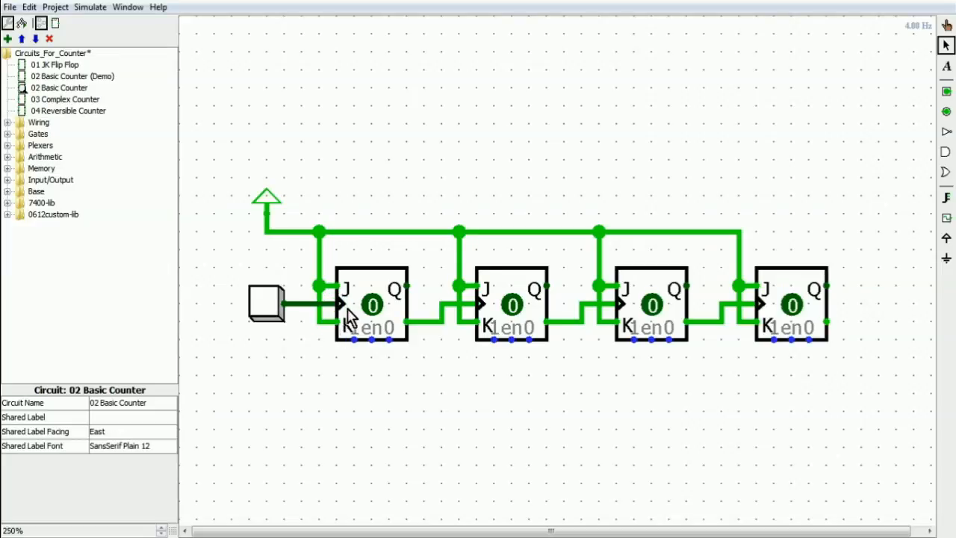
mouse_move(360, 397)
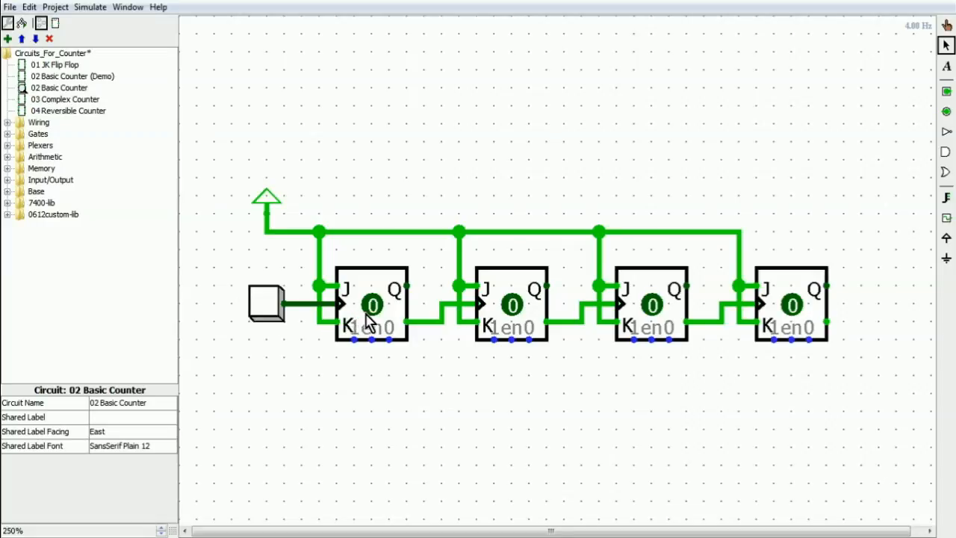
mouse_move(598, 314)
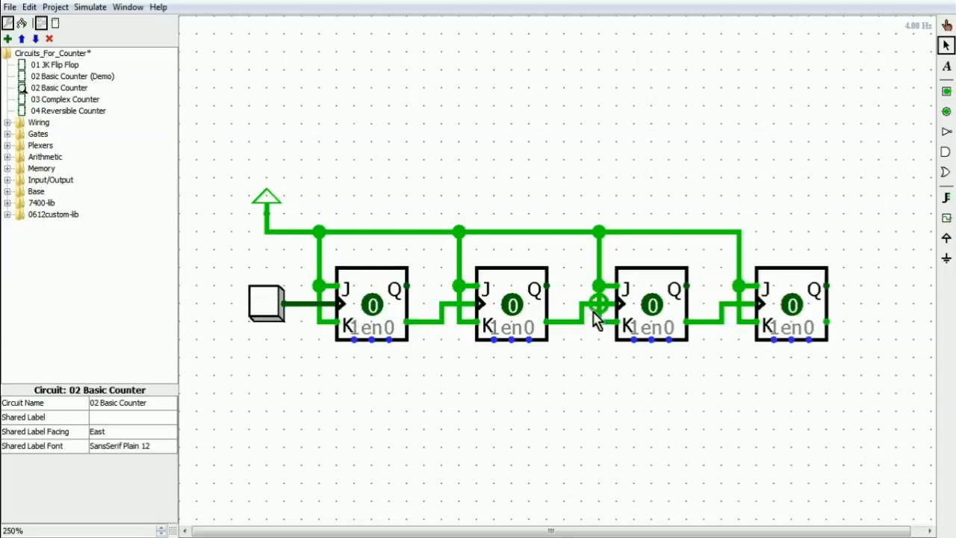
mouse_move(388, 339)
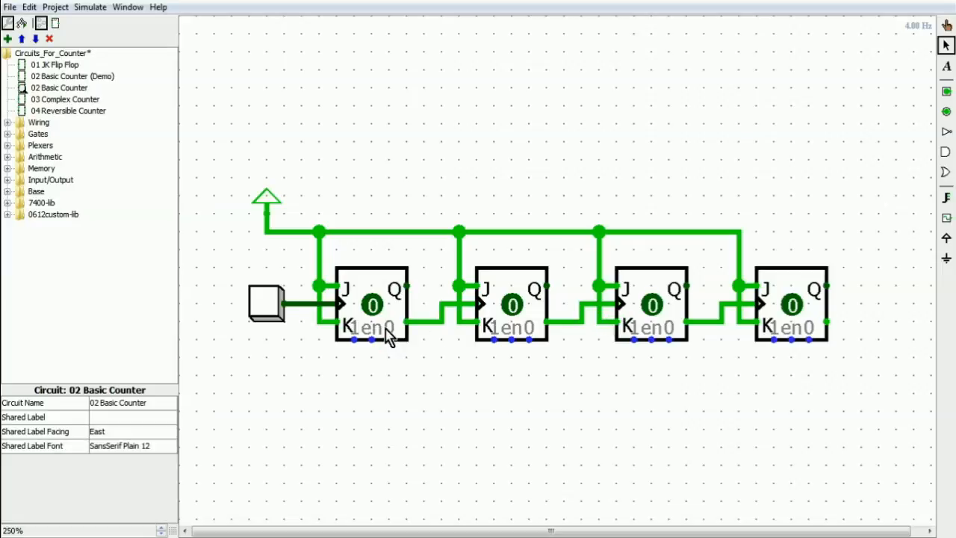
Highlight the first flip-flop, then pulse the clock three times so all stages return to 0
left_click_drag(428, 354, 674, 375)
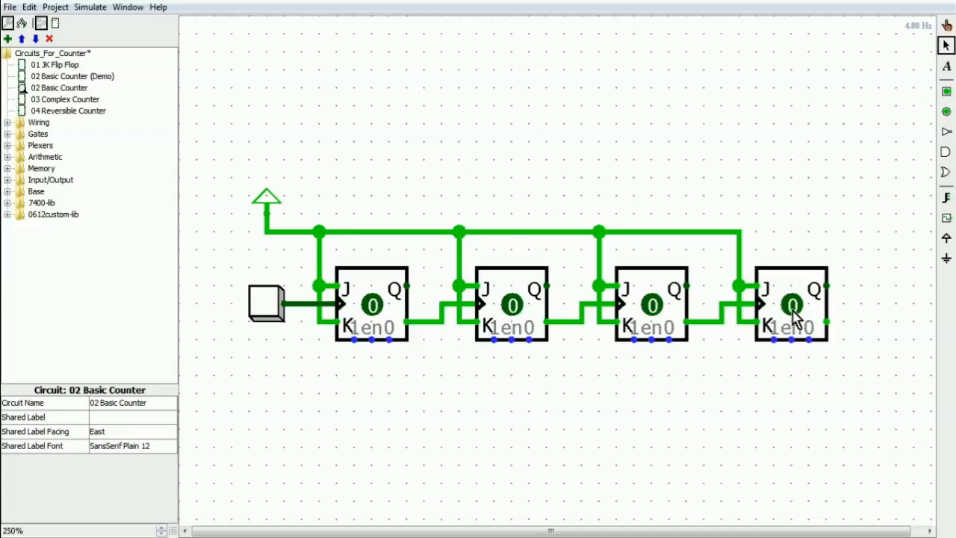
left_click(370, 304)
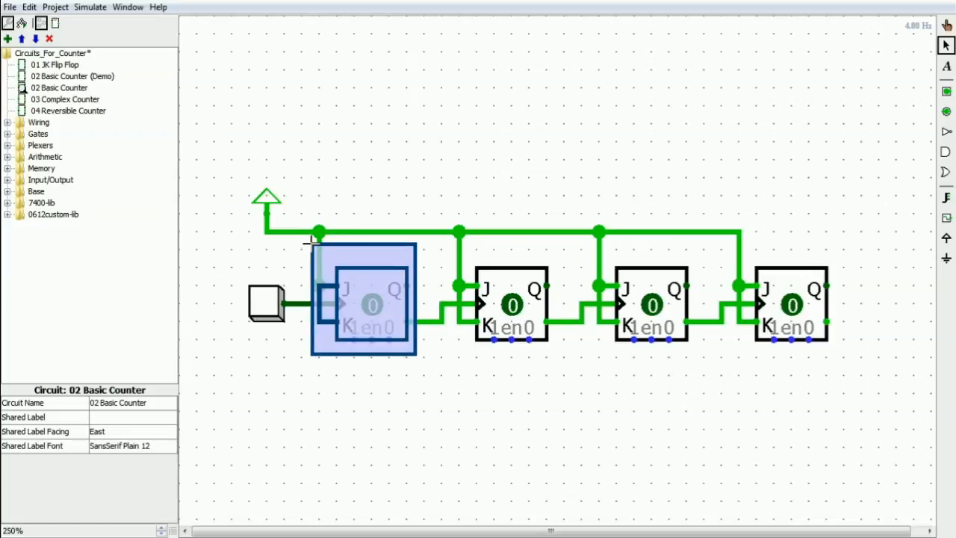
left_click(609, 178)
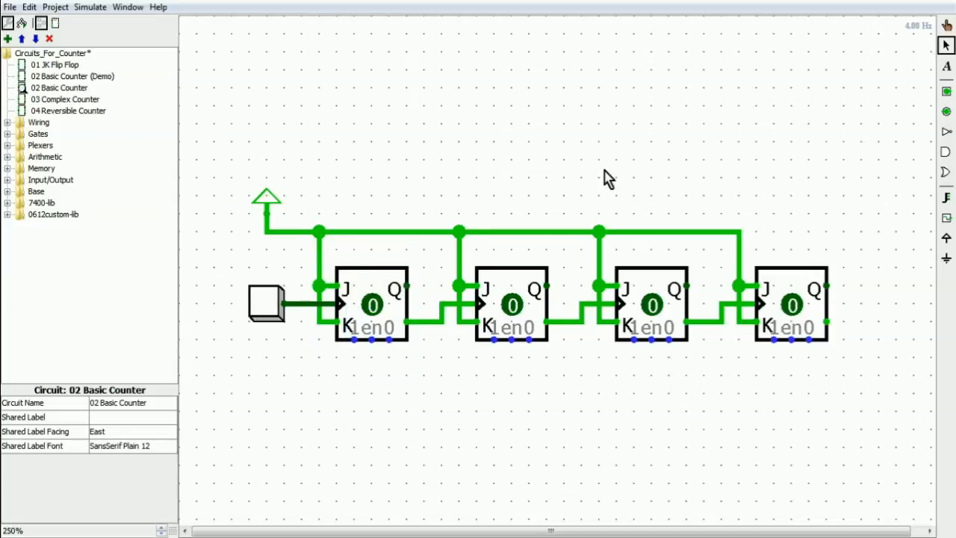
left_click(268, 305)
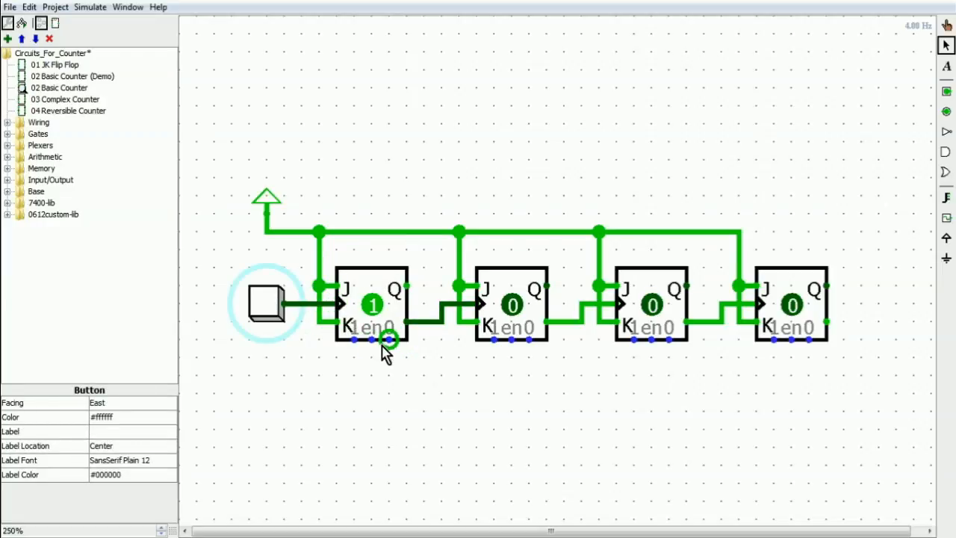
mouse_move(377, 324)
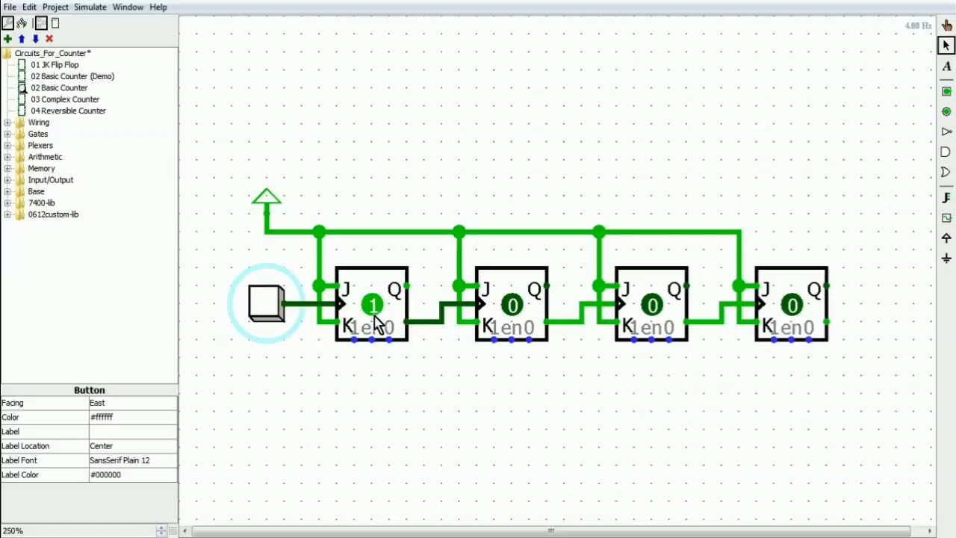
mouse_move(384, 339)
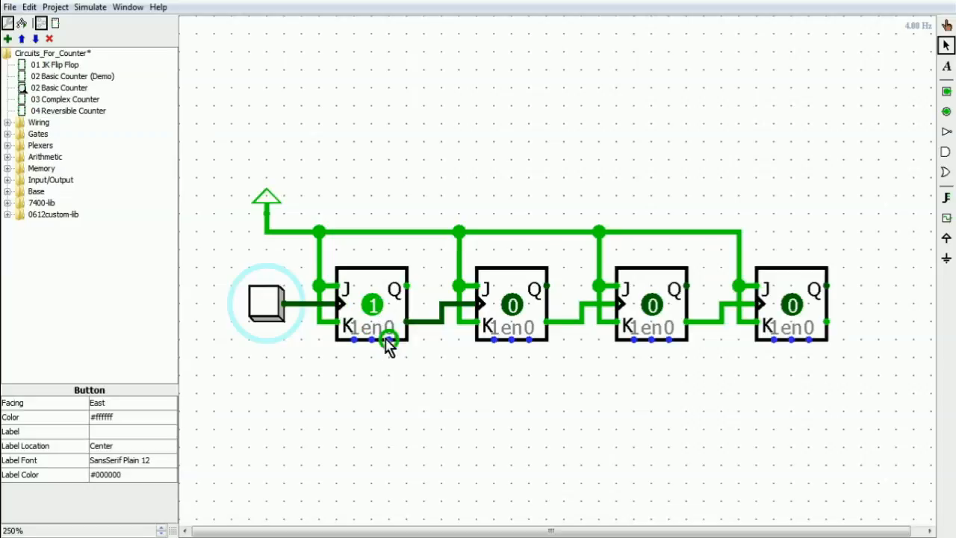
mouse_move(366, 366)
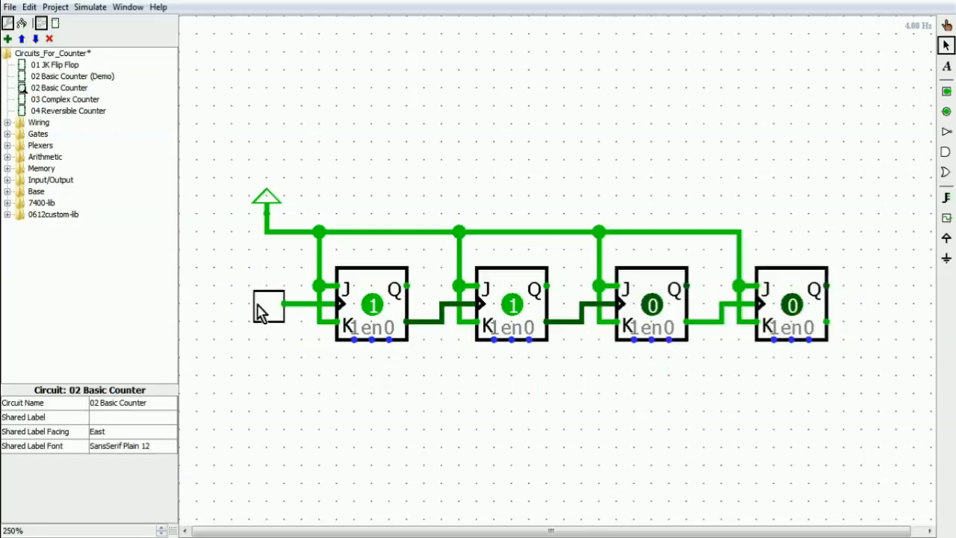
left_click(269, 308)
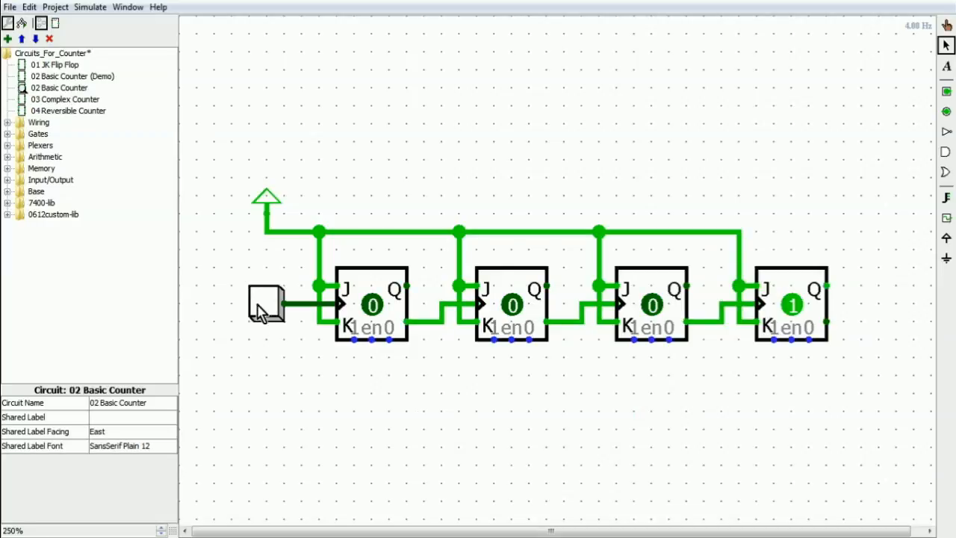
left_click(266, 305)
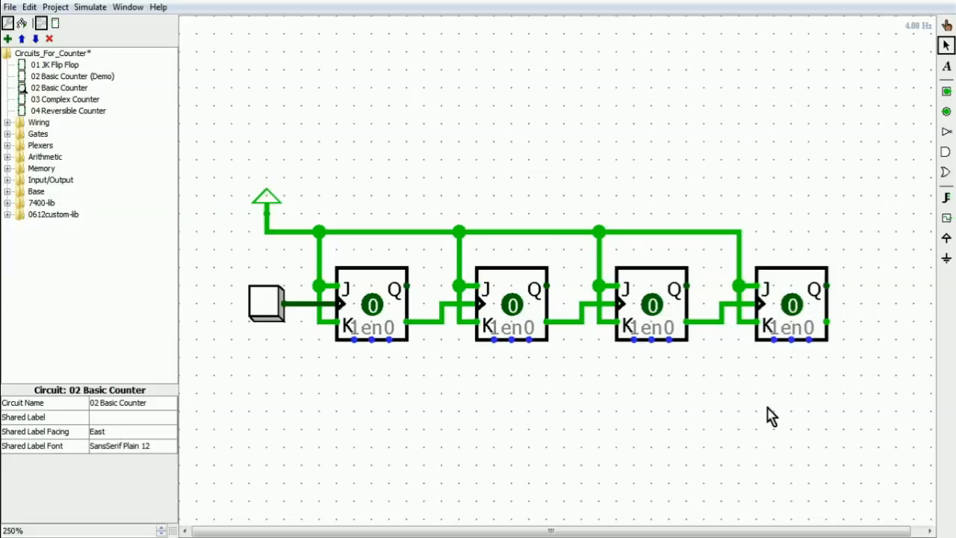
mouse_move(706, 445)
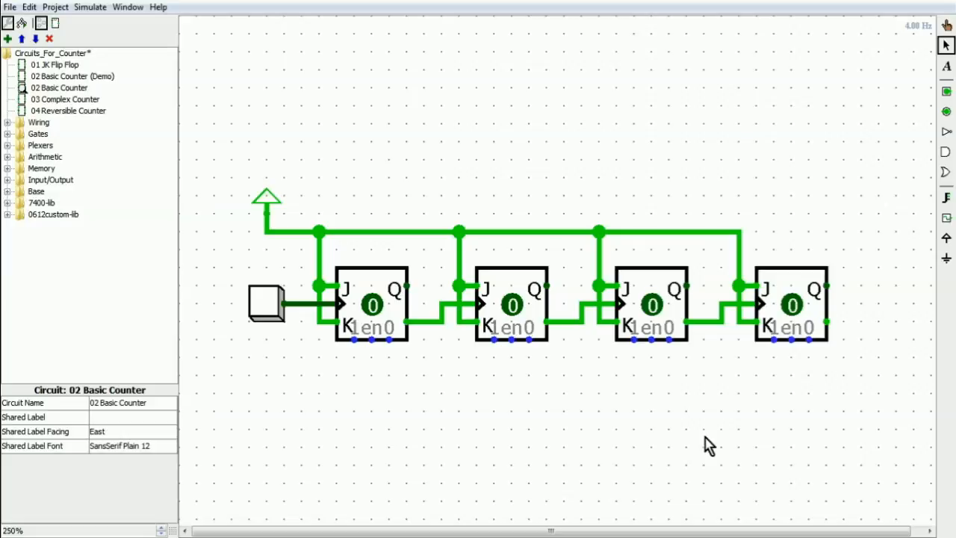
mouse_move(377, 310)
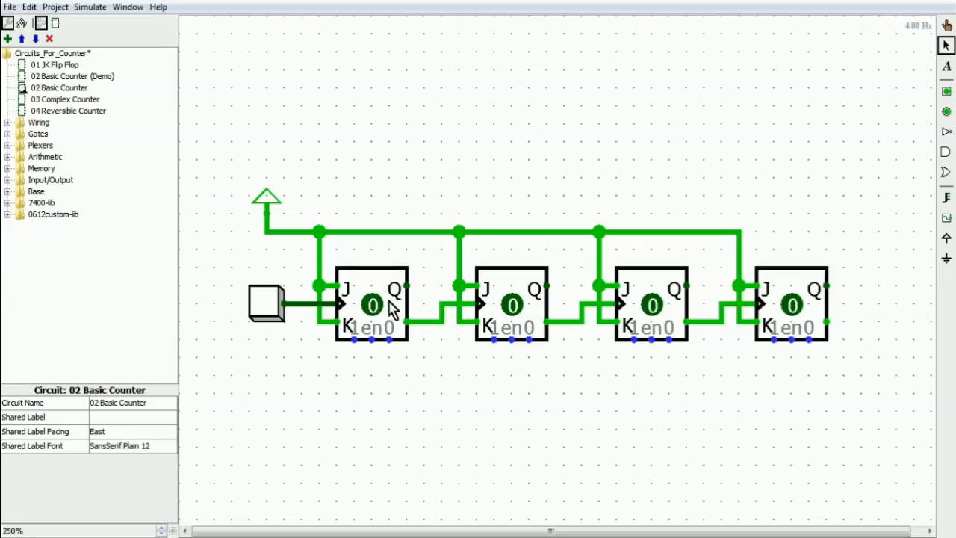
mouse_move(553, 280)
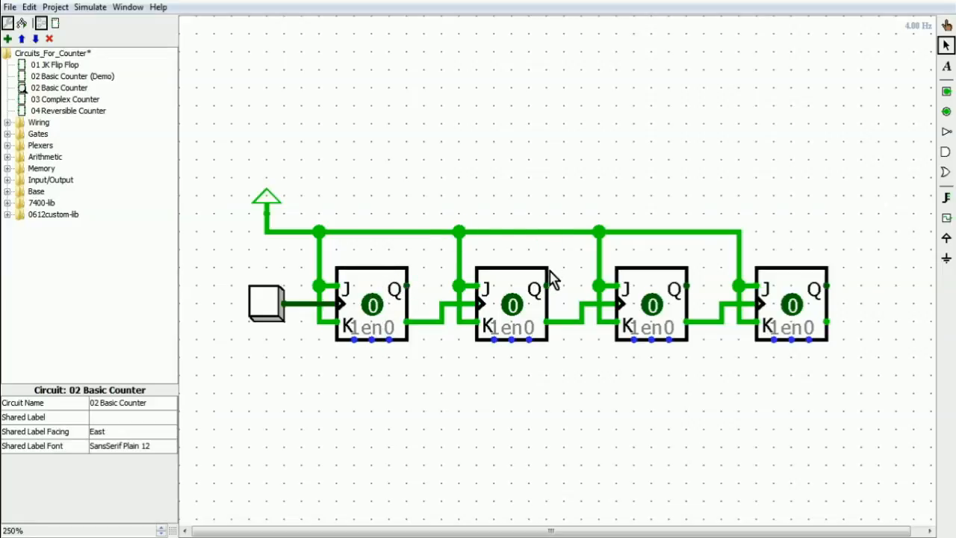
mouse_move(415, 310)
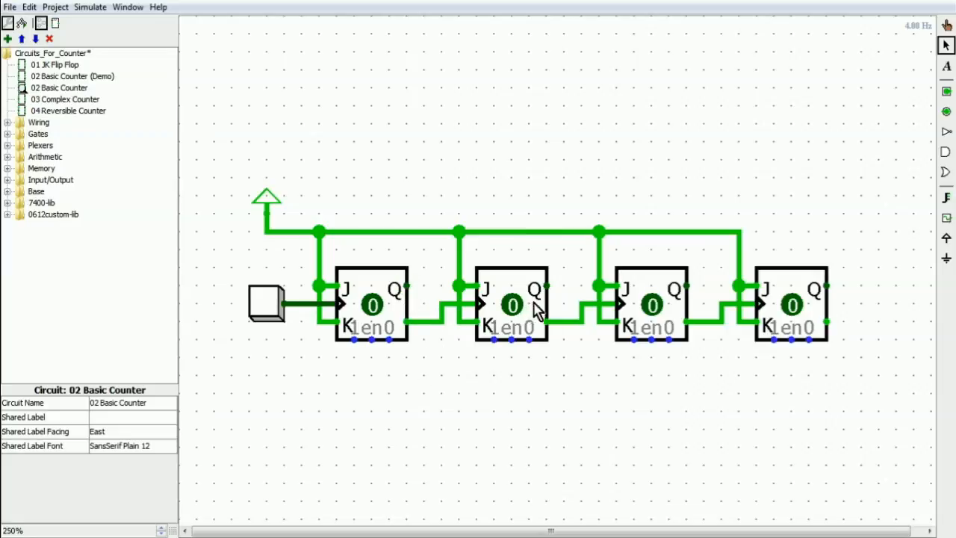
mouse_move(381, 329)
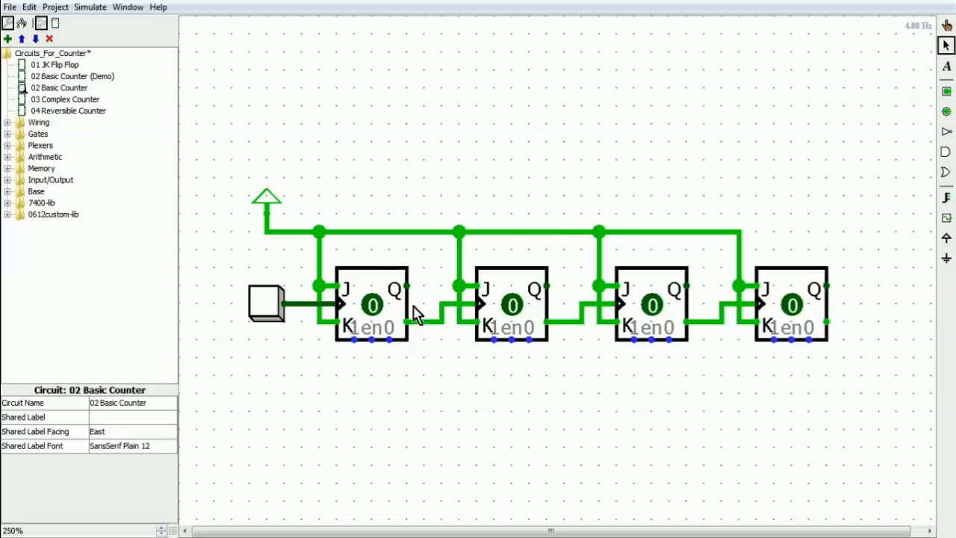
mouse_move(372, 336)
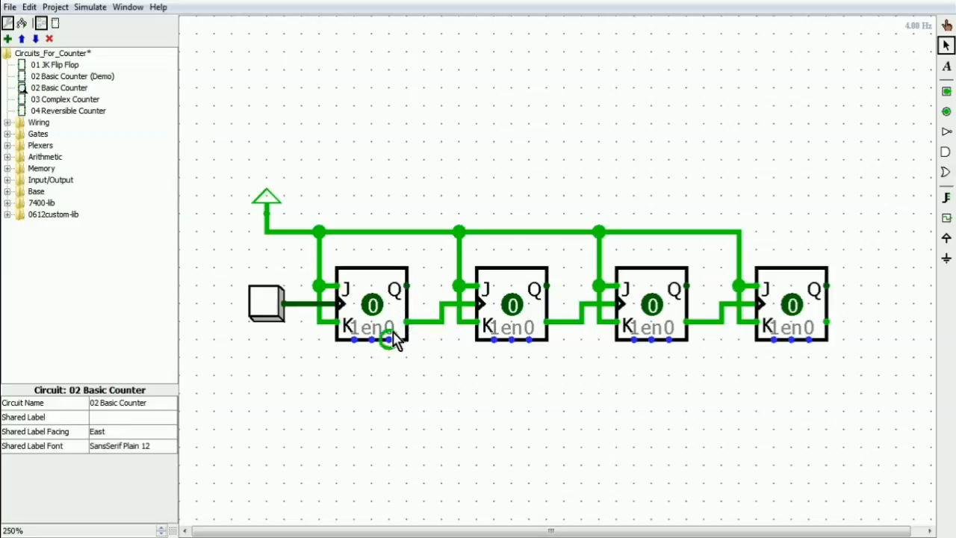
mouse_move(389, 360)
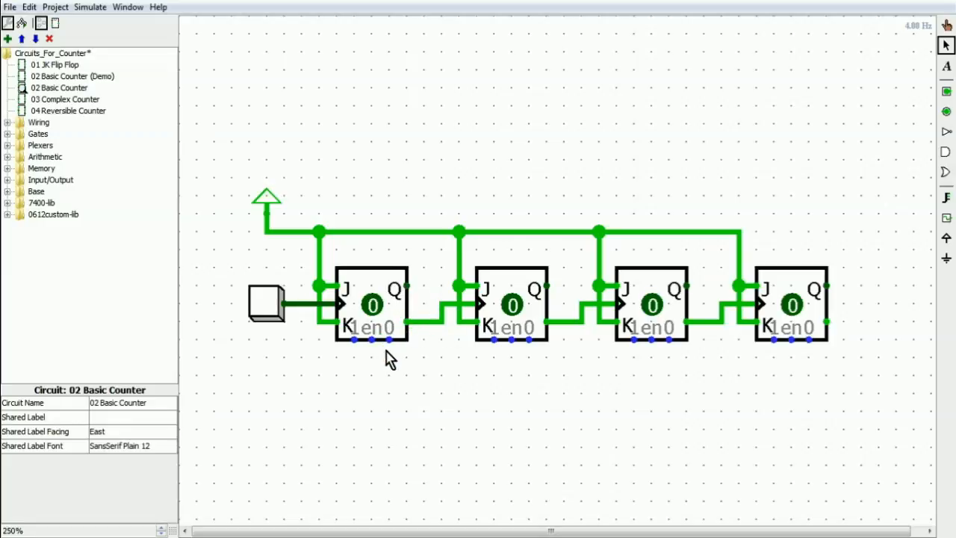
mouse_move(411, 353)
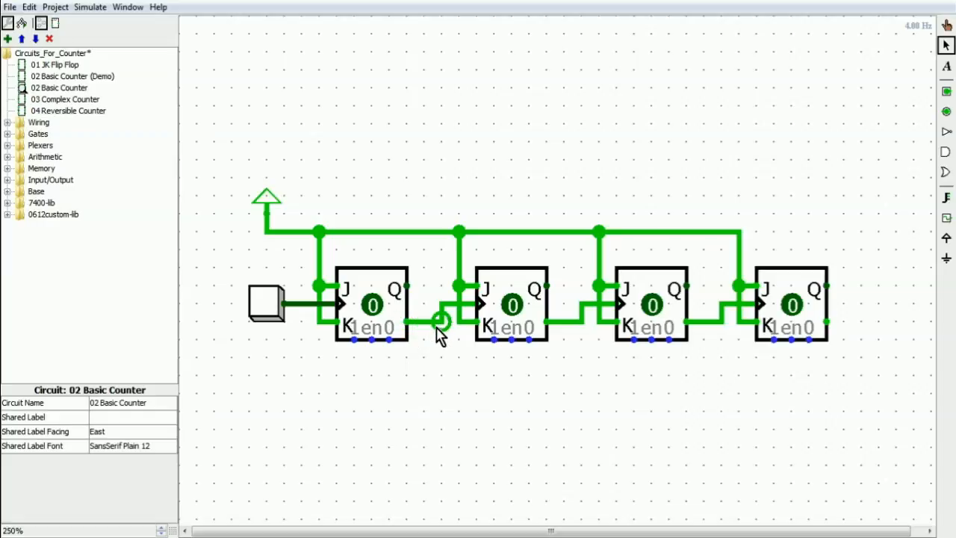
mouse_move(509, 306)
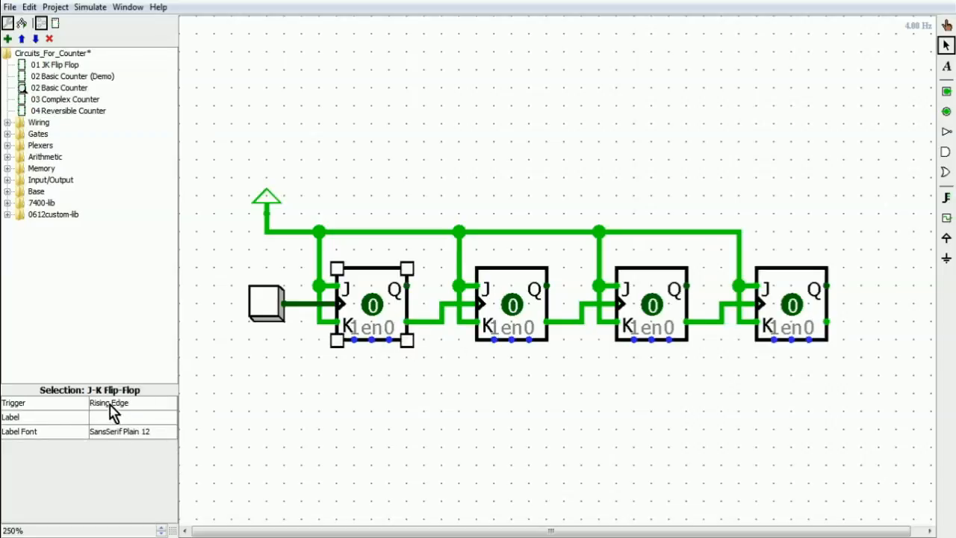
mouse_move(111, 404)
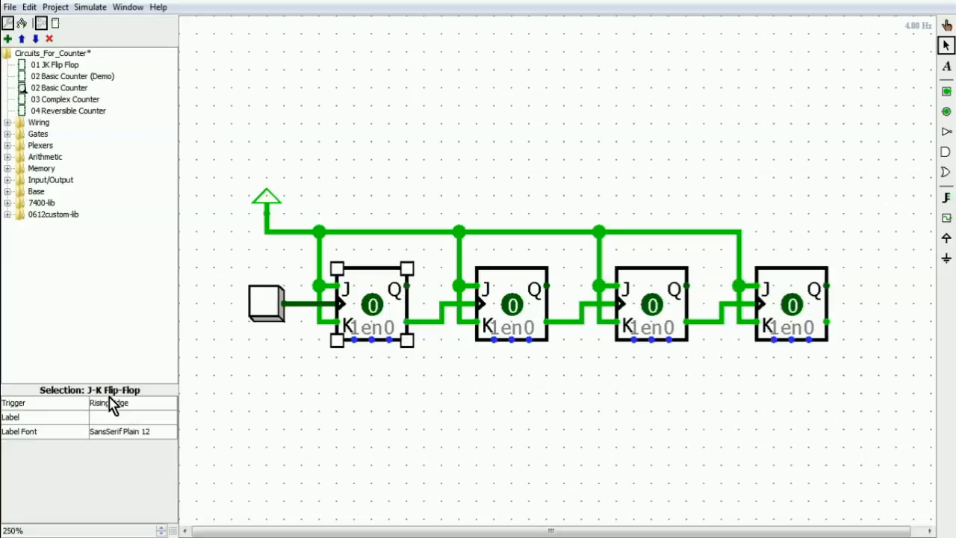
mouse_move(338, 388)
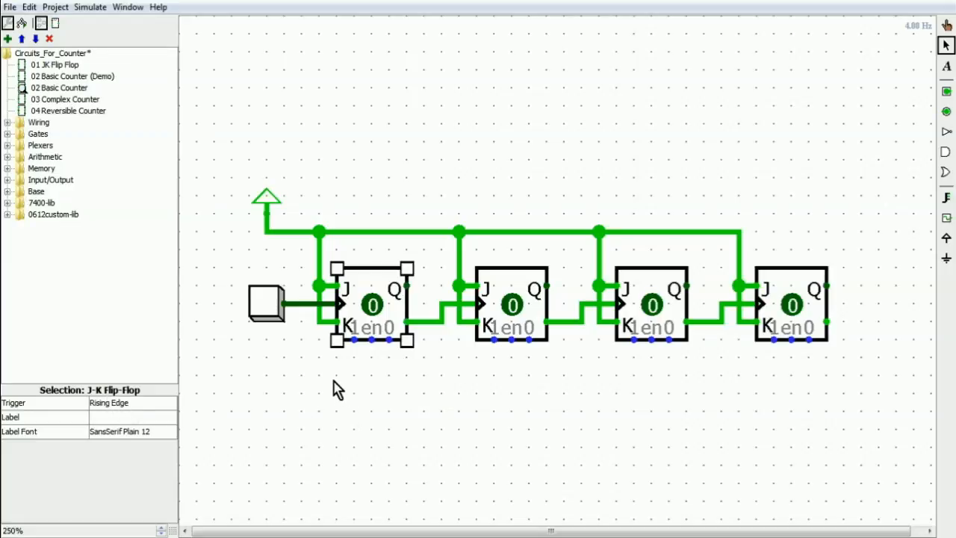
left_click(268, 306)
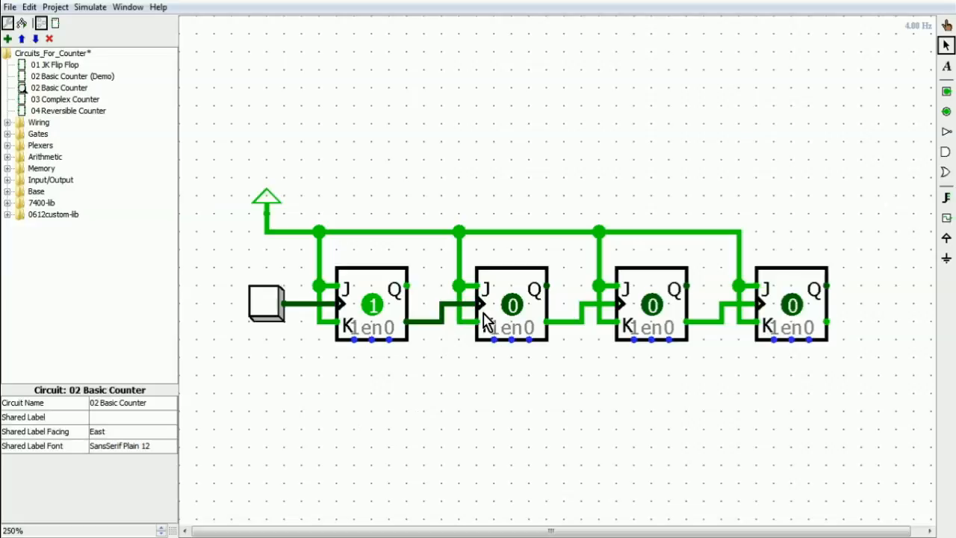
mouse_move(461, 345)
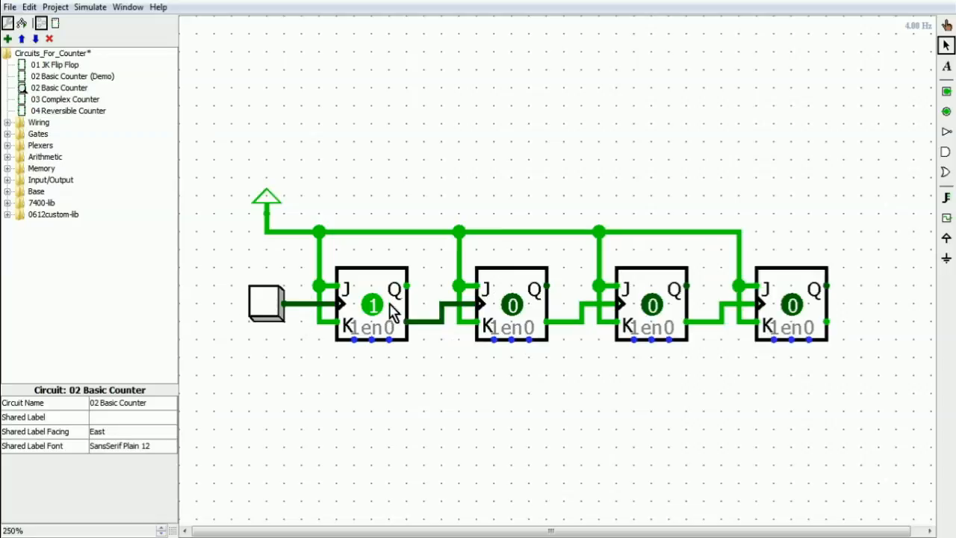
mouse_move(388, 338)
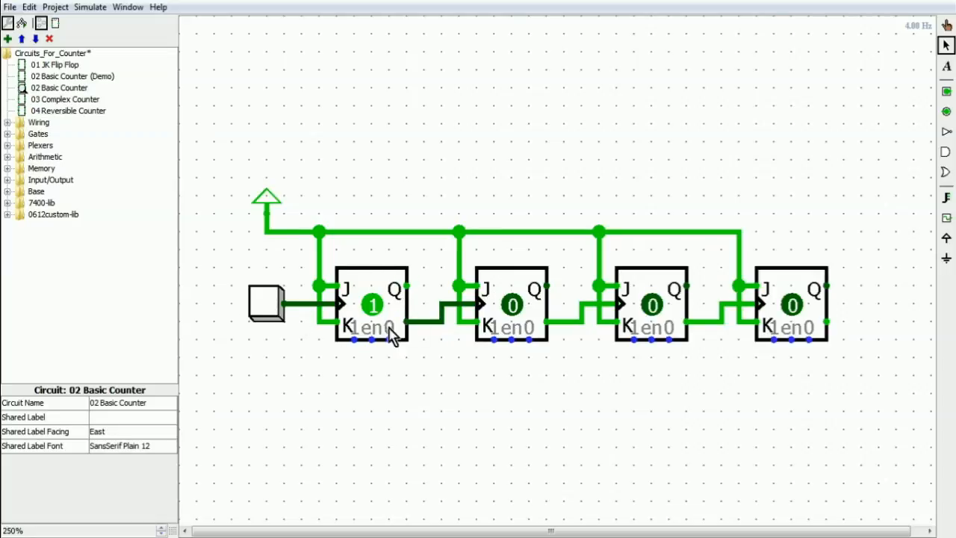
mouse_move(416, 372)
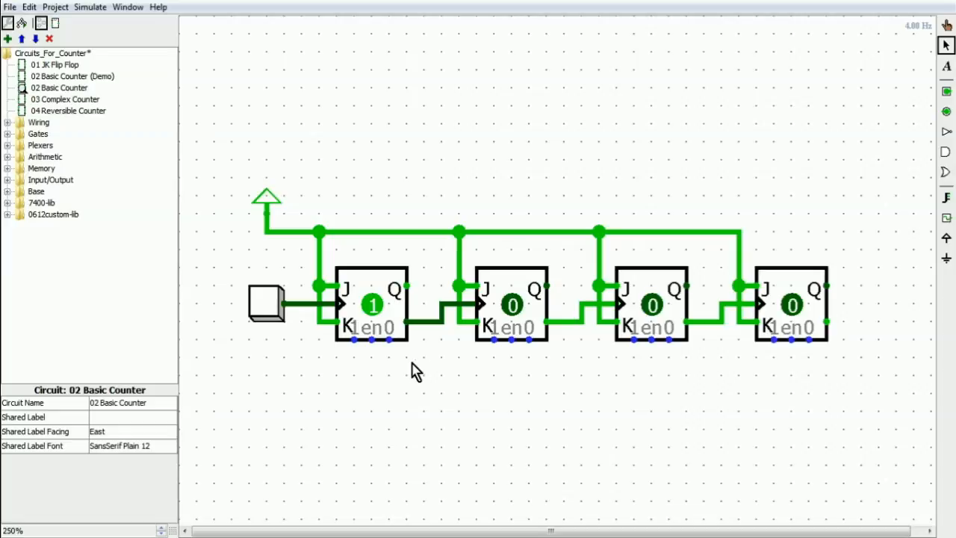
mouse_move(408, 356)
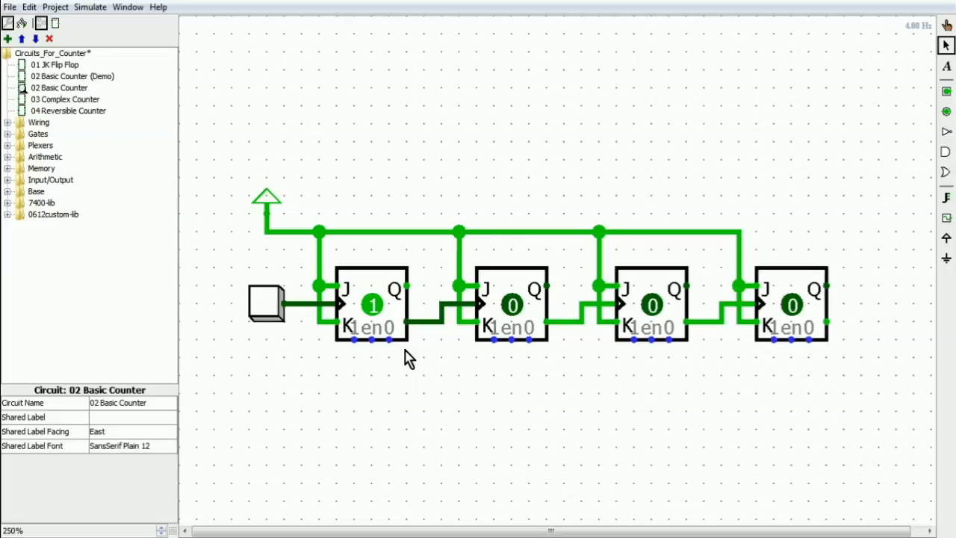
mouse_move(272, 305)
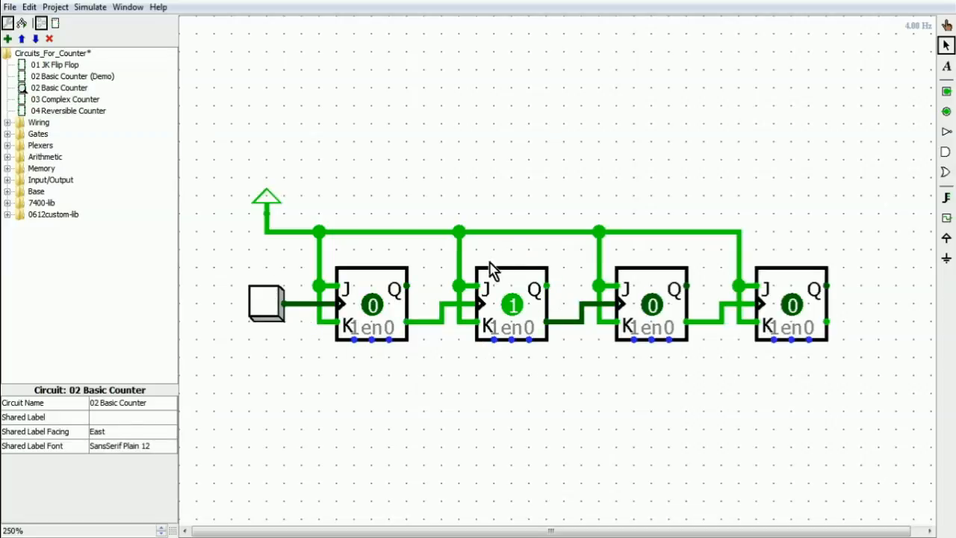
mouse_move(515, 379)
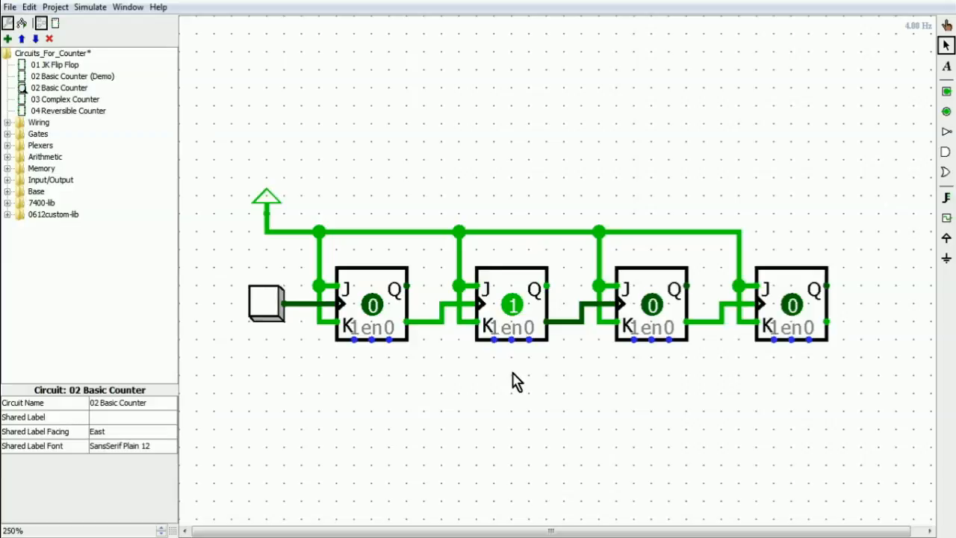
mouse_move(261, 316)
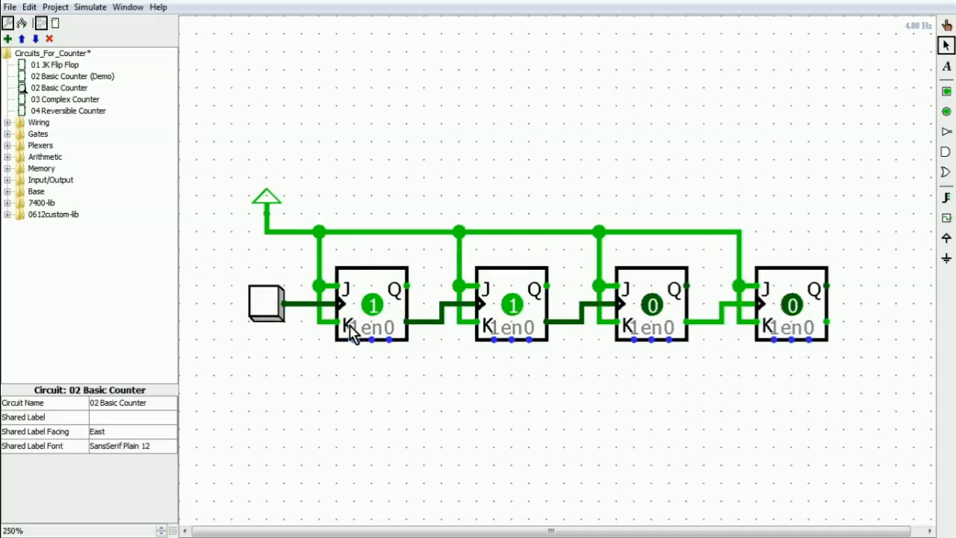
mouse_move(509, 362)
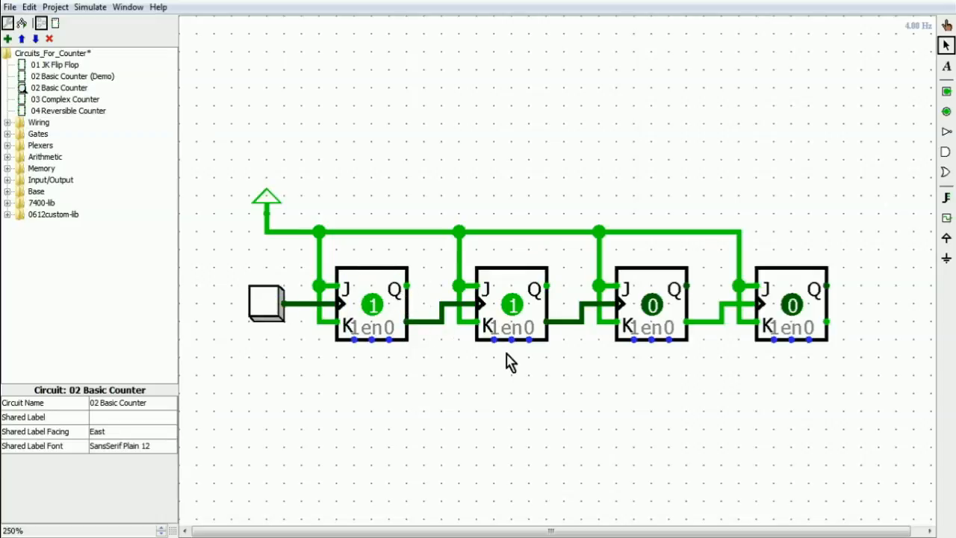
mouse_move(535, 322)
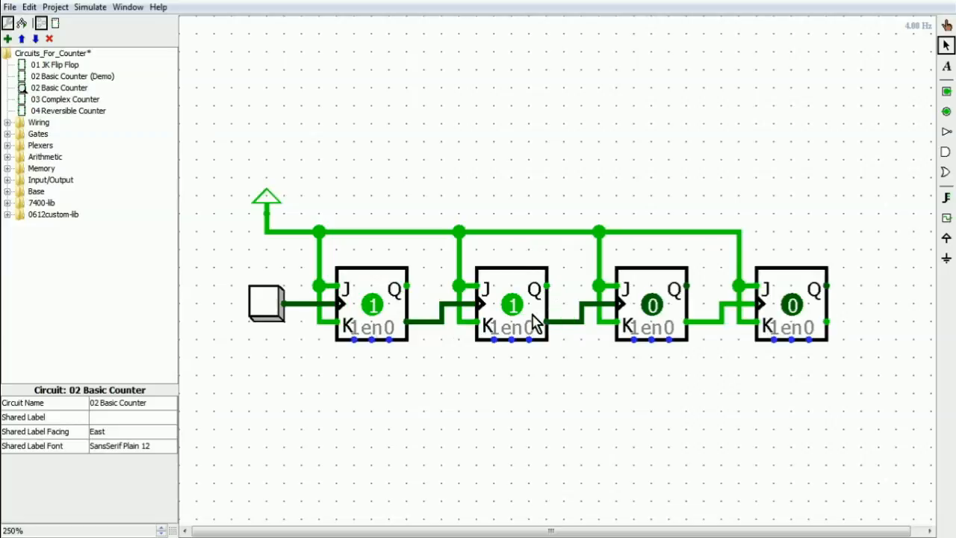
mouse_move(490, 403)
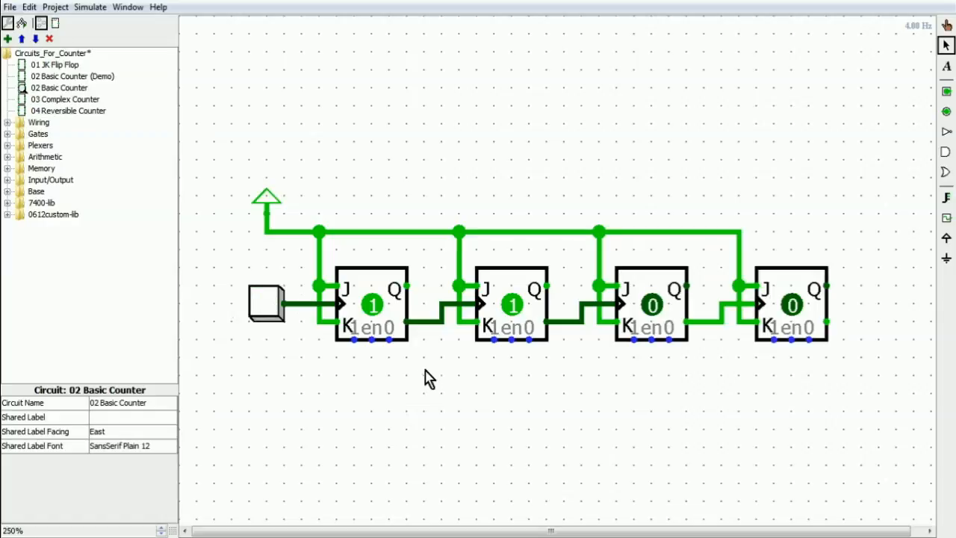
mouse_move(456, 369)
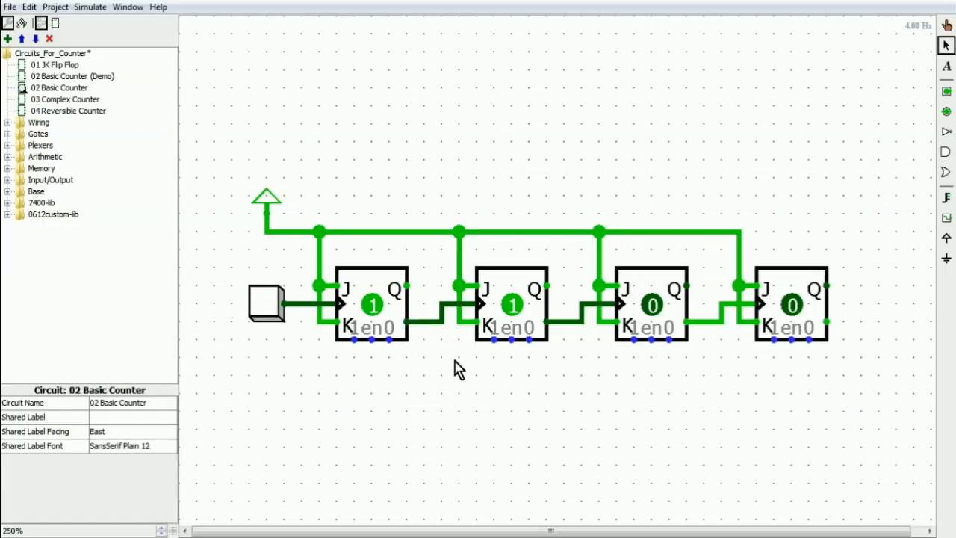
mouse_move(531, 382)
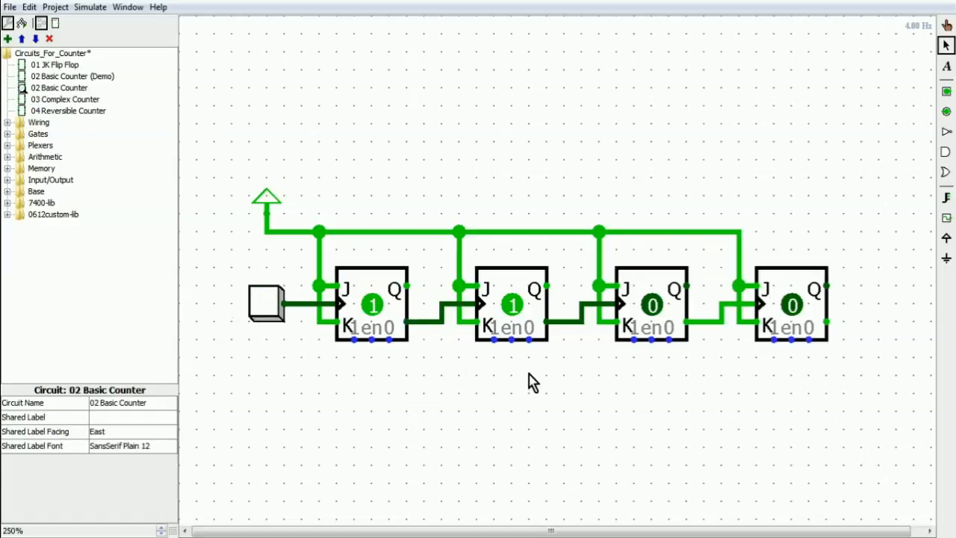
mouse_move(538, 405)
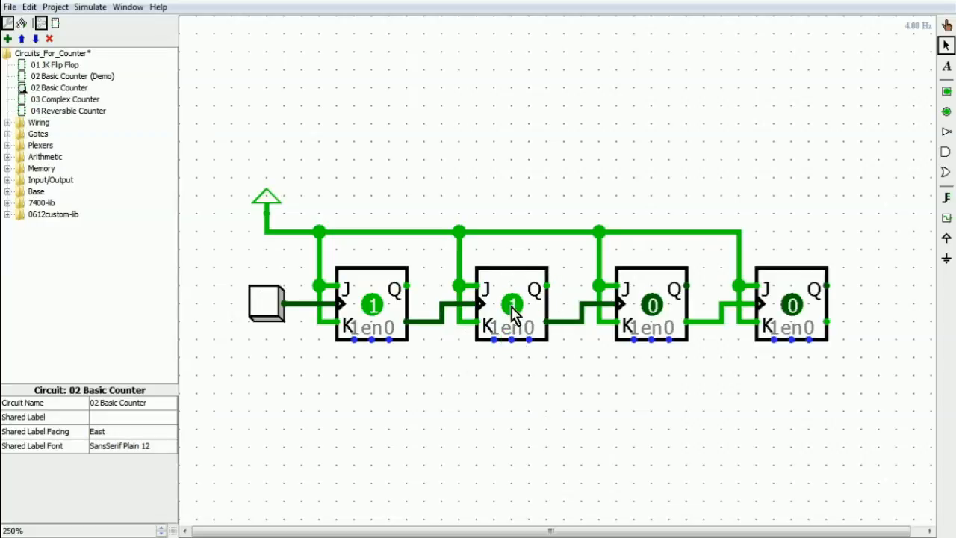
Click in the counter circuit near the second flip-flop as the stages read 1100
left_click(512, 311)
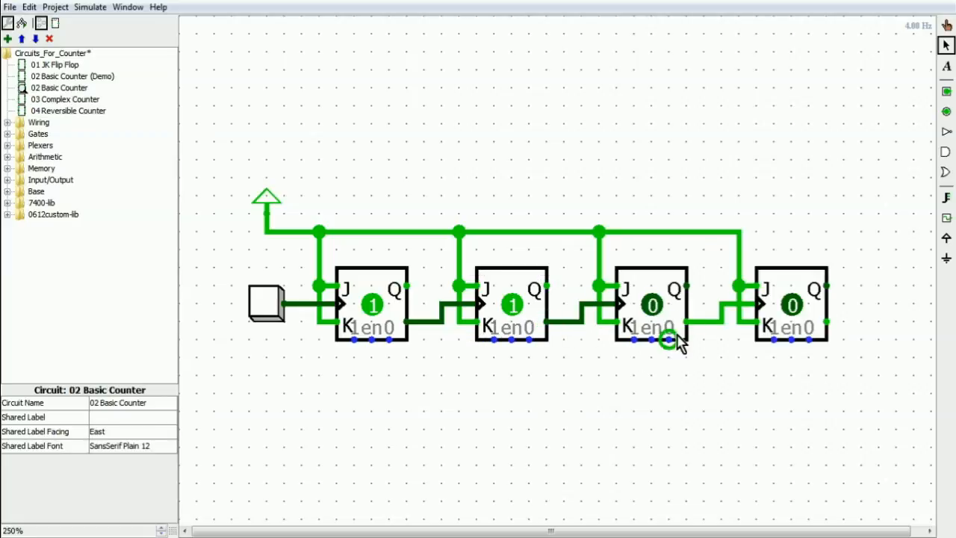
mouse_move(486, 386)
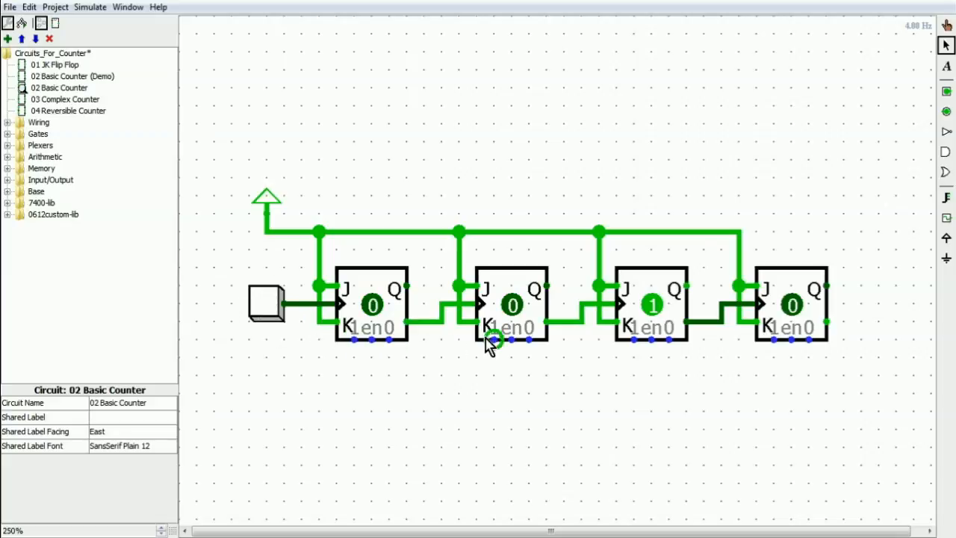
mouse_move(653, 344)
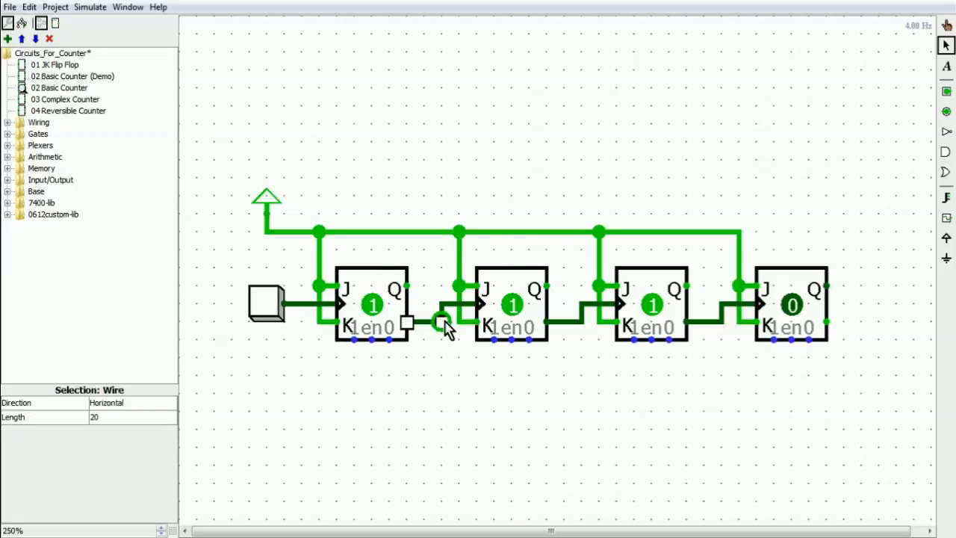
Tick the clock repeatedly until the three-stage count wraps back to zero
left_click(562, 321)
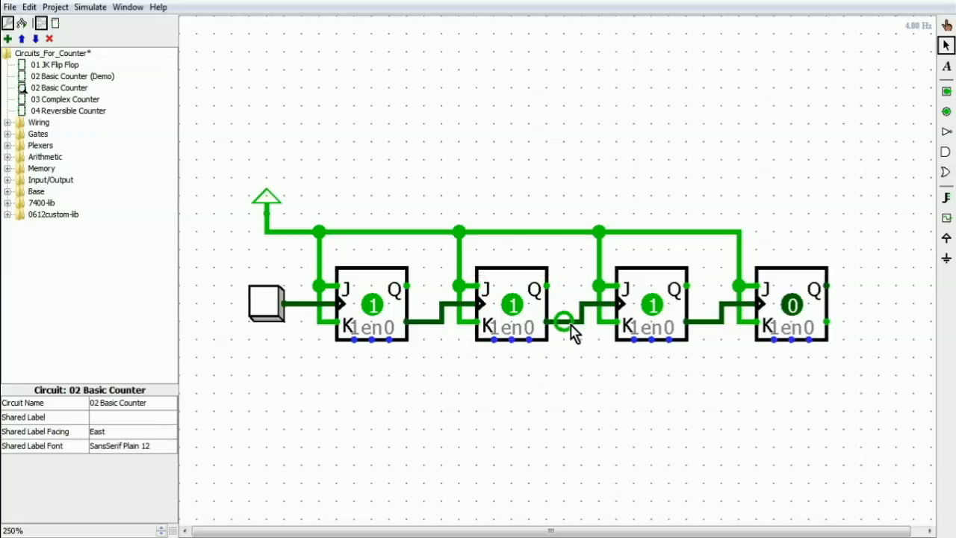
left_click(706, 316)
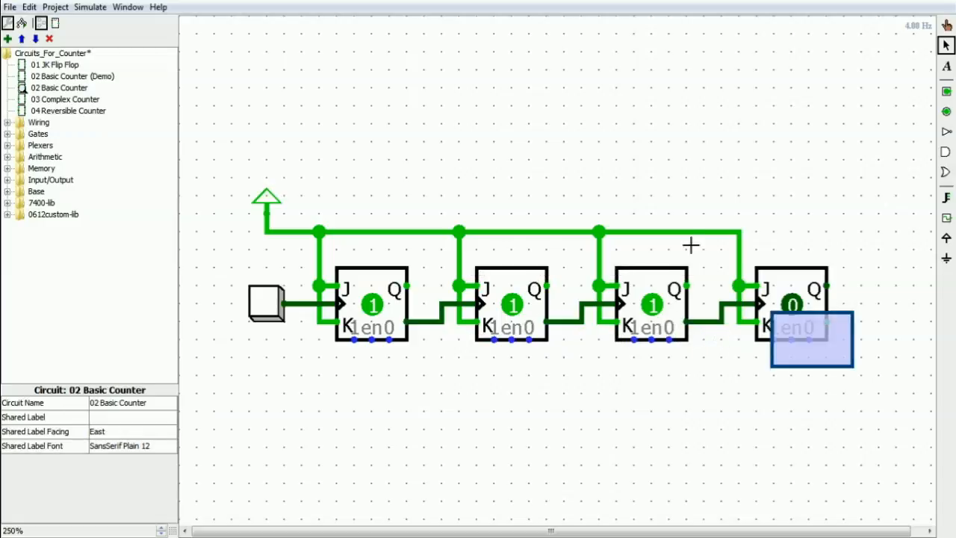
left_click(267, 310)
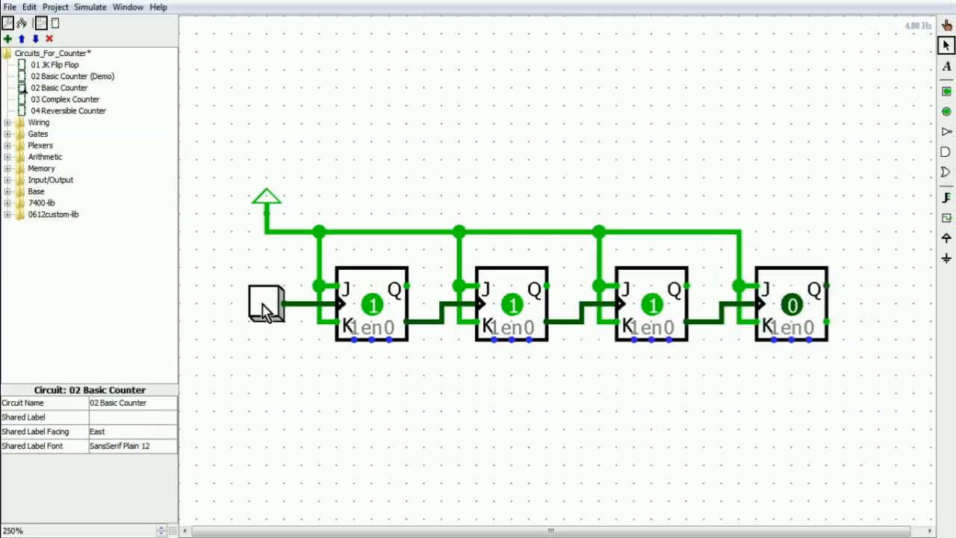
left_click(266, 304)
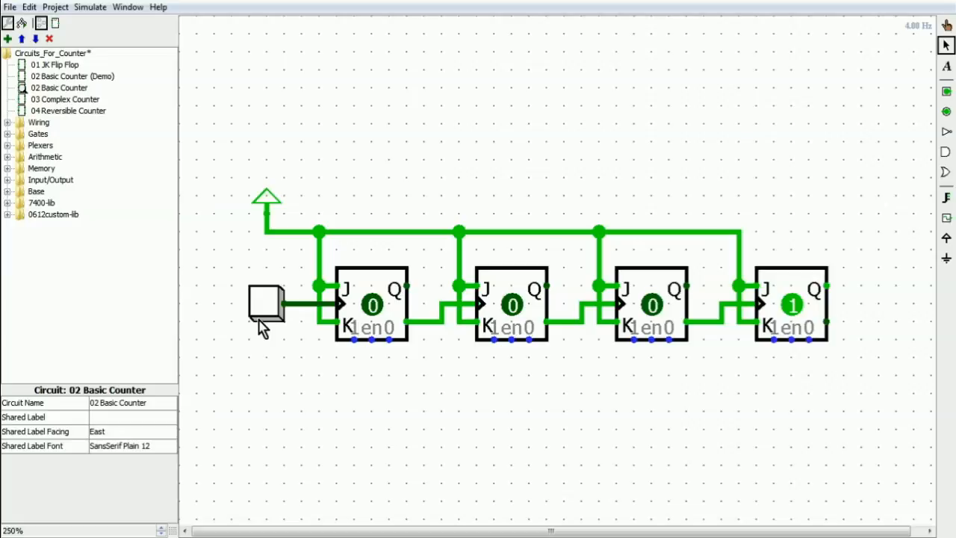
left_click(267, 315)
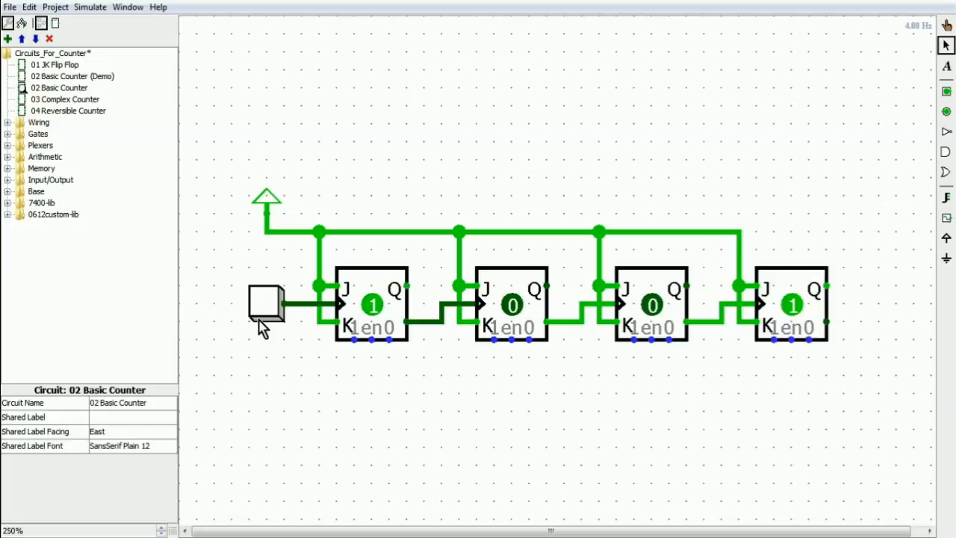
mouse_move(309, 359)
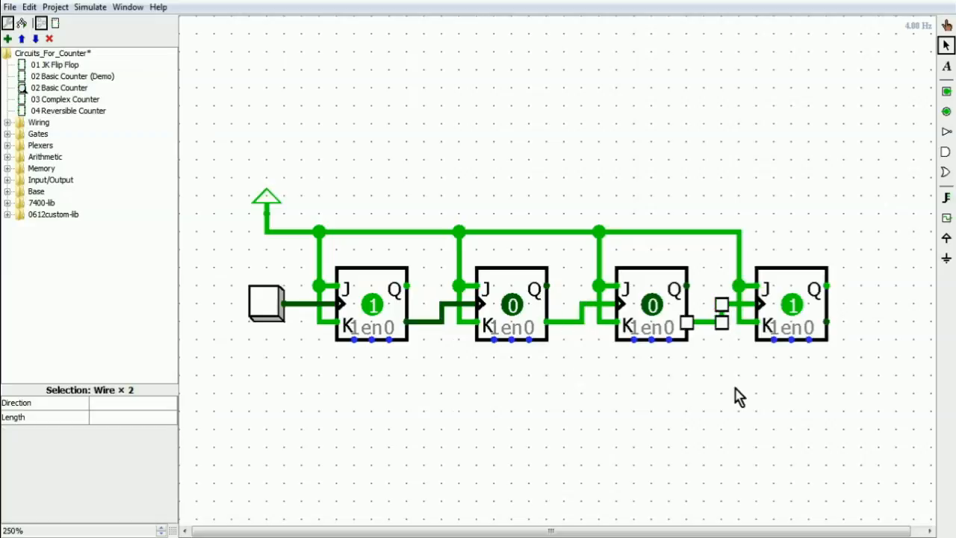
left_click(266, 304)
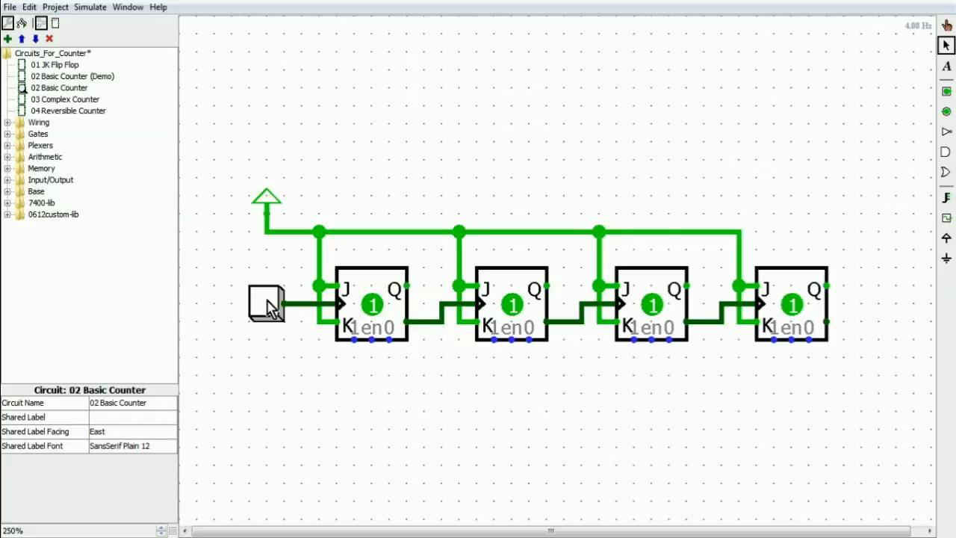
left_click(265, 306)
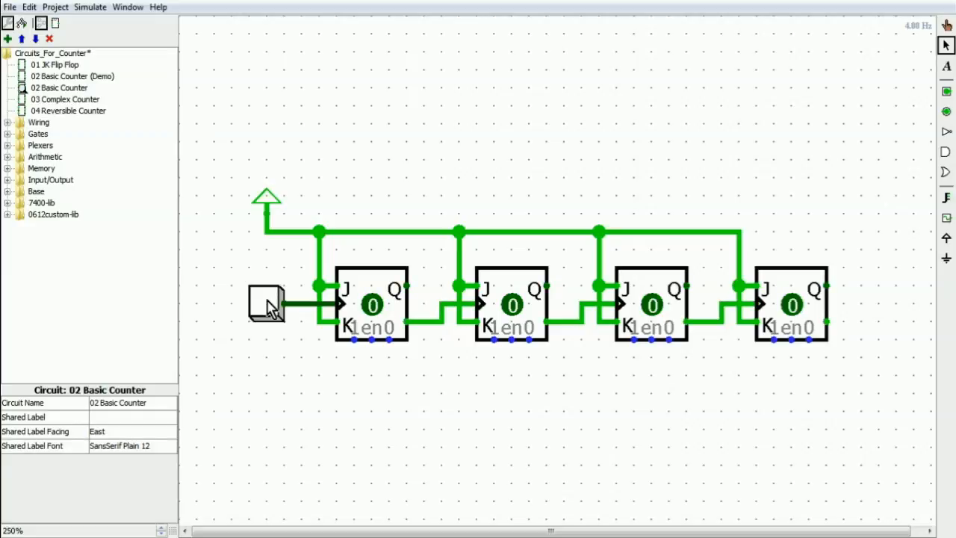
Place a fourth J-K flip-flop after the third stage, check the first stage's trigger, and pulse twice
left_click_drag(721, 245, 900, 403)
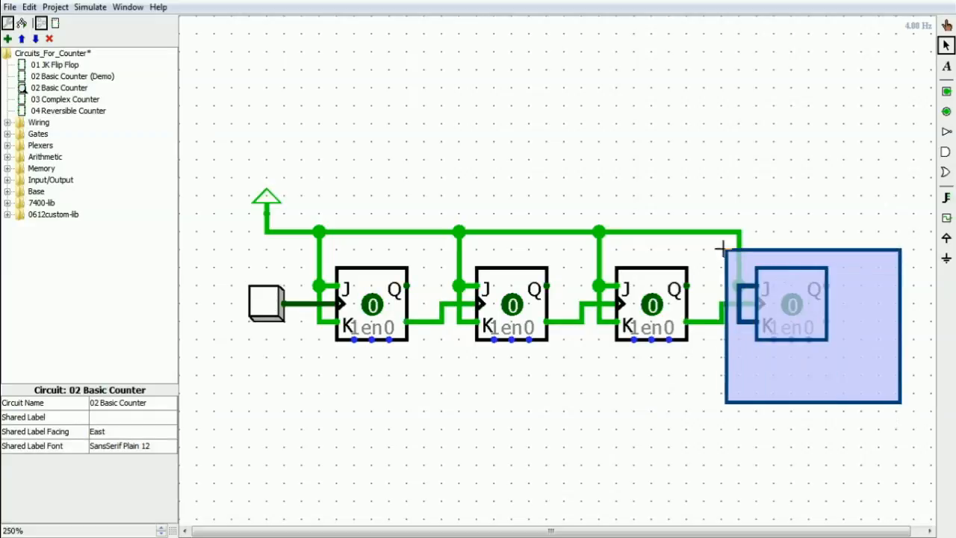
left_click(799, 387)
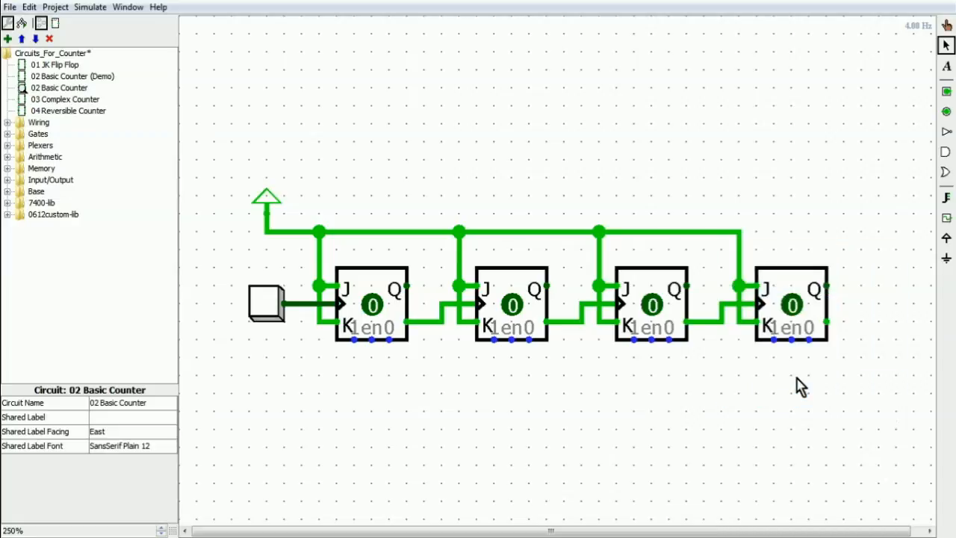
mouse_move(807, 311)
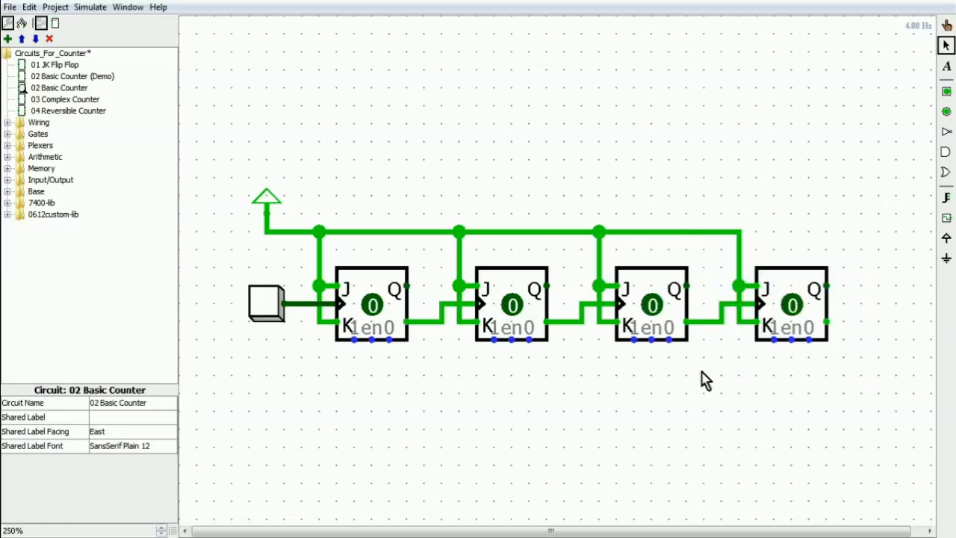
mouse_move(695, 412)
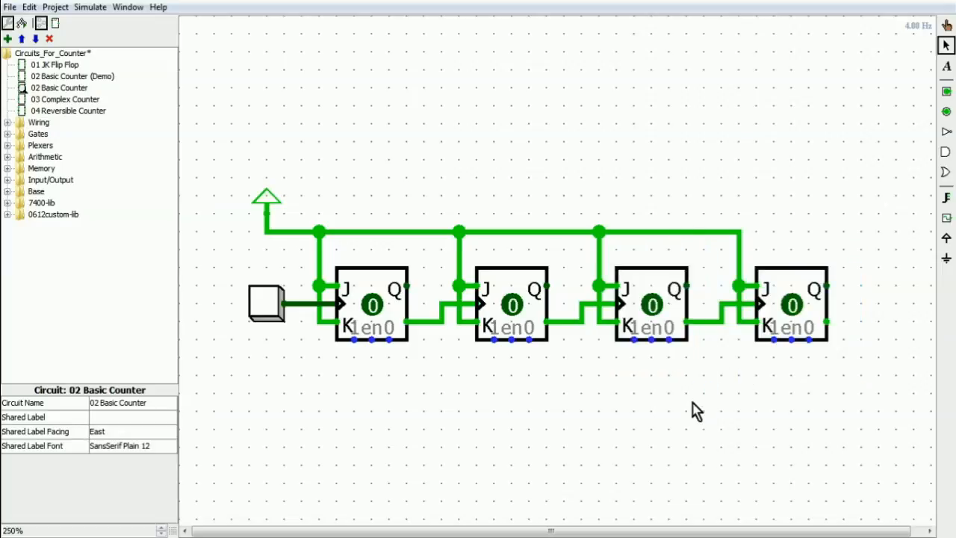
left_click(369, 310)
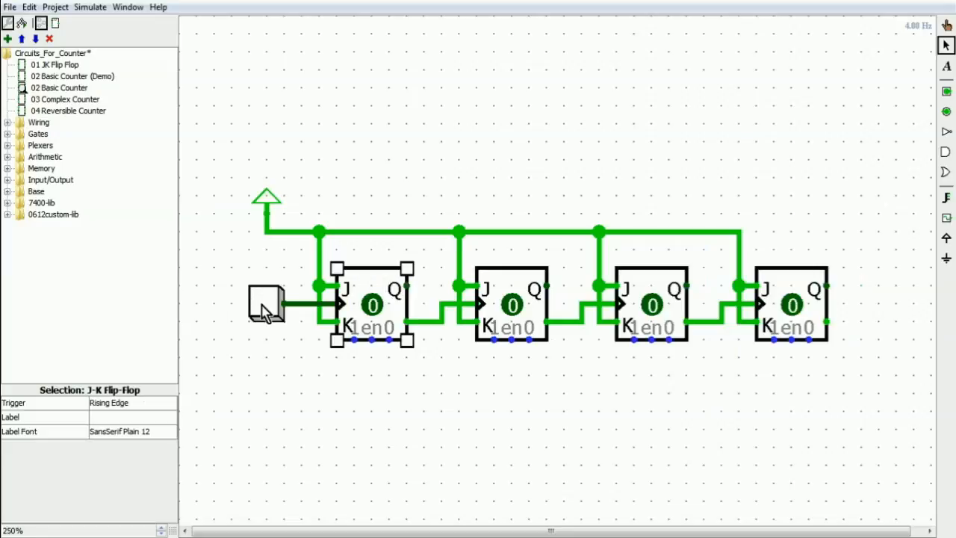
mouse_move(380, 413)
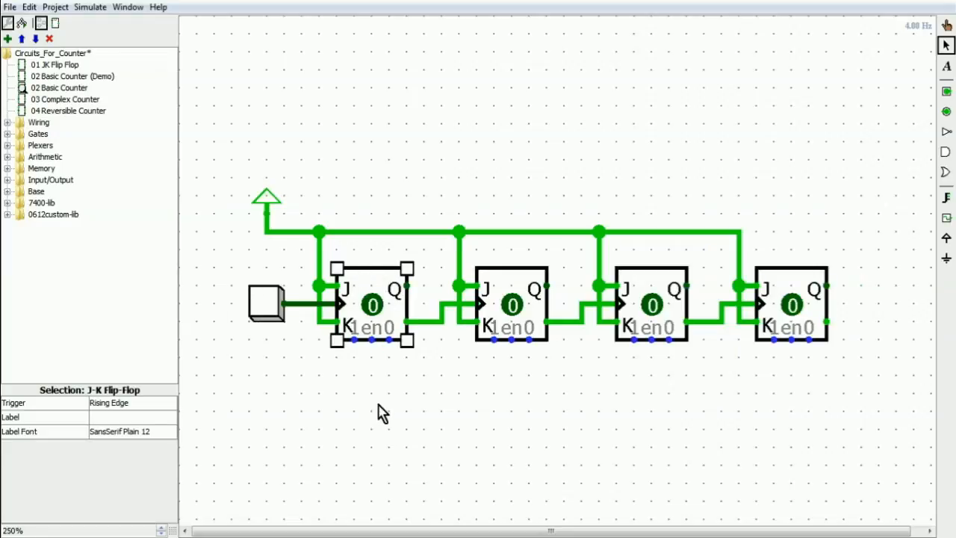
left_click(268, 308)
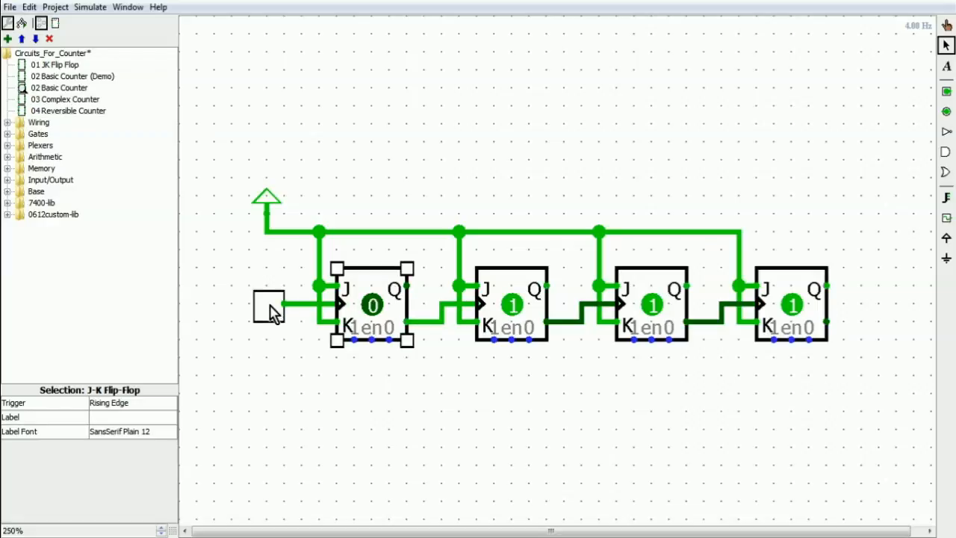
left_click(267, 304)
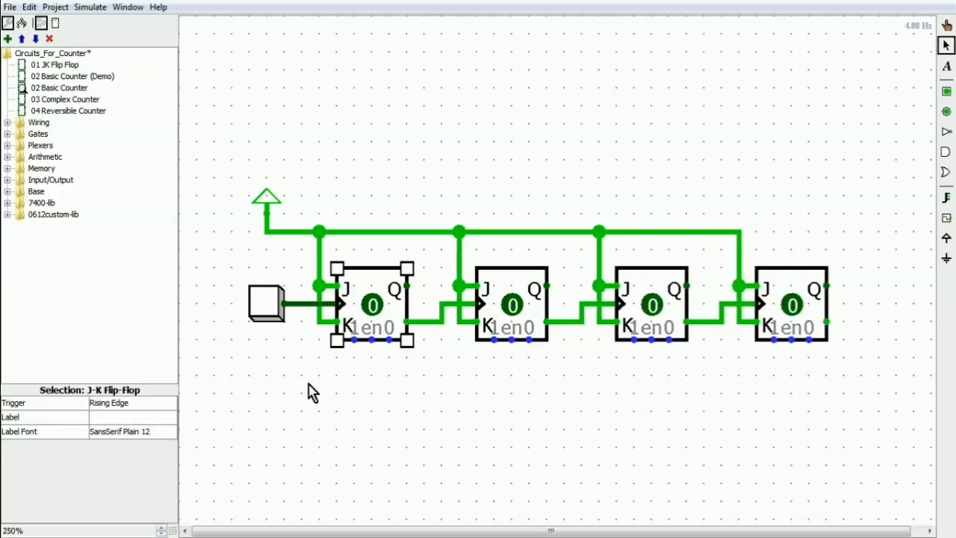
left_click(321, 388)
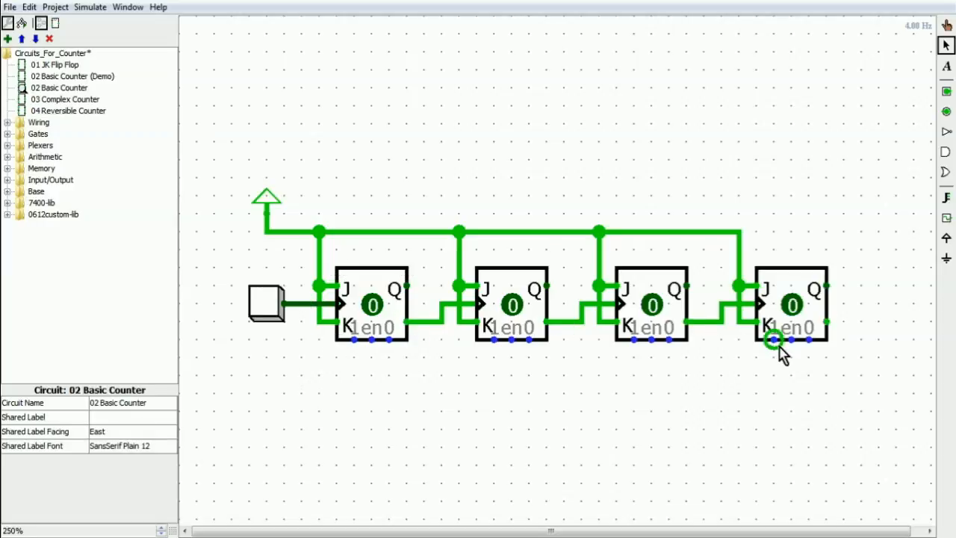
mouse_move(559, 375)
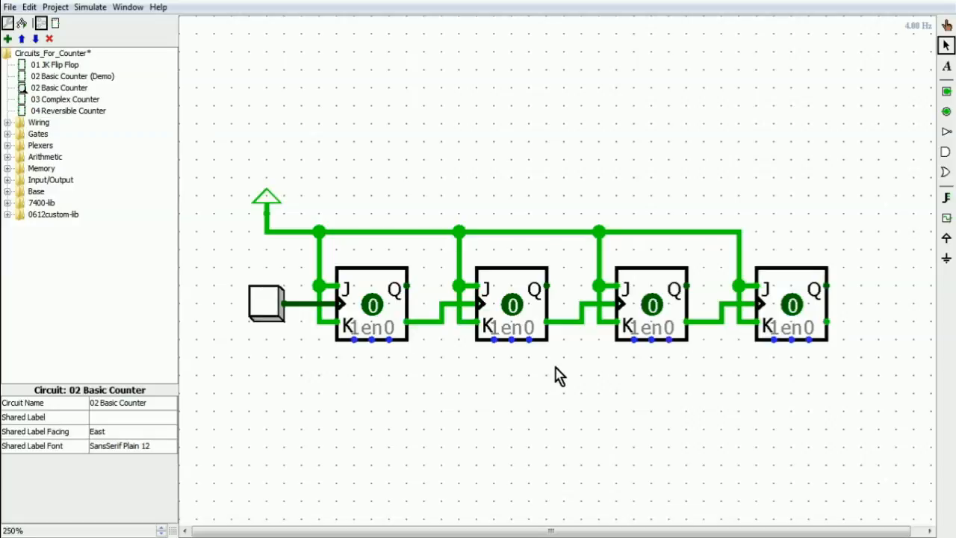
mouse_move(467, 369)
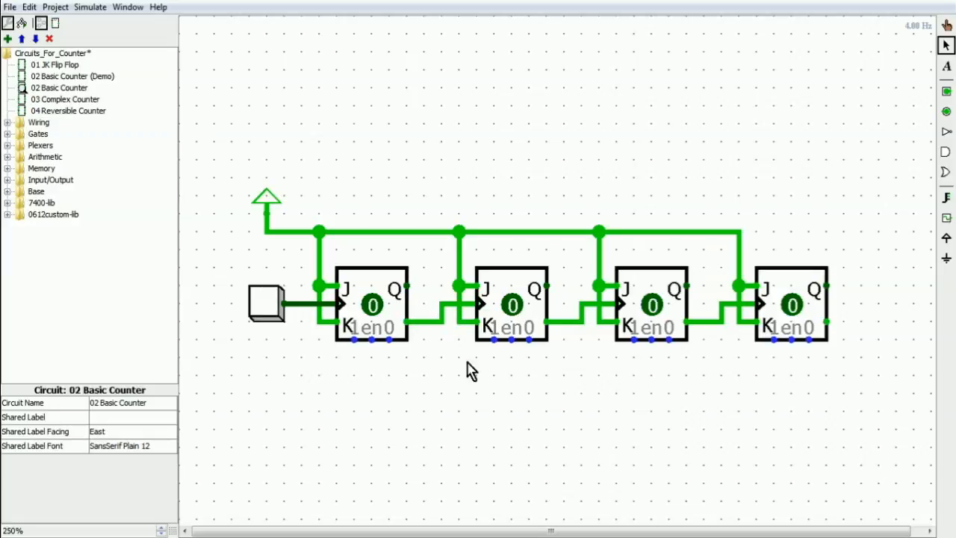
mouse_move(672, 361)
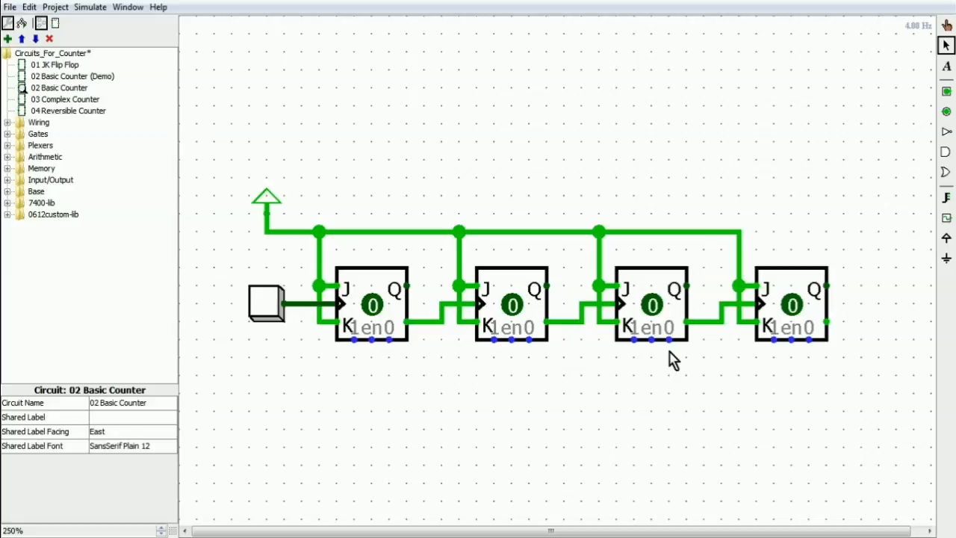
mouse_move(423, 342)
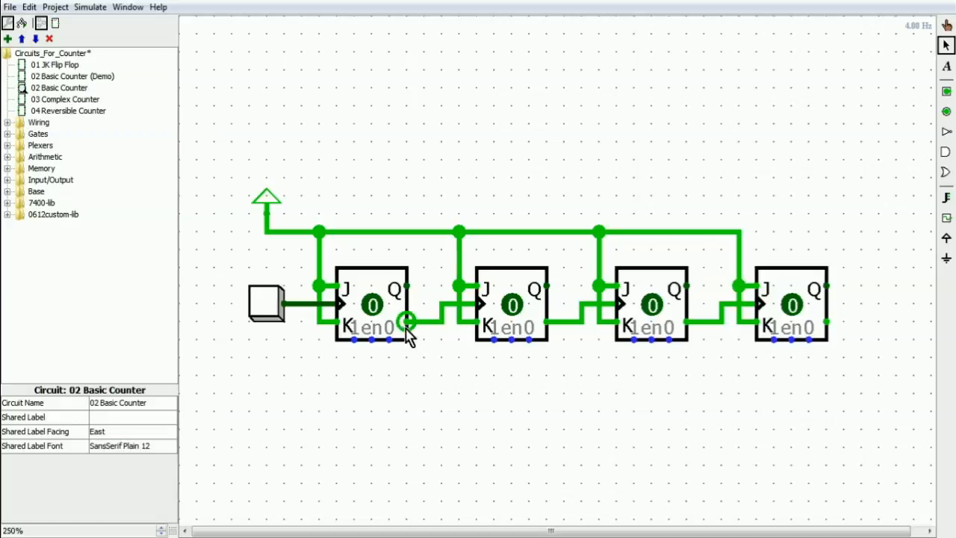
mouse_move(511, 308)
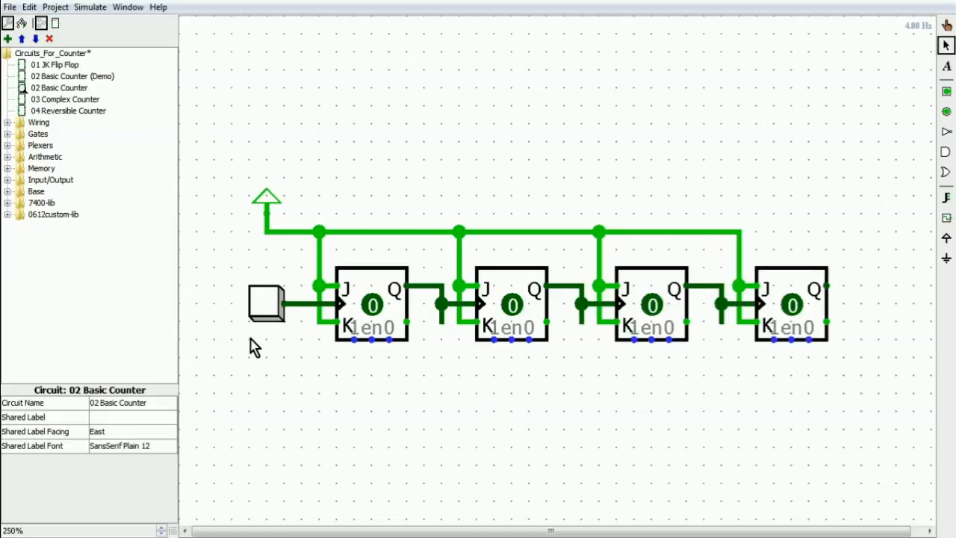
Pulse the clock seven times until the first two flip-flops read 1 and the last two 0
left_click(268, 306)
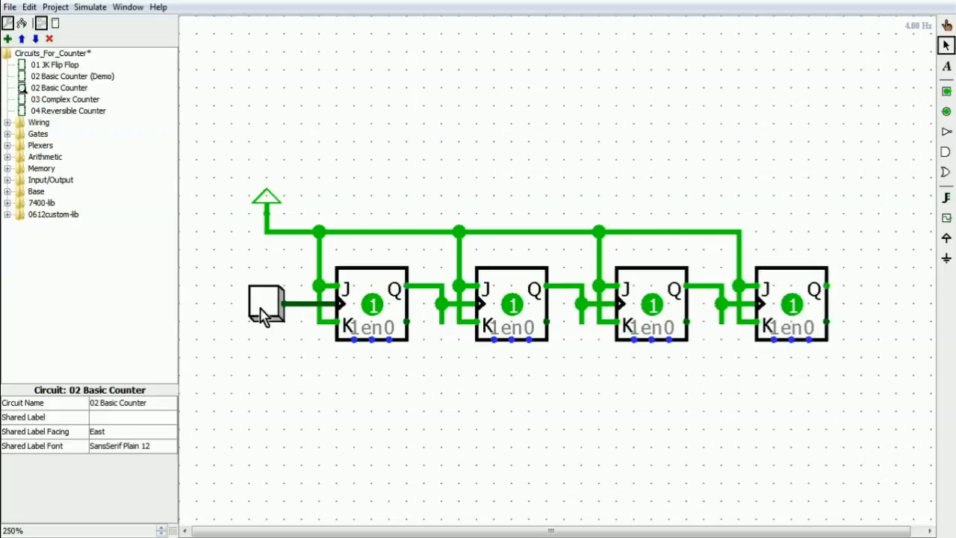
left_click(267, 304)
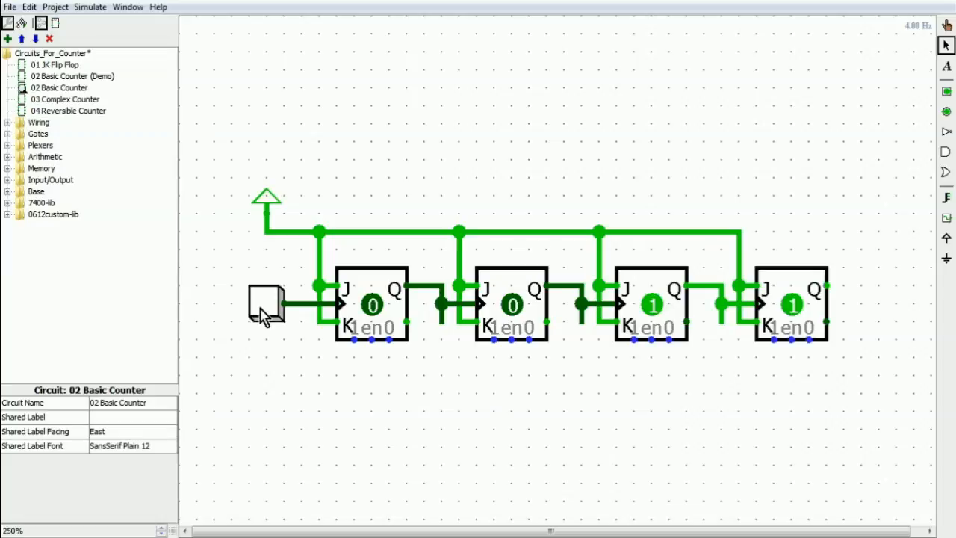
left_click(267, 306)
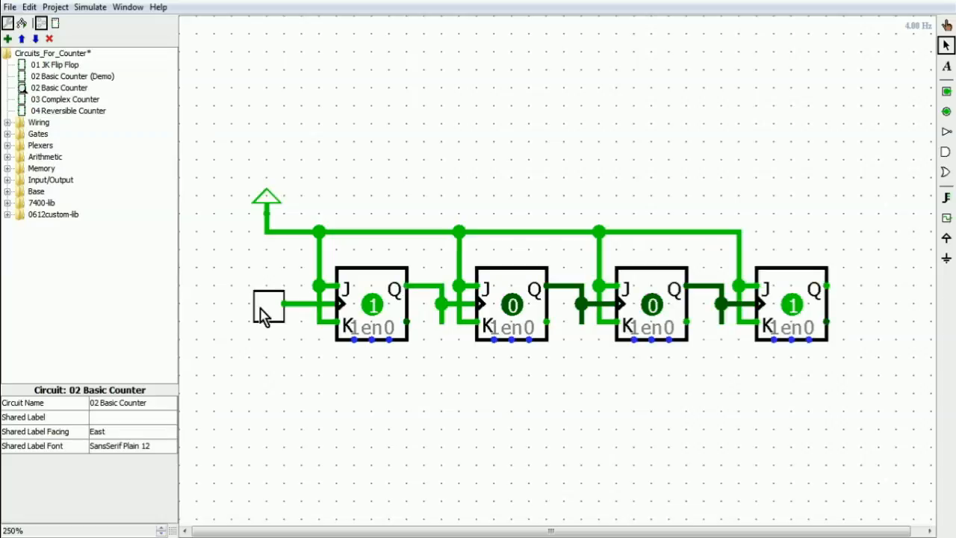
left_click(268, 306)
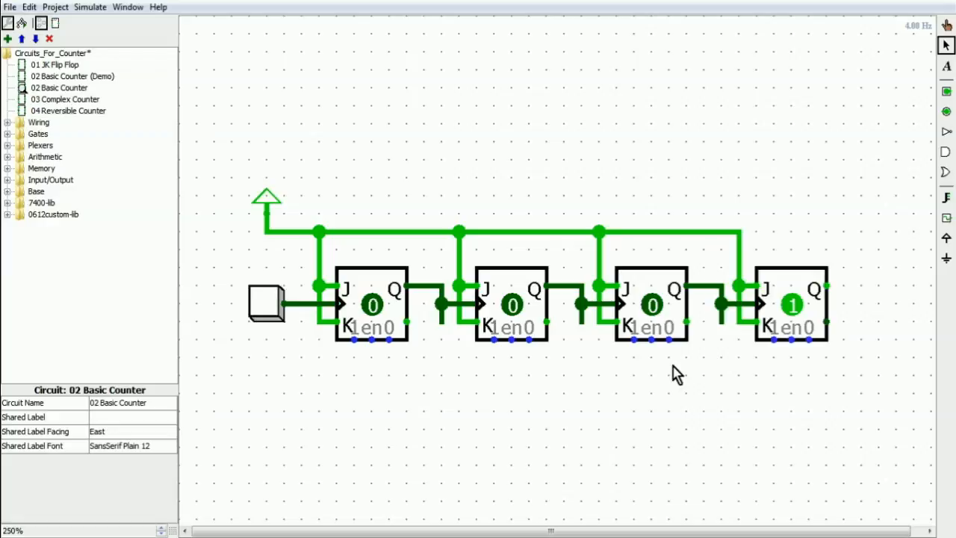
mouse_move(269, 312)
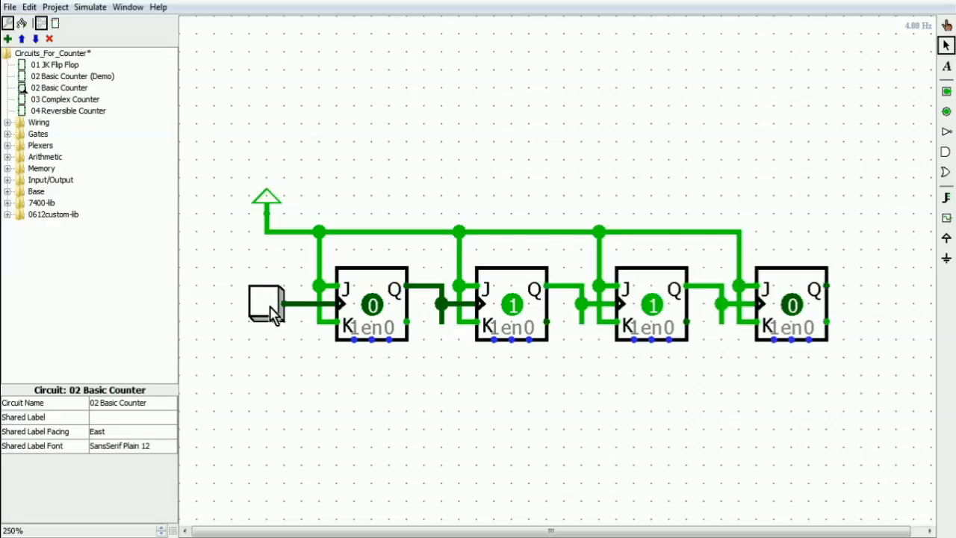
left_click(269, 305)
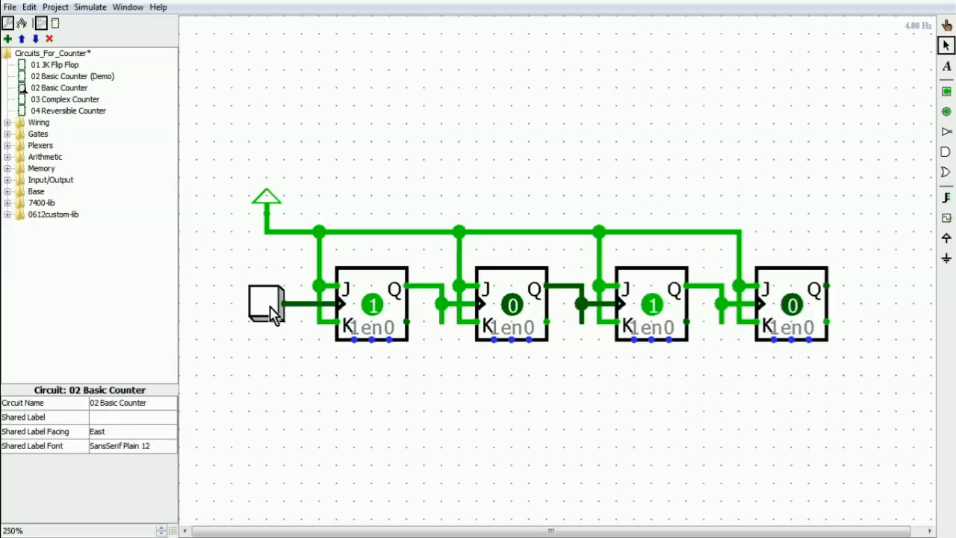
left_click(267, 313)
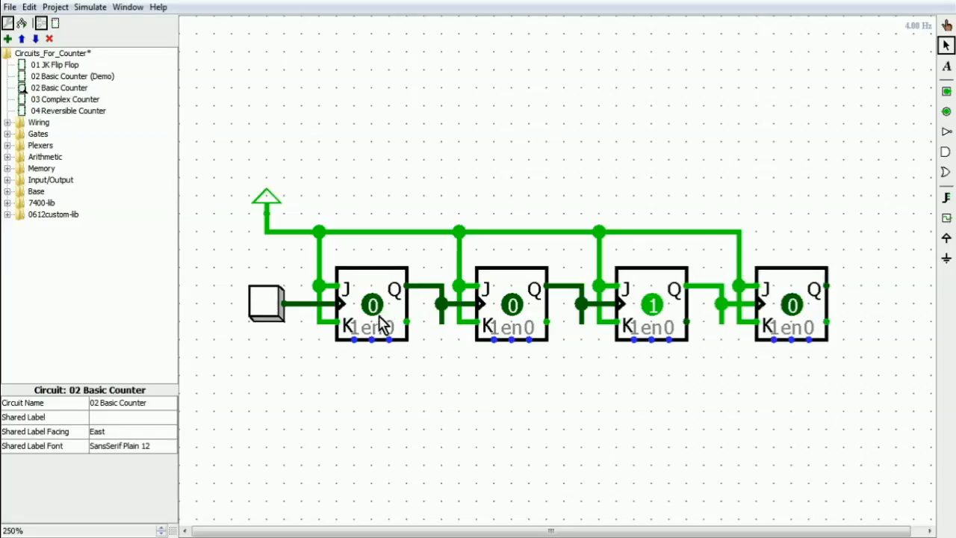
mouse_move(416, 341)
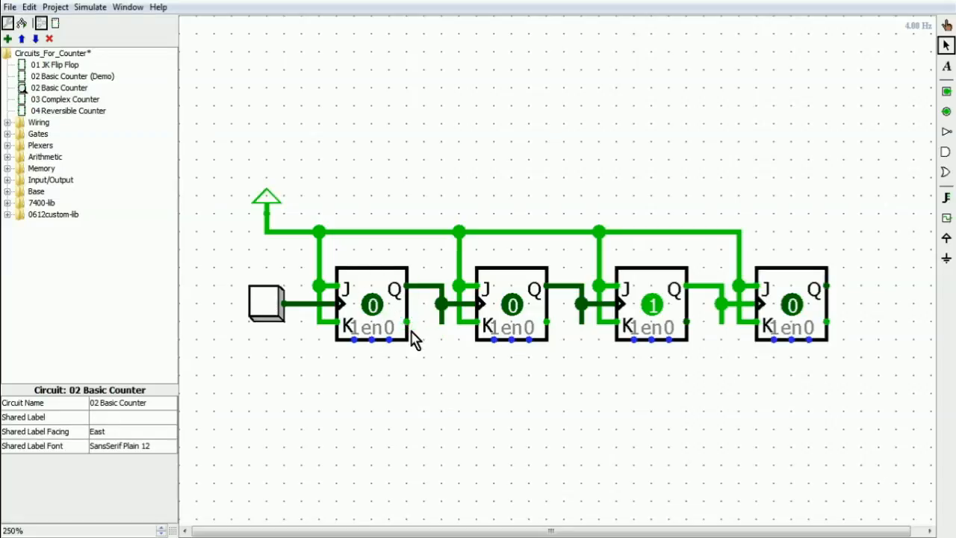
mouse_move(406, 324)
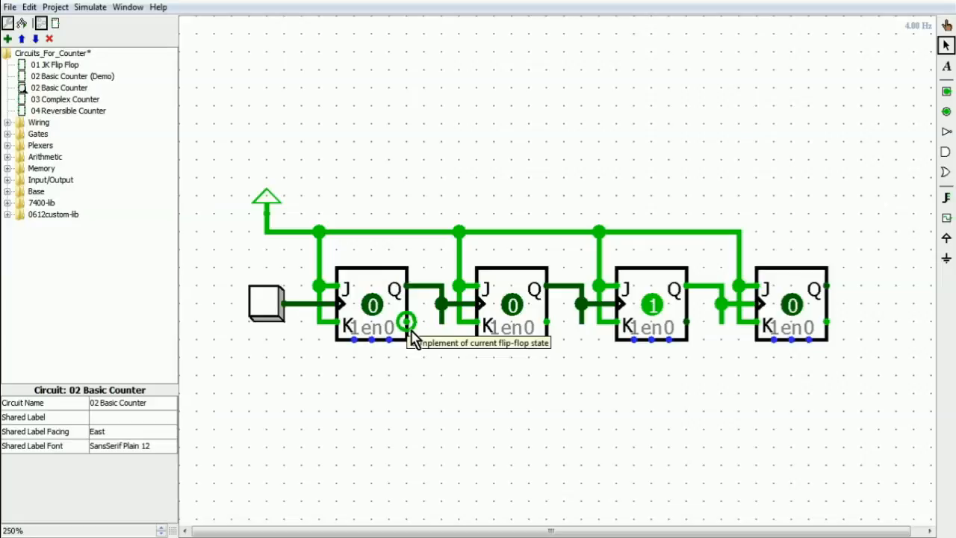
left_click(266, 305)
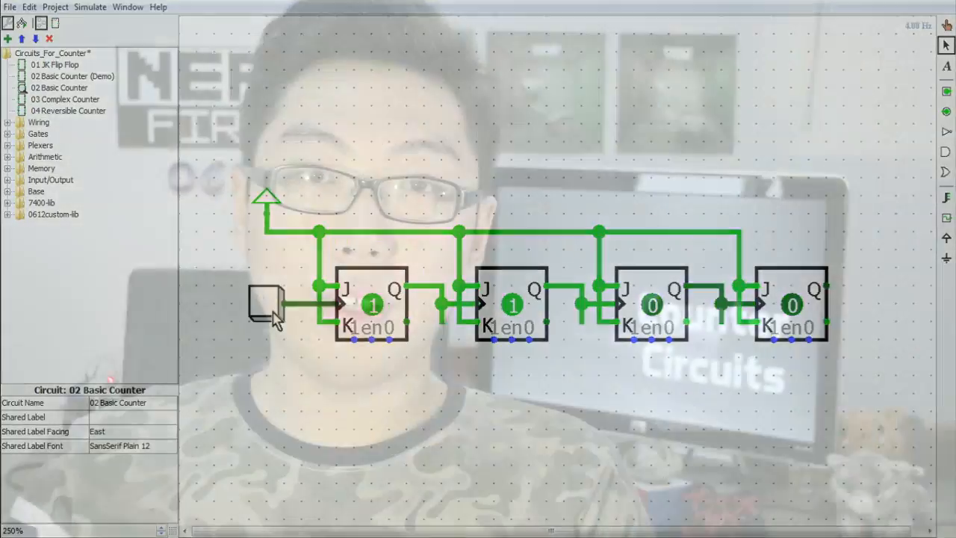
Open '03 Complex Counter' from the project explorer
left_click(65, 99)
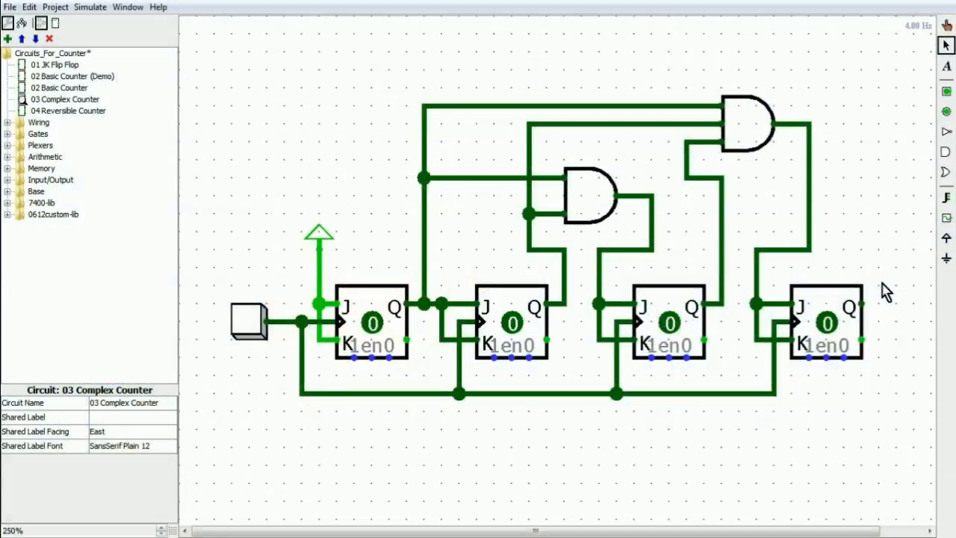
left_click(512, 322)
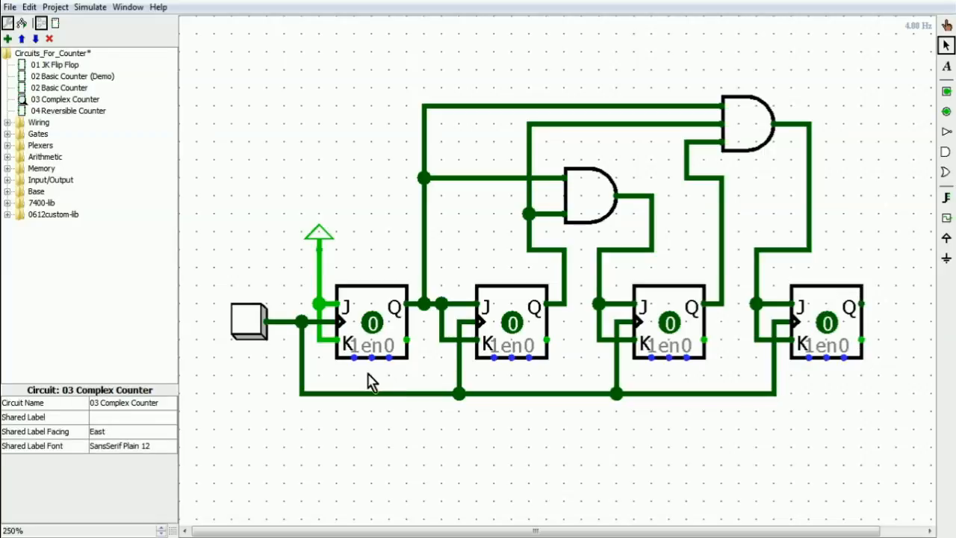
left_click(369, 322)
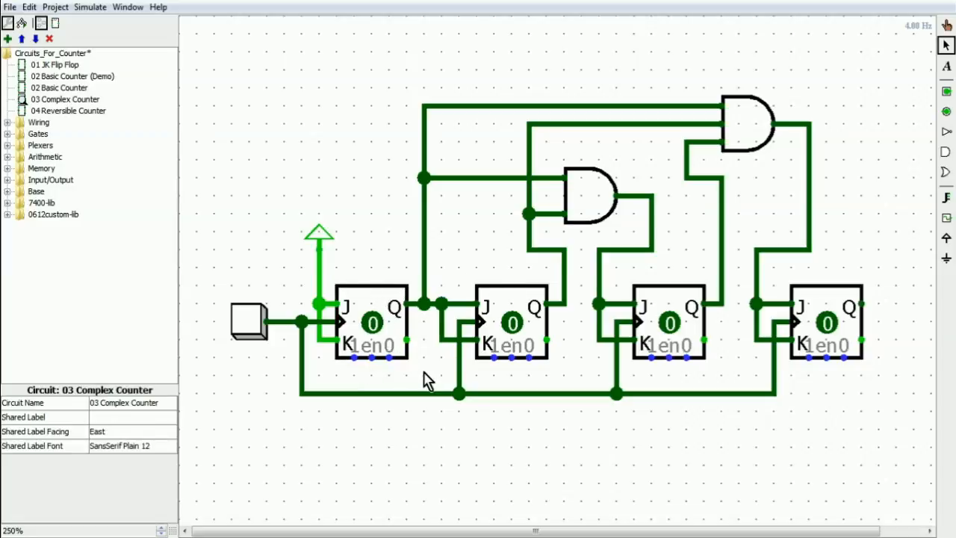
mouse_move(433, 363)
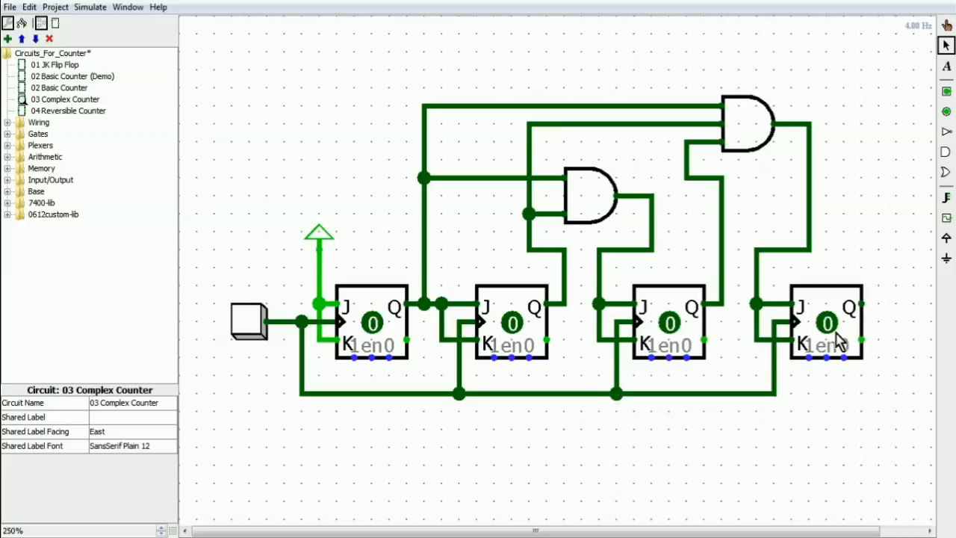
mouse_move(464, 492)
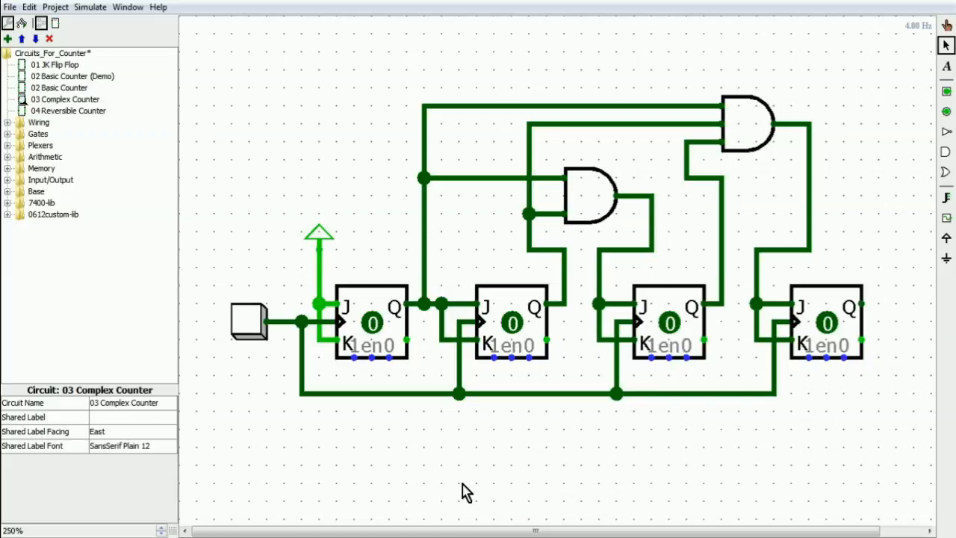
mouse_move(467, 293)
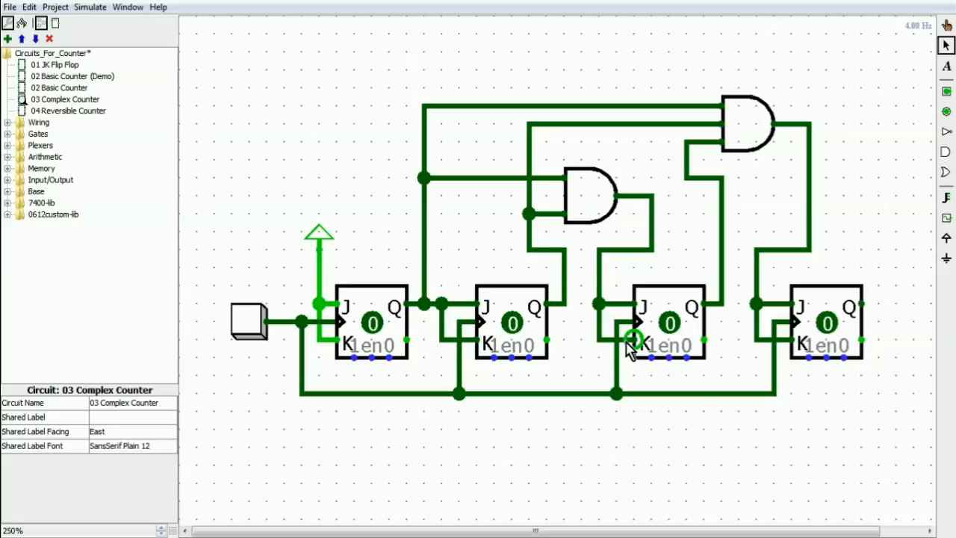
mouse_move(467, 527)
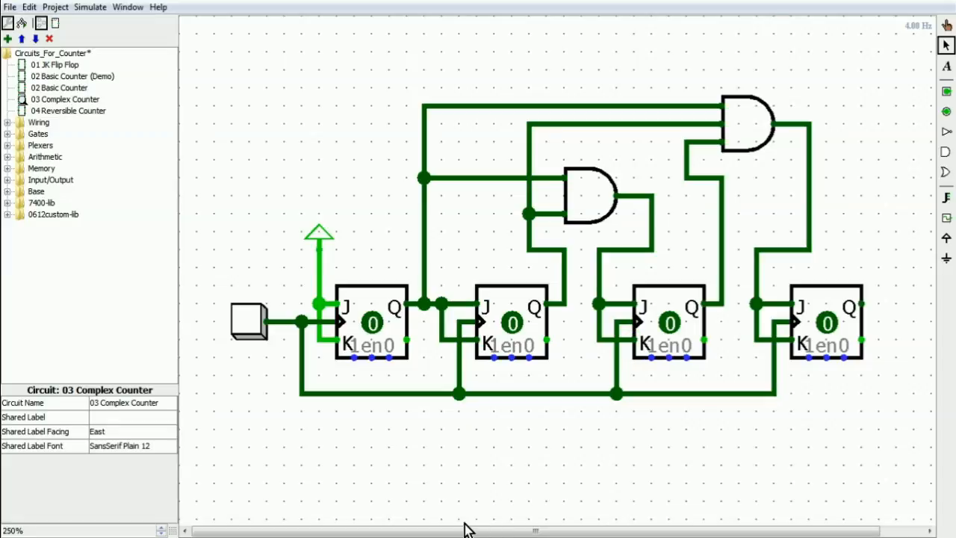
mouse_move(444, 267)
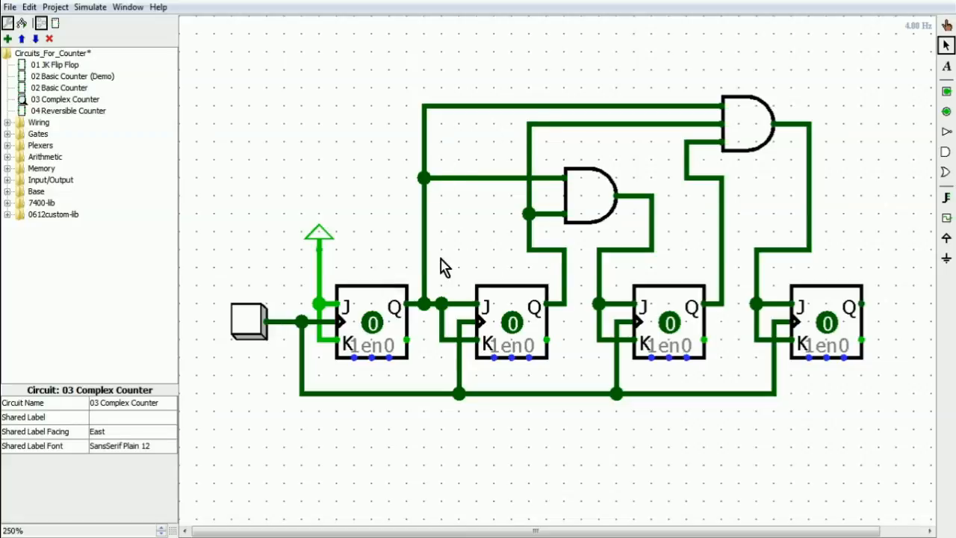
mouse_move(475, 235)
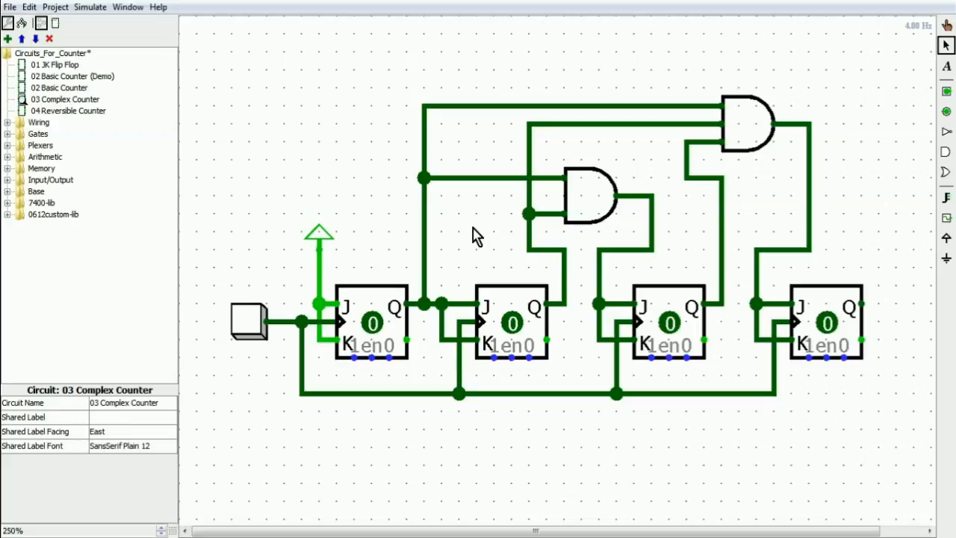
Select the first and then the second flip-flop in turn to point them out
left_click(371, 329)
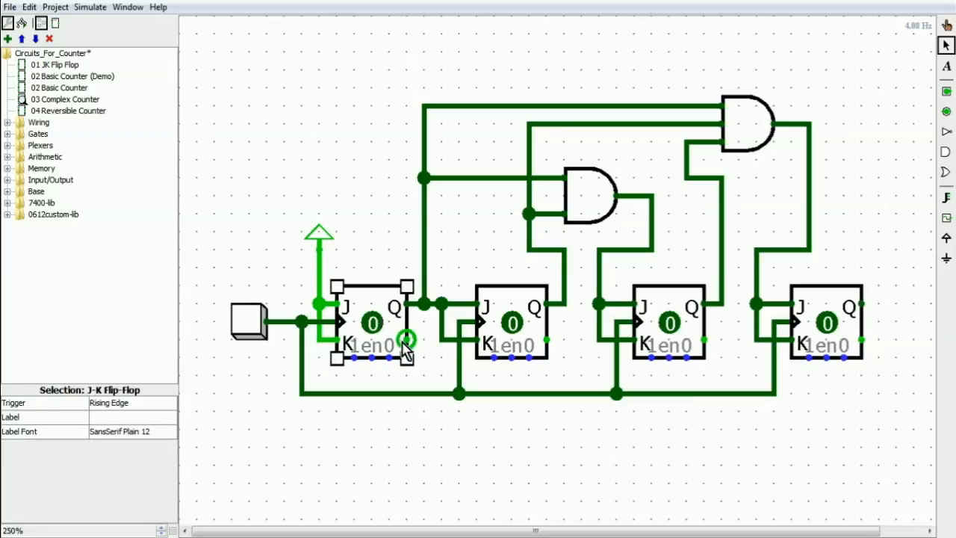
left_click(382, 381)
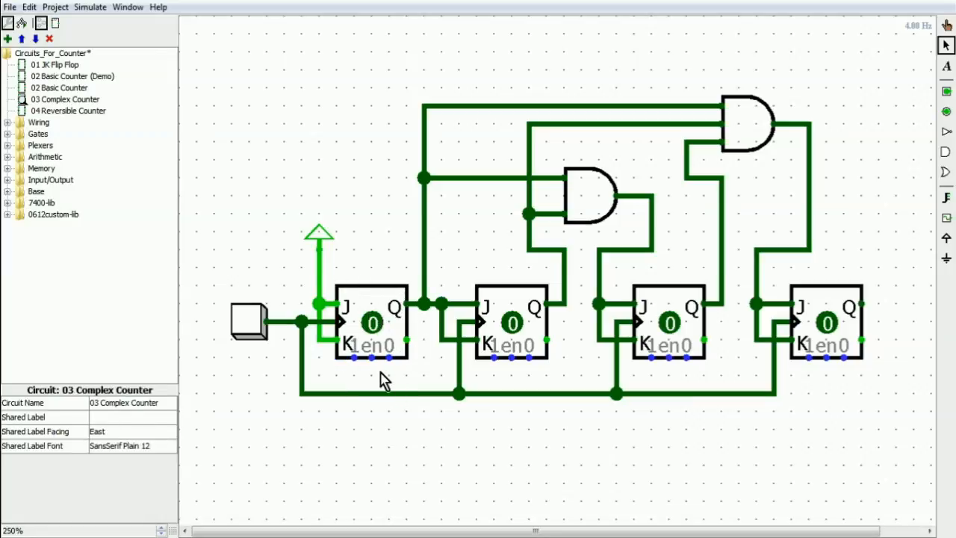
left_click(513, 323)
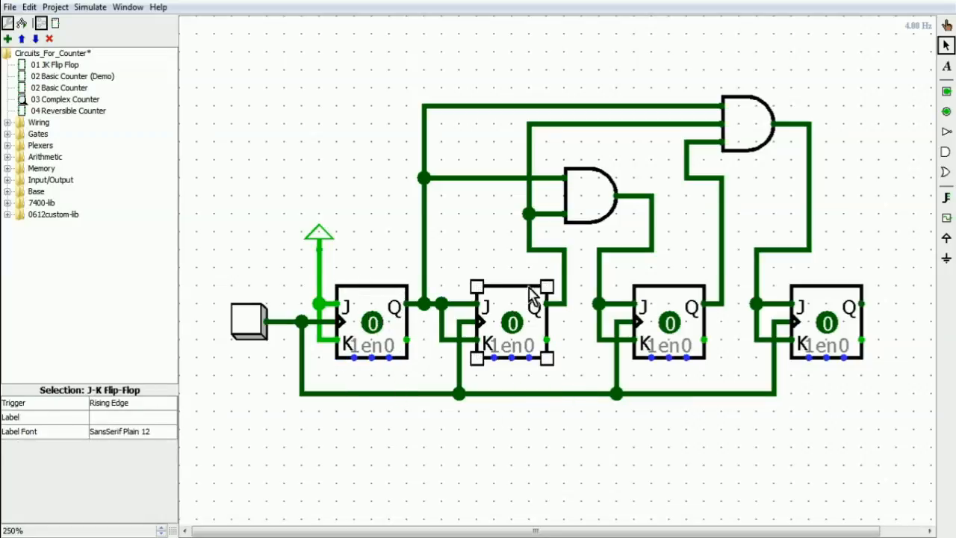
mouse_move(371, 321)
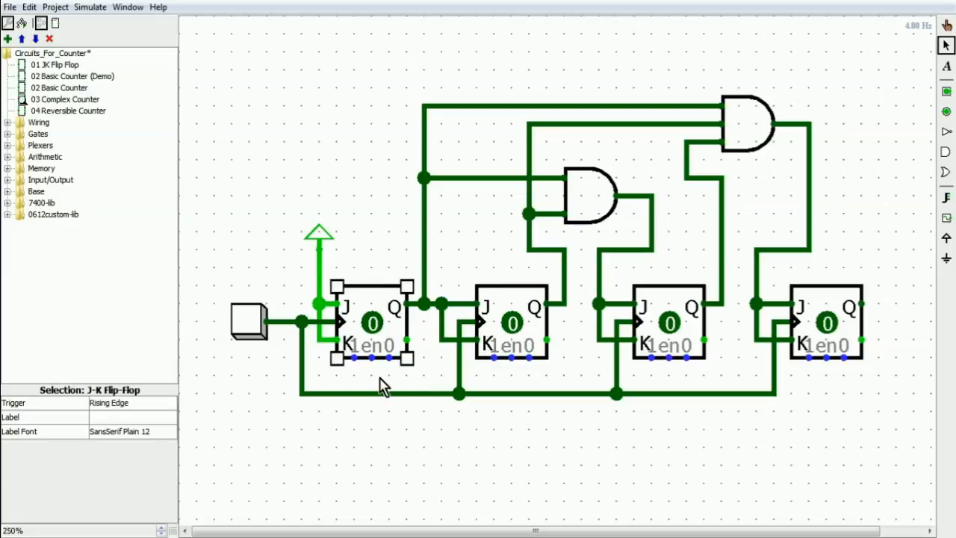
mouse_move(375, 331)
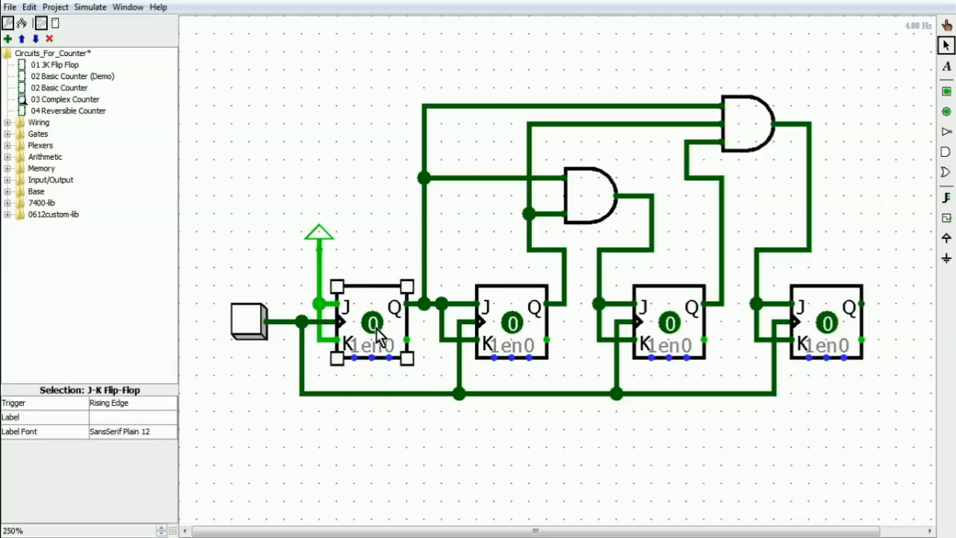
mouse_move(396, 317)
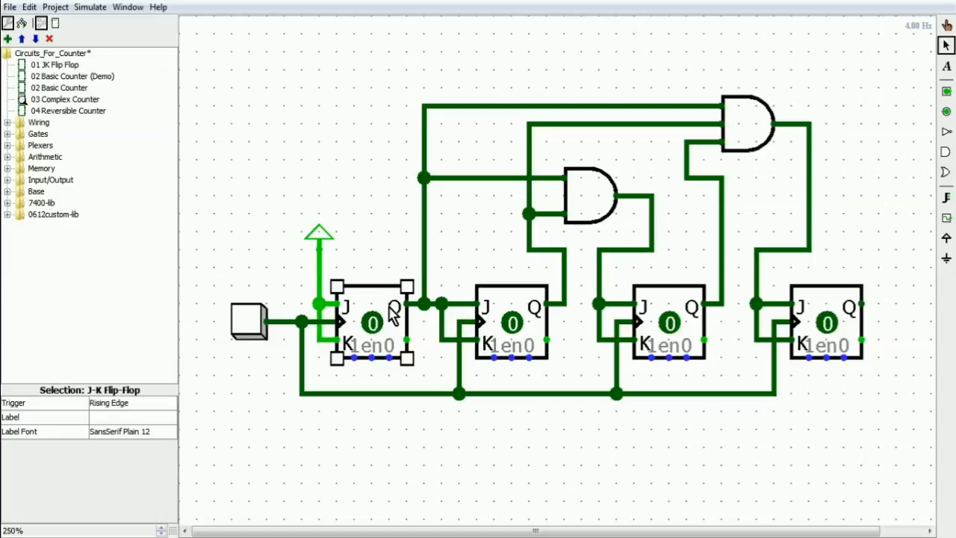
mouse_move(389, 317)
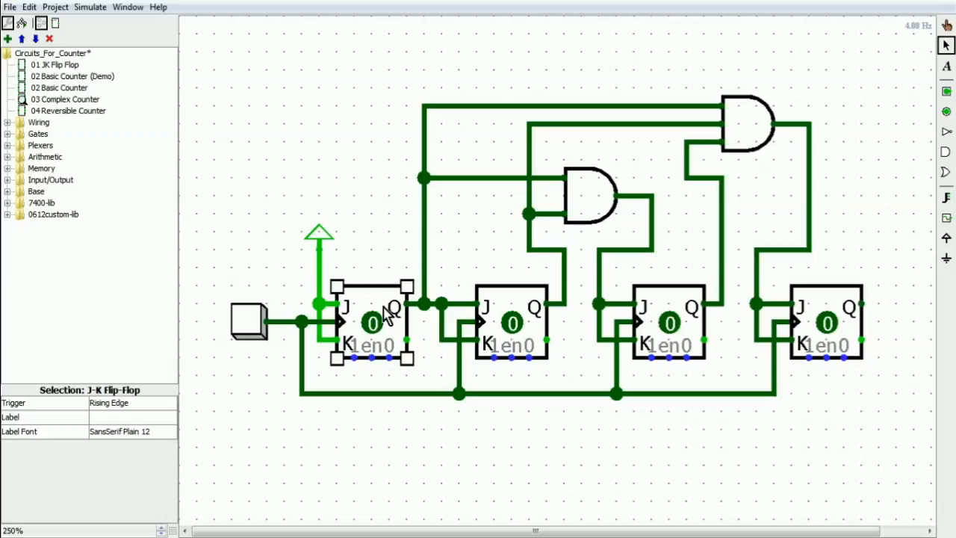
left_click(512, 325)
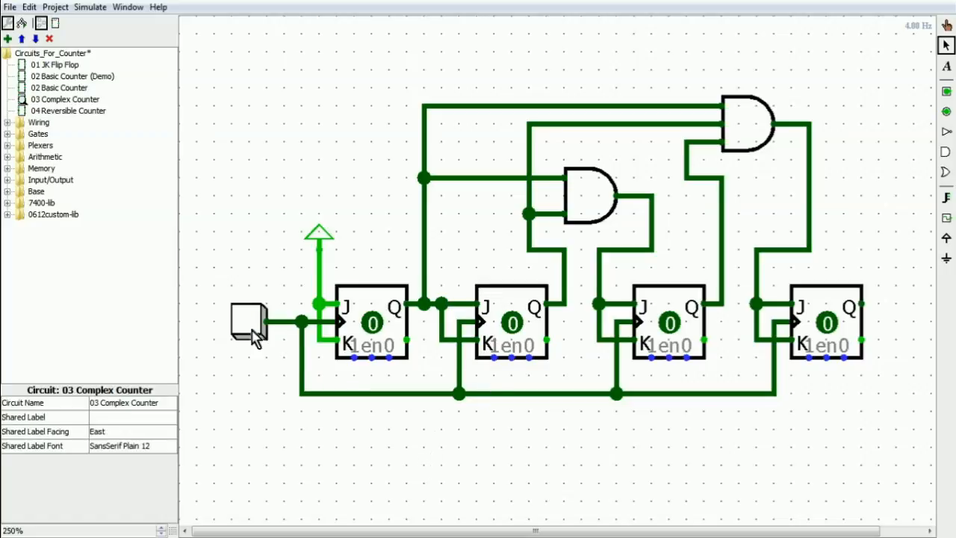
Pulse the clock once, then point out the second and third flip-flops
left_click(250, 332)
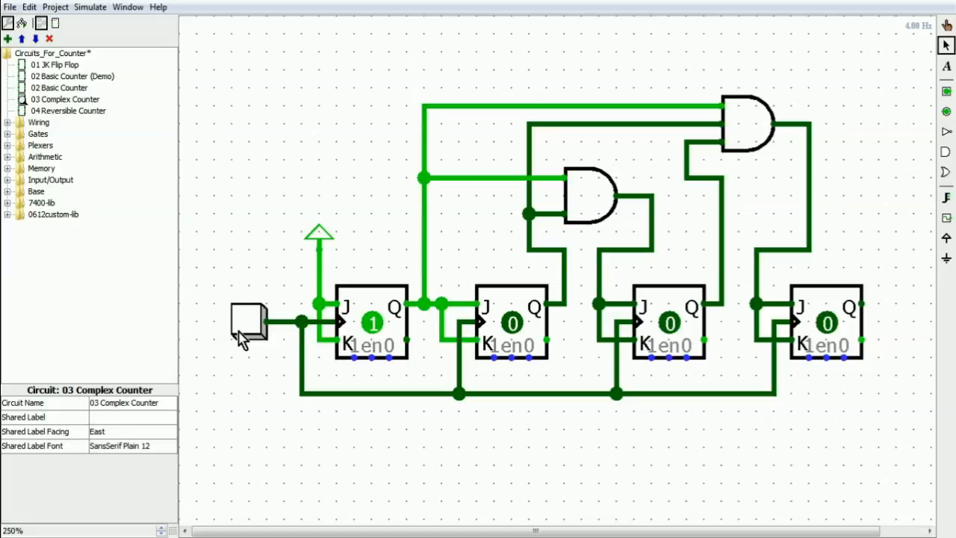
mouse_move(467, 321)
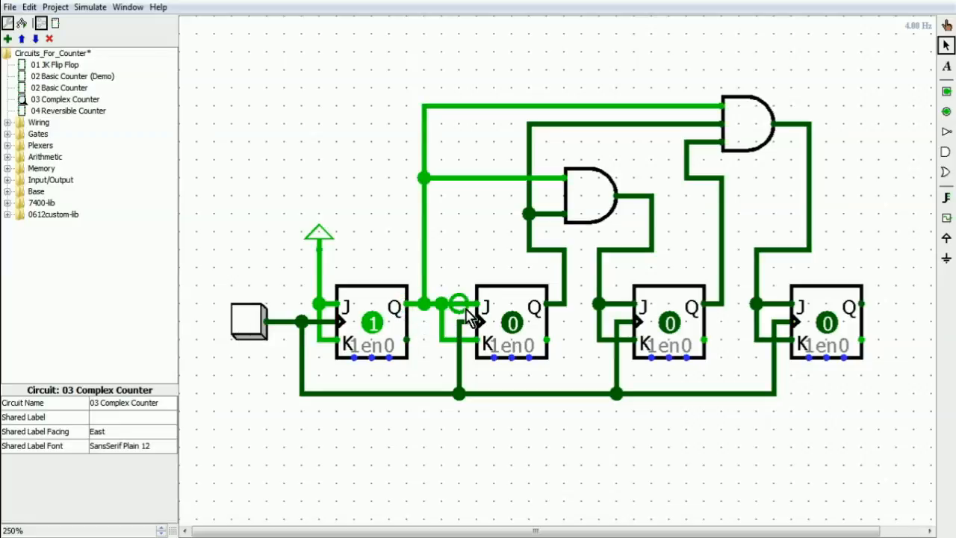
mouse_move(446, 327)
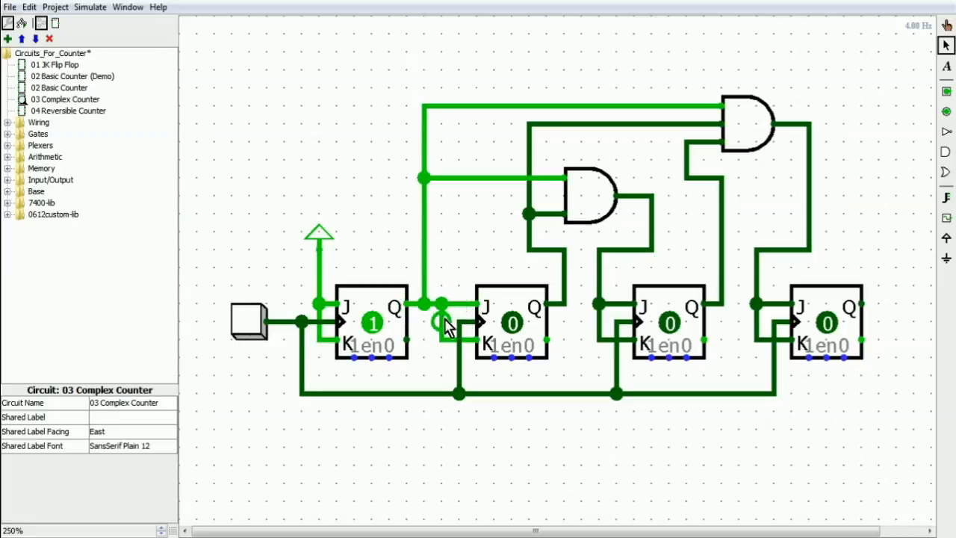
mouse_move(535, 310)
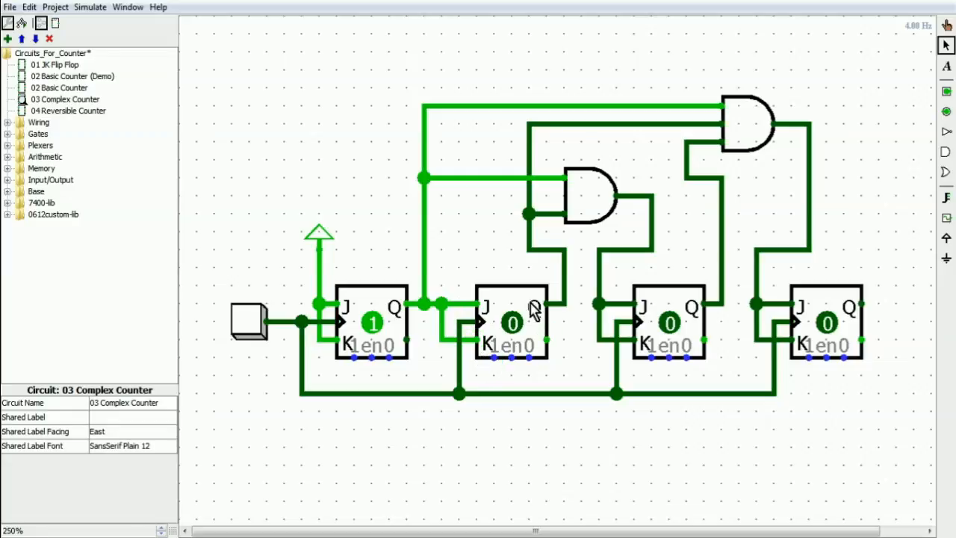
left_click(511, 329)
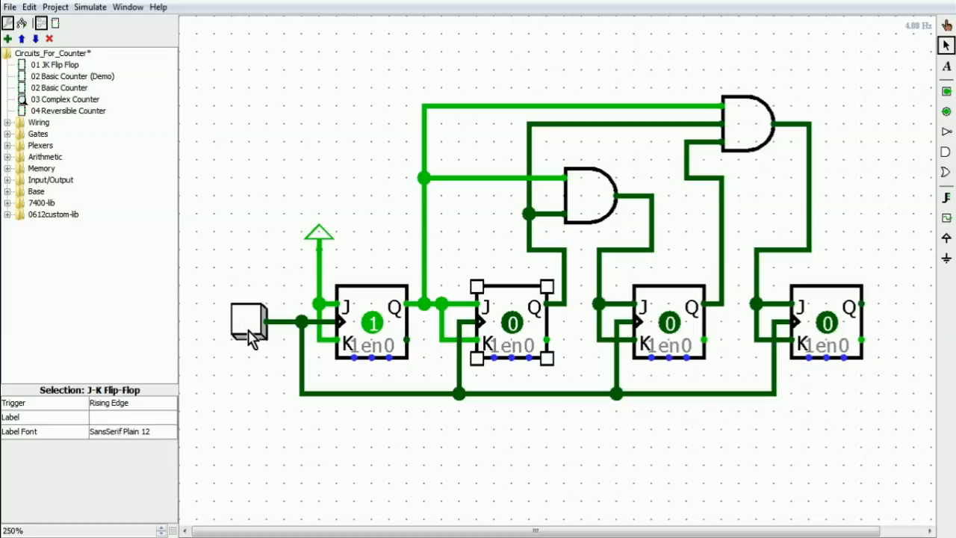
mouse_move(216, 369)
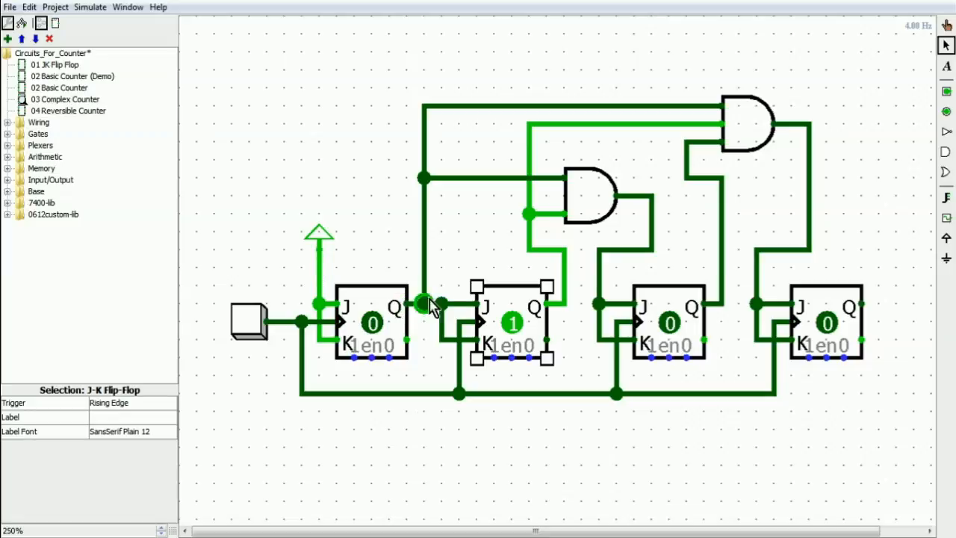
mouse_move(328, 386)
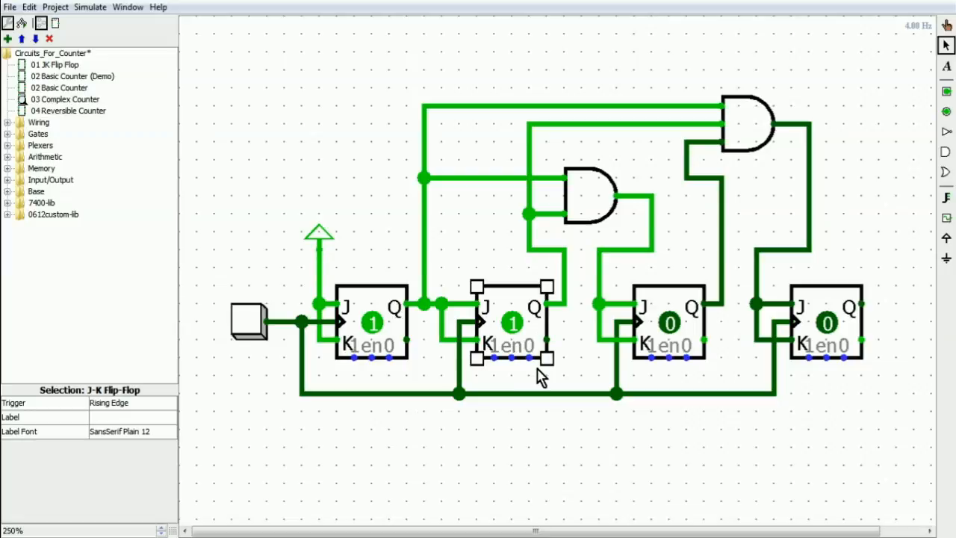
left_click(670, 325)
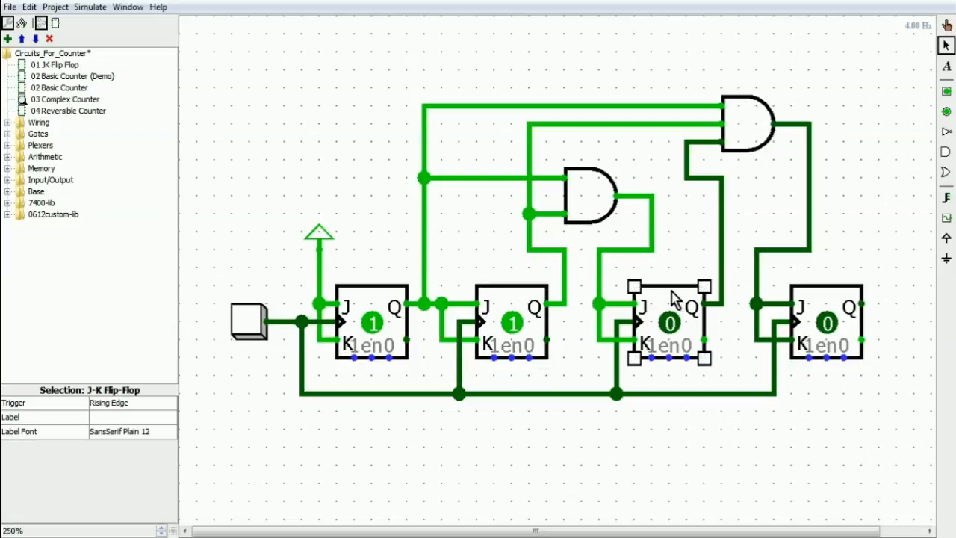
mouse_move(640, 276)
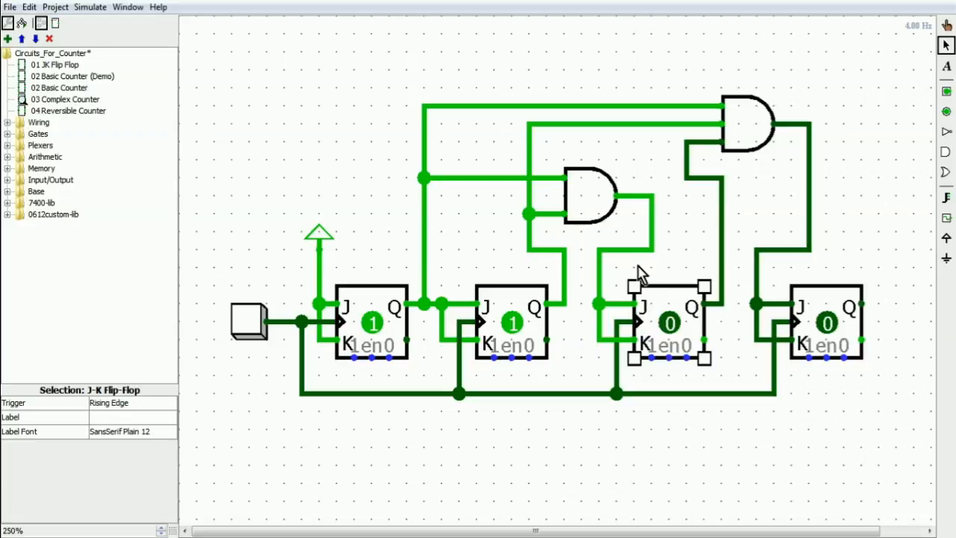
mouse_move(666, 323)
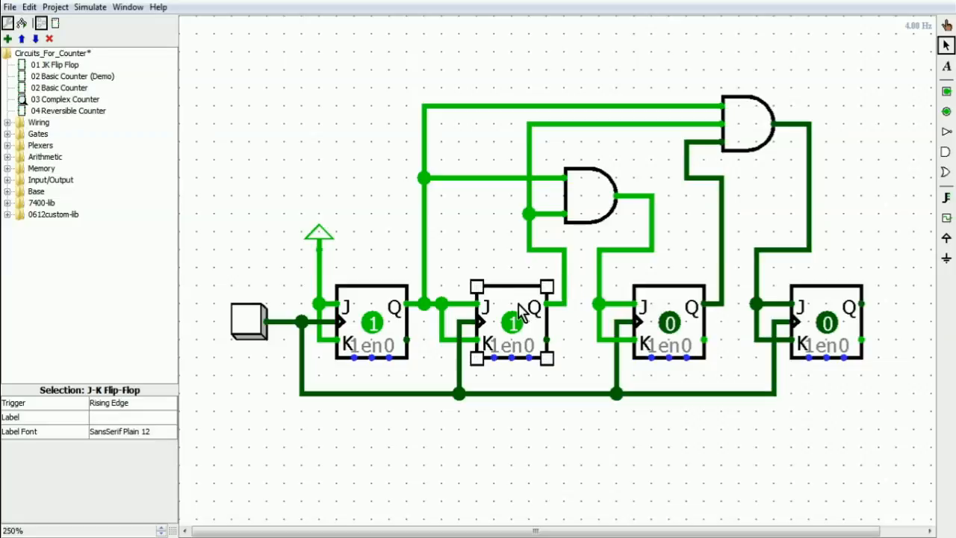
left_click(572, 437)
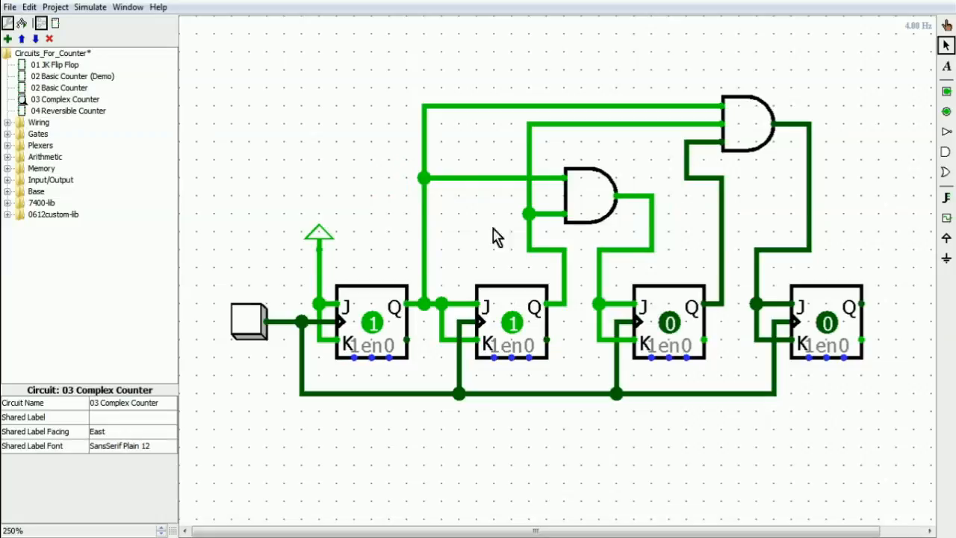
Point out the lower AND gate and the third flip-flop, then pulse the clock
left_click(586, 198)
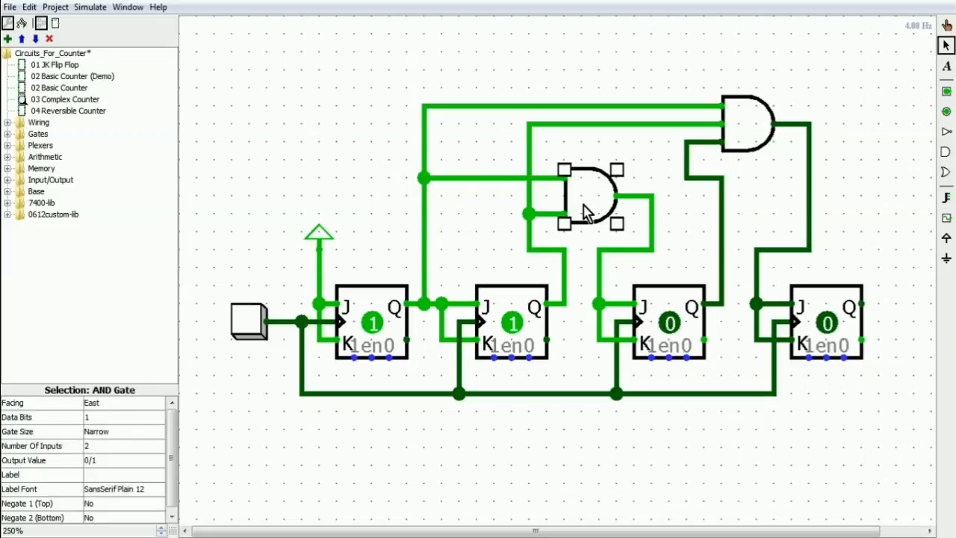
mouse_move(390, 326)
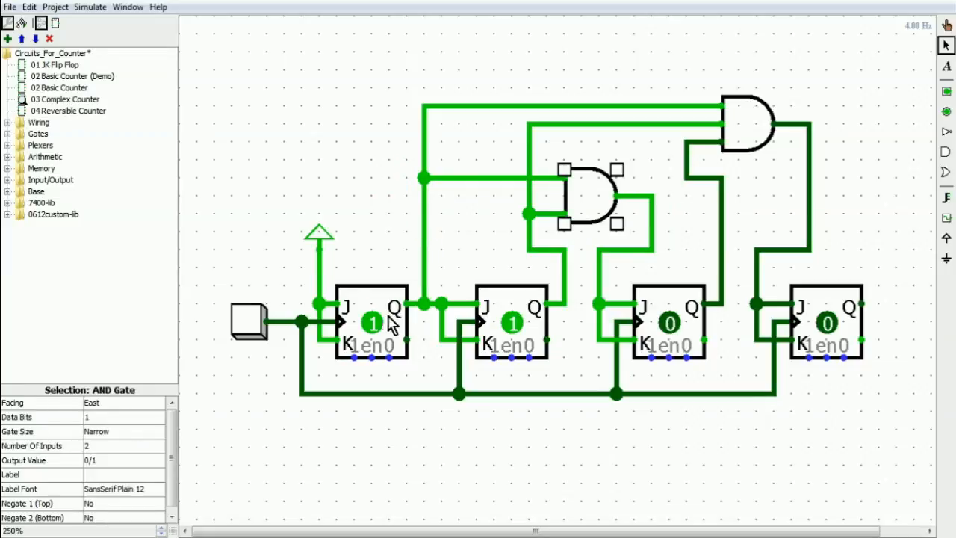
left_click(512, 320)
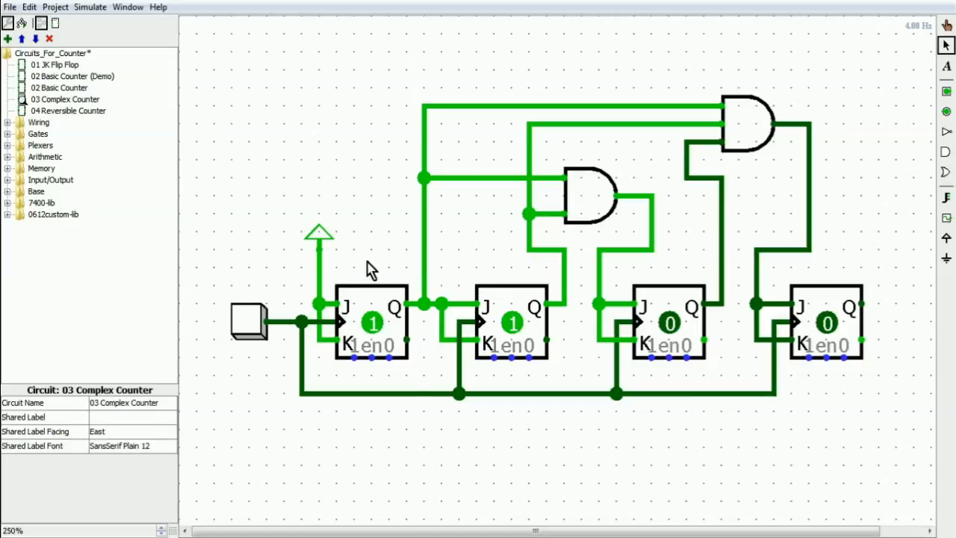
mouse_move(508, 295)
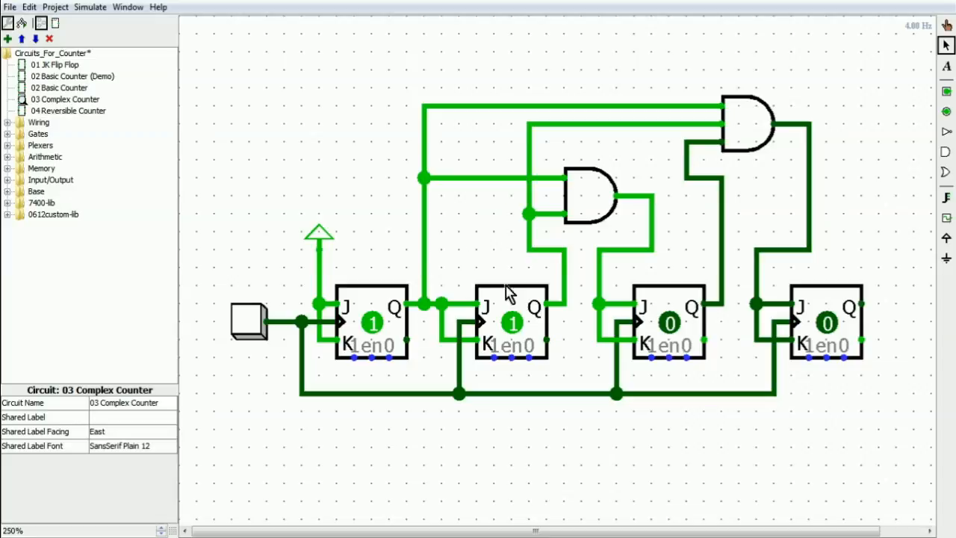
left_click(590, 195)
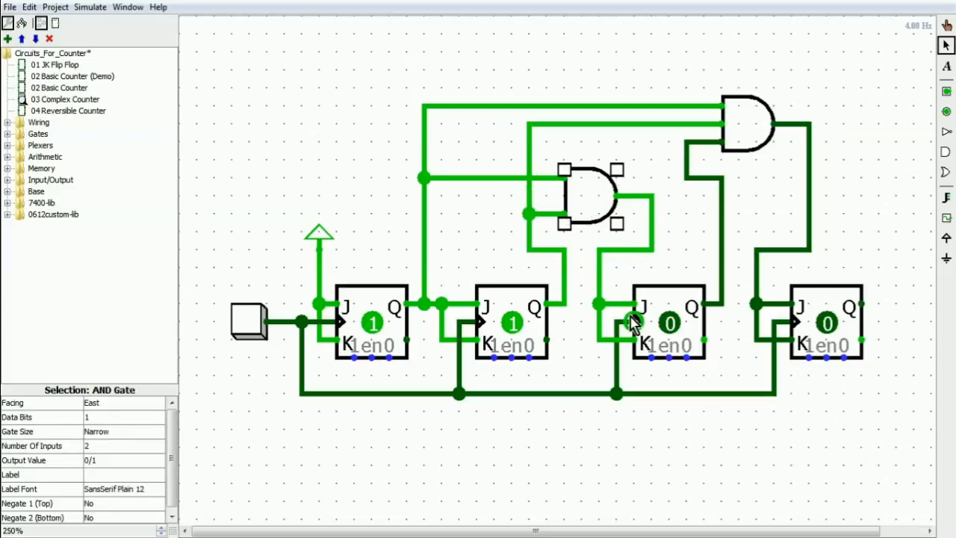
left_click(669, 325)
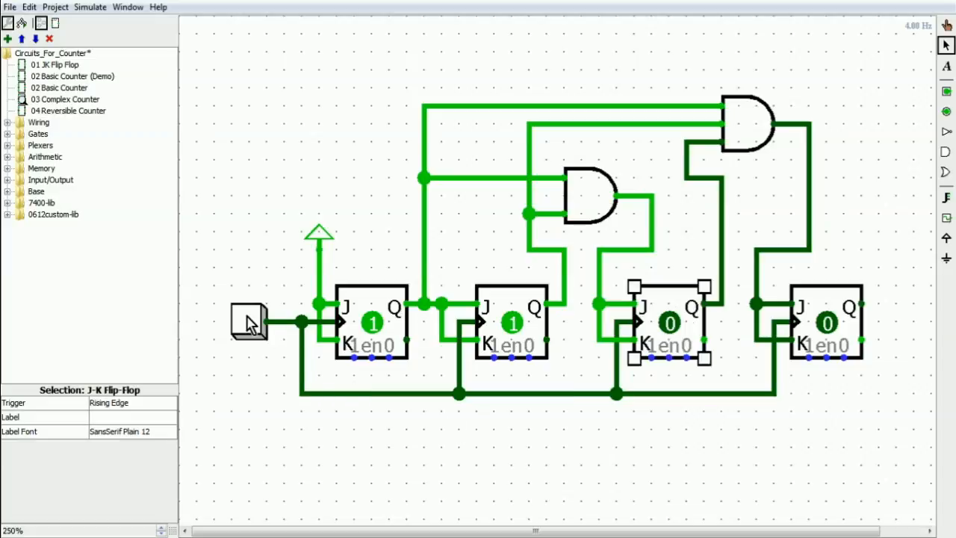
left_click(248, 328)
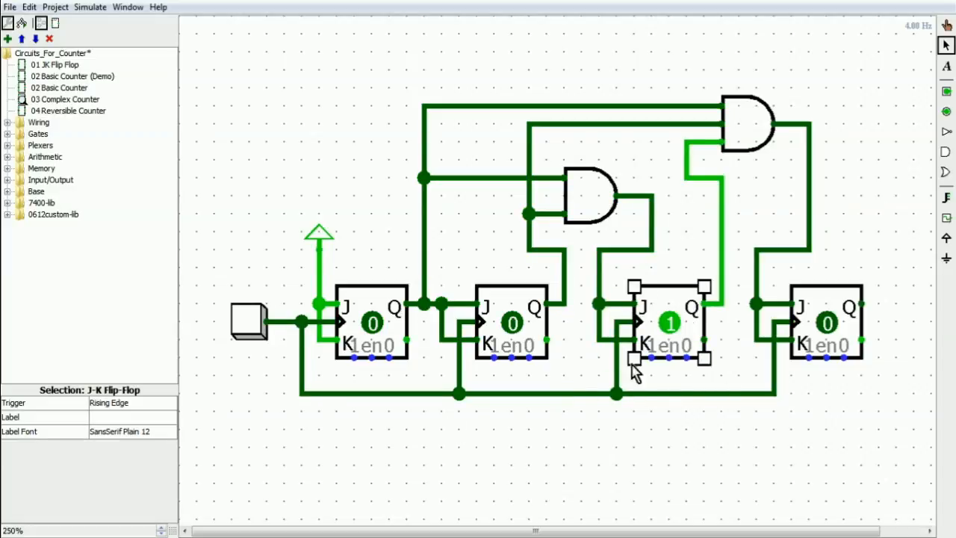
mouse_move(669, 393)
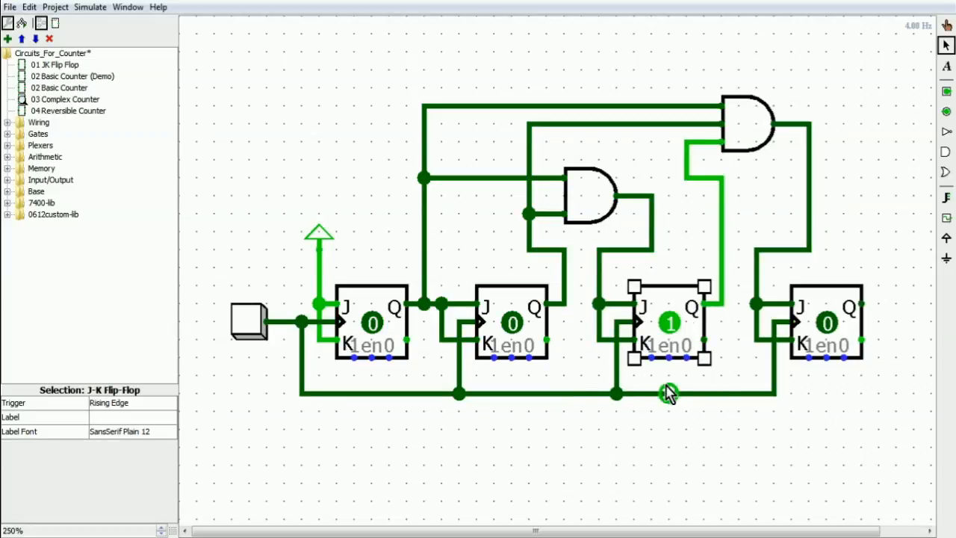
mouse_move(257, 373)
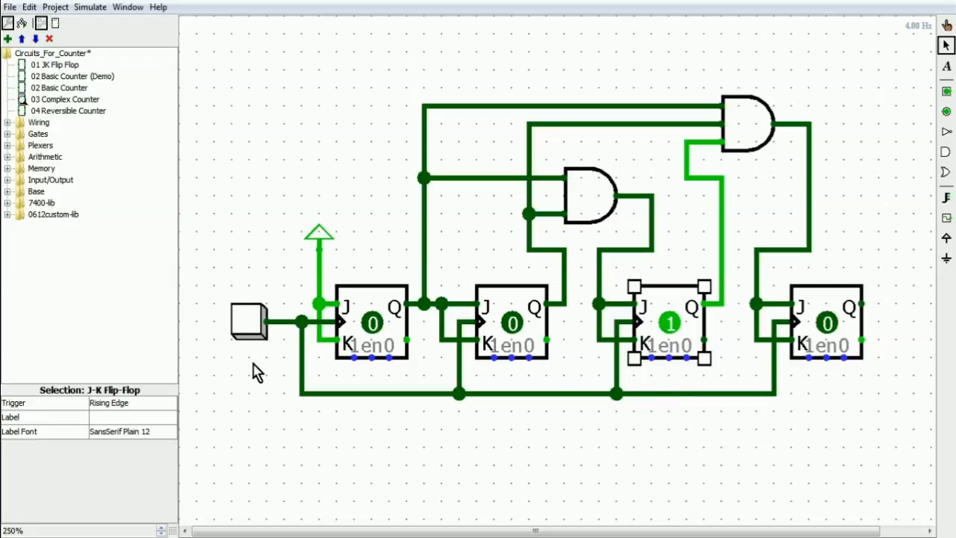
Point out the AND gate, second and first flip-flops, then clock twice to 1110
left_click(583, 194)
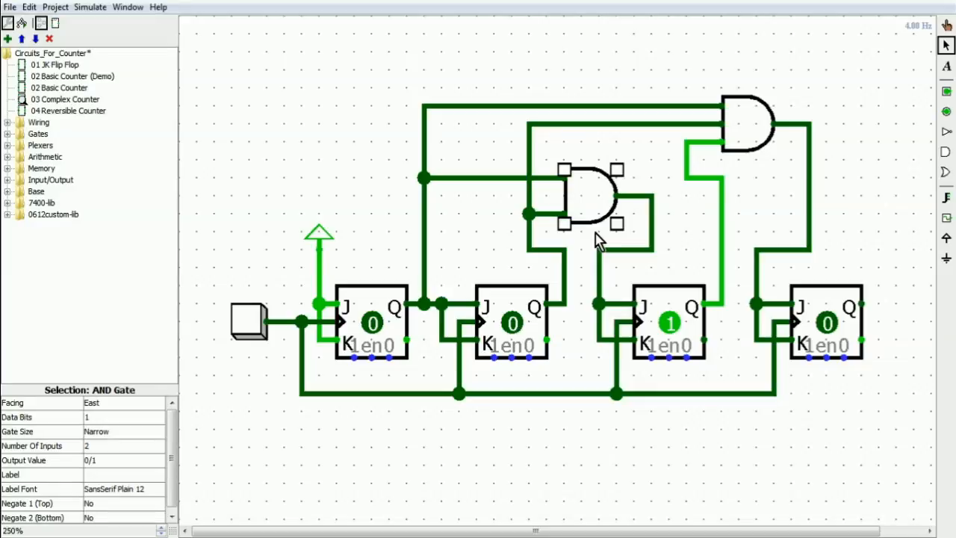
left_click(511, 325)
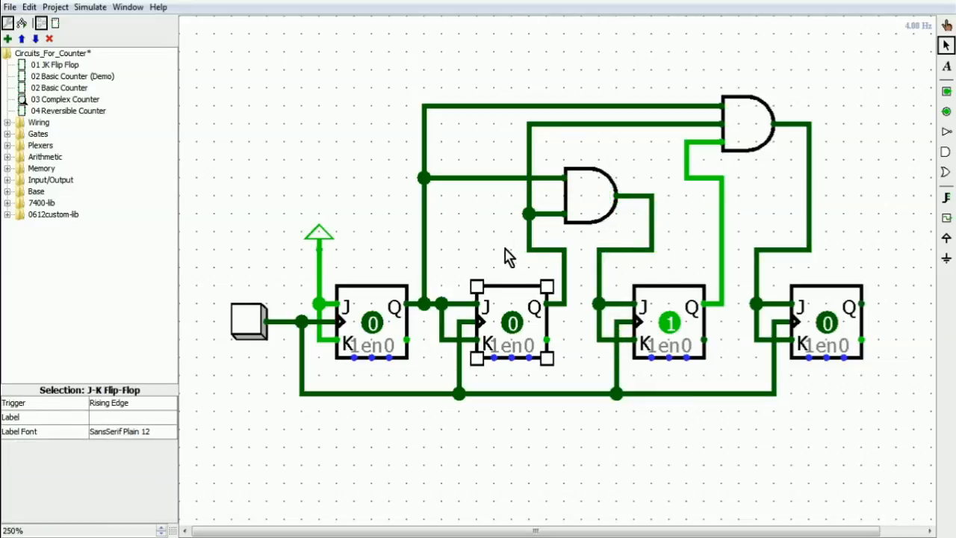
left_click(372, 321)
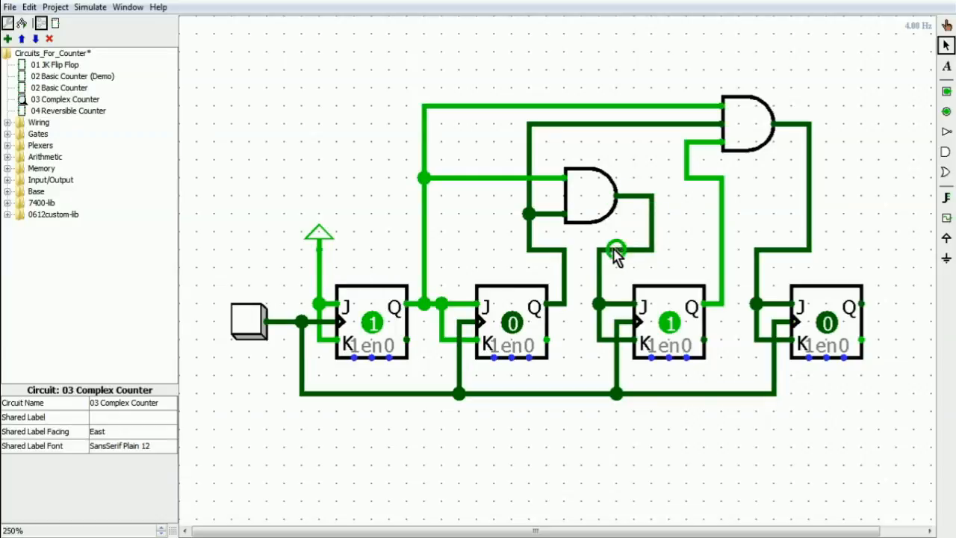
left_click(249, 333)
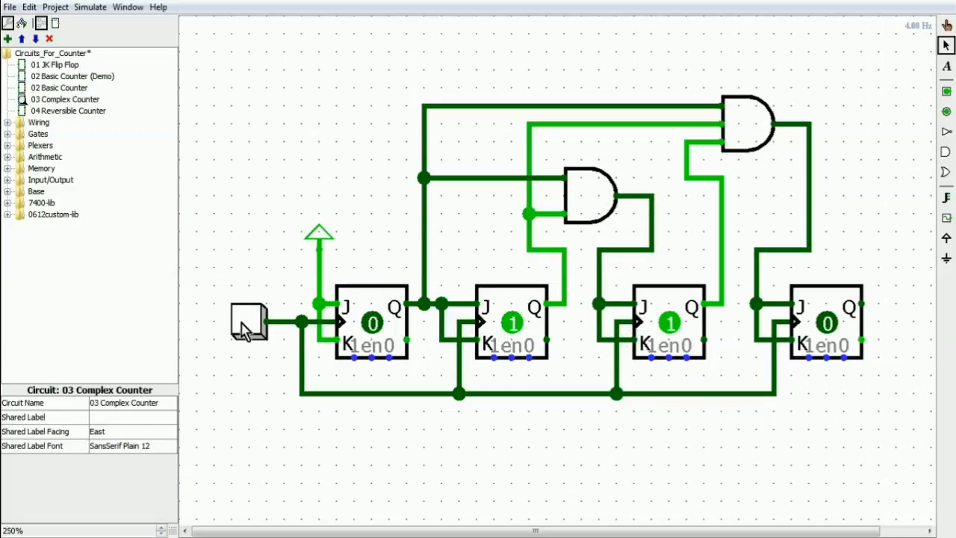
left_click(249, 332)
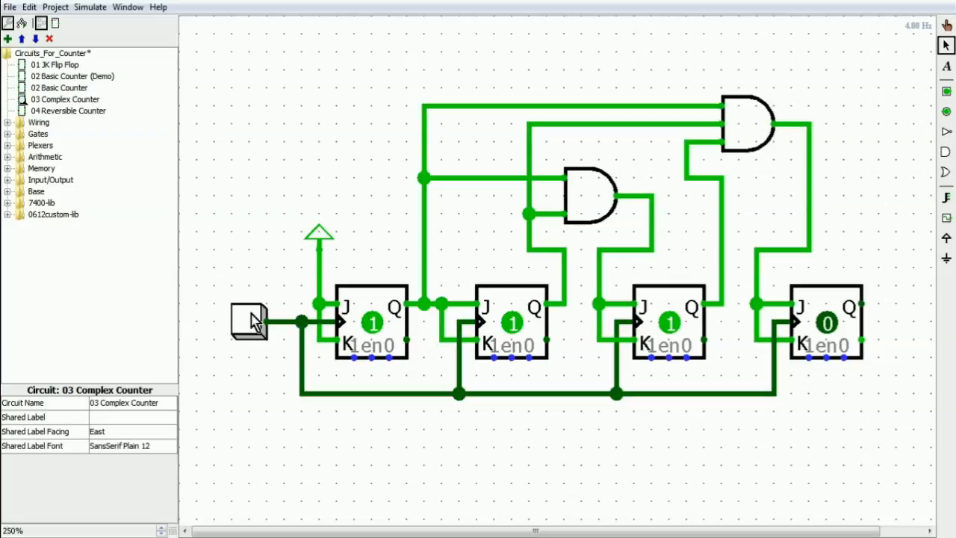
mouse_move(615, 253)
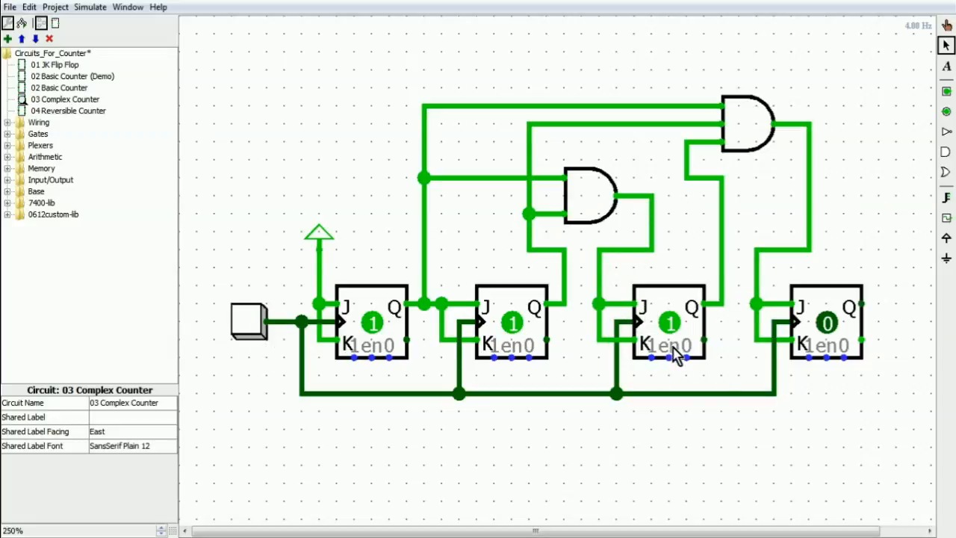
mouse_move(844, 299)
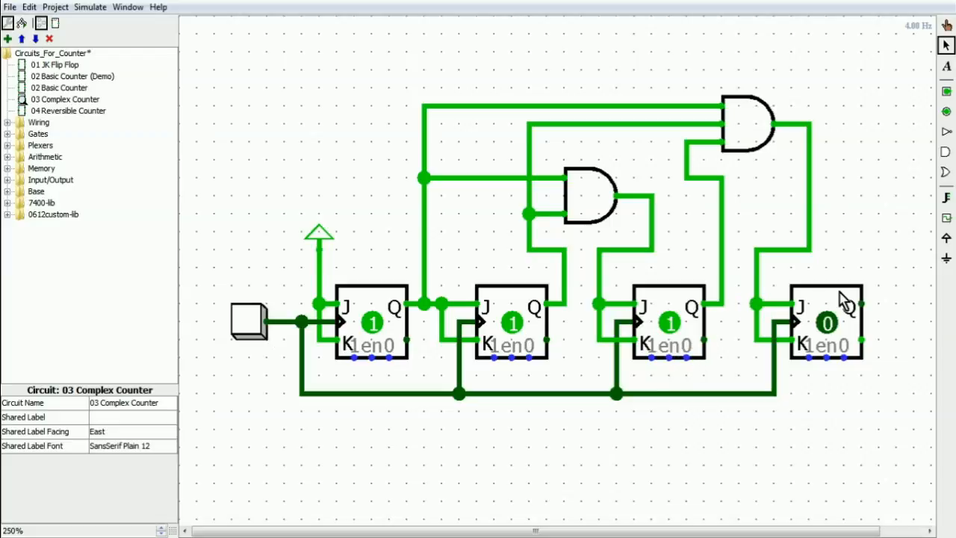
mouse_move(732, 147)
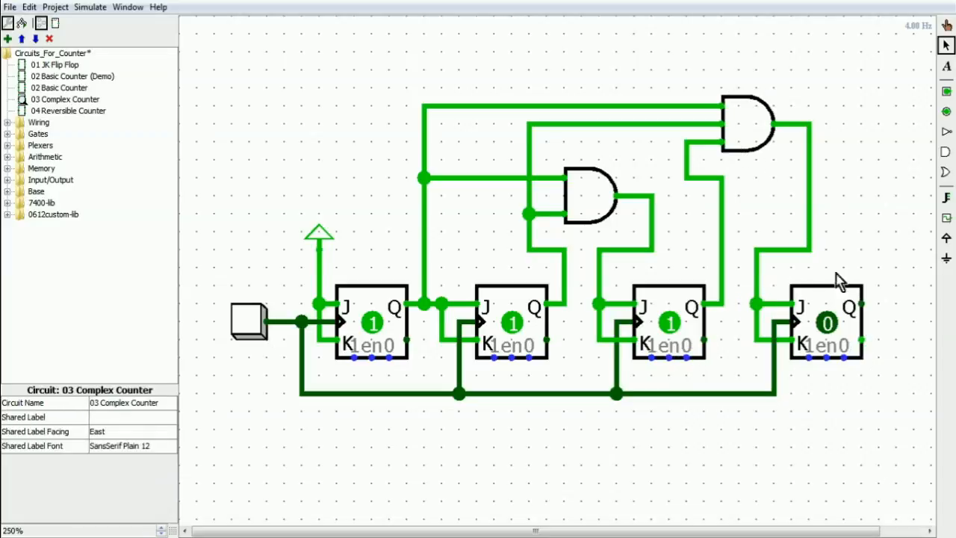
Click near the fourth flip-flop and box-select across the first three stages
left_click(828, 321)
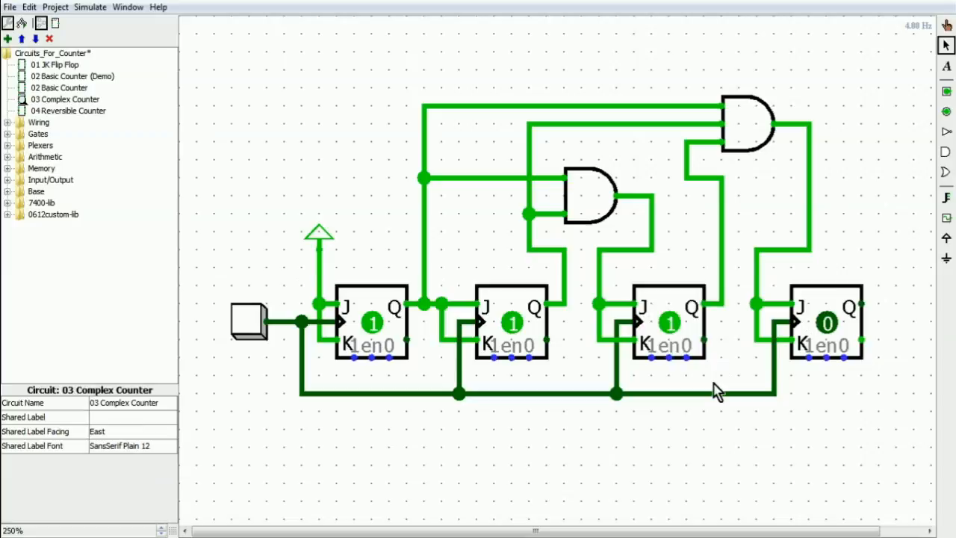
left_click_drag(366, 303, 720, 359)
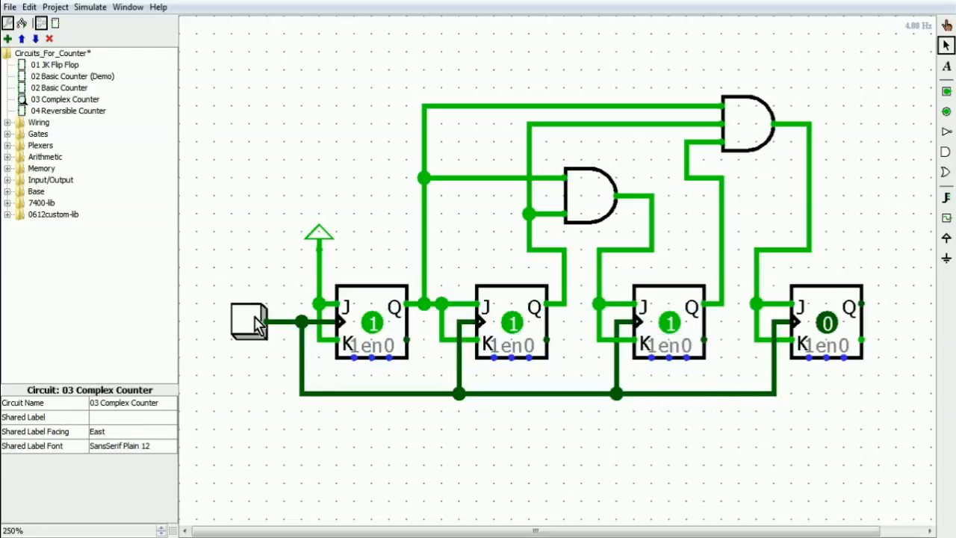
mouse_move(450, 420)
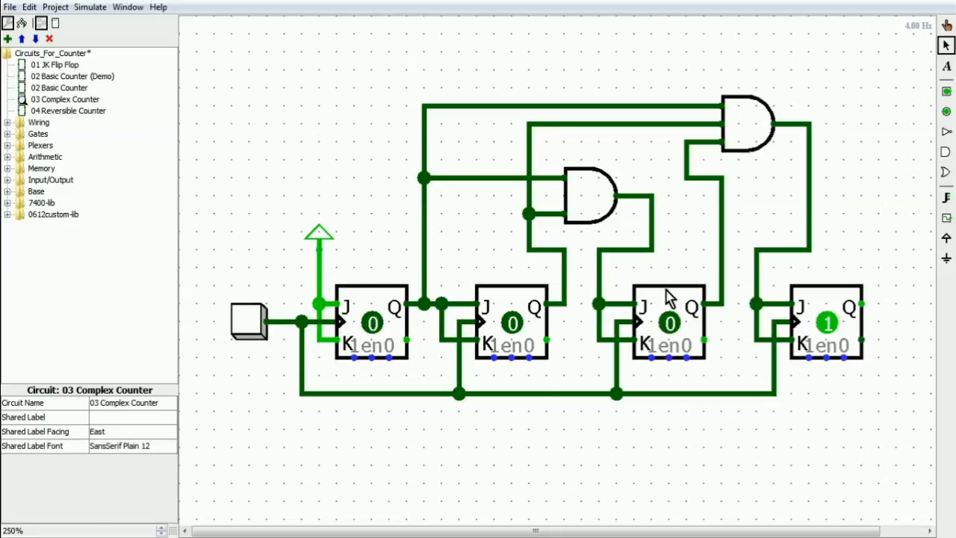
Point out the third flip-flop, then clock up to 1111 and roll over to 0000
left_click(668, 323)
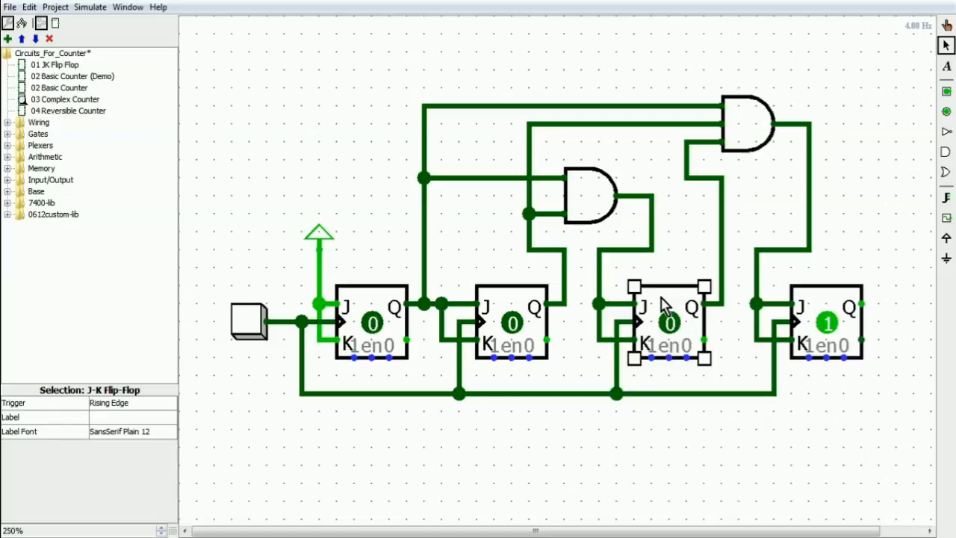
mouse_move(392, 321)
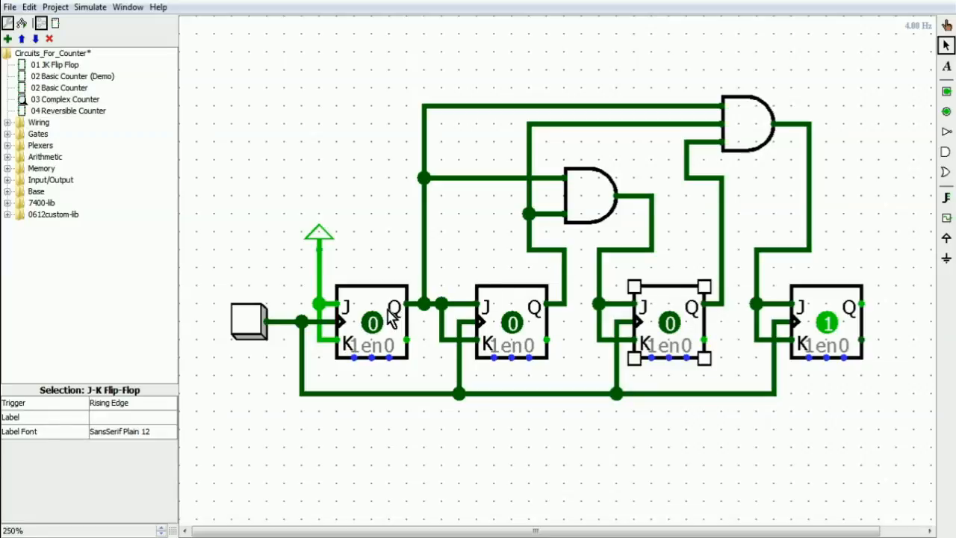
left_click(250, 333)
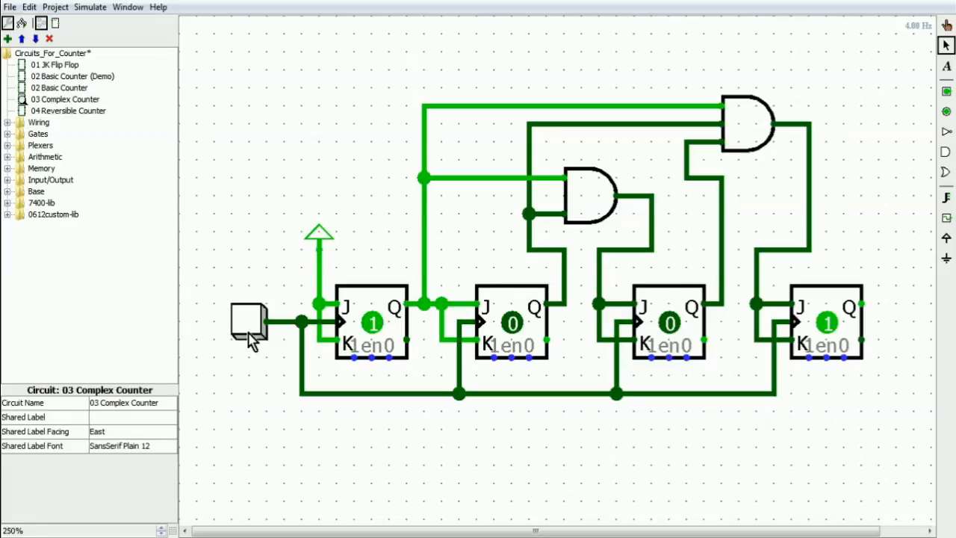
left_click(250, 333)
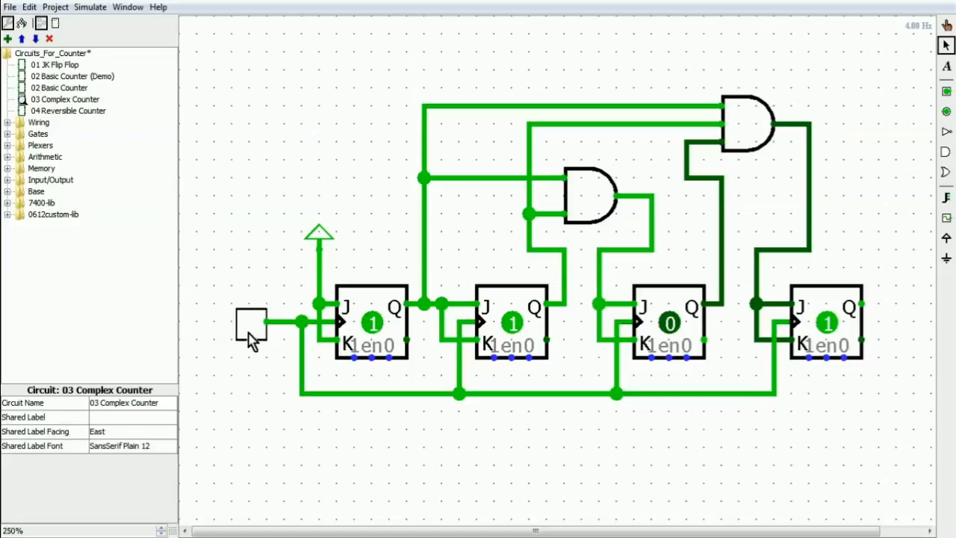
left_click(250, 336)
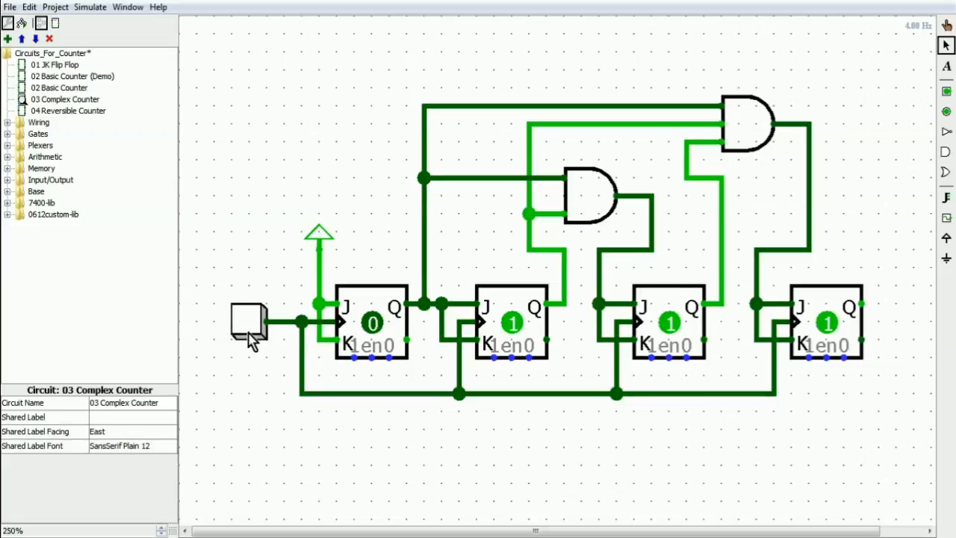
left_click(250, 334)
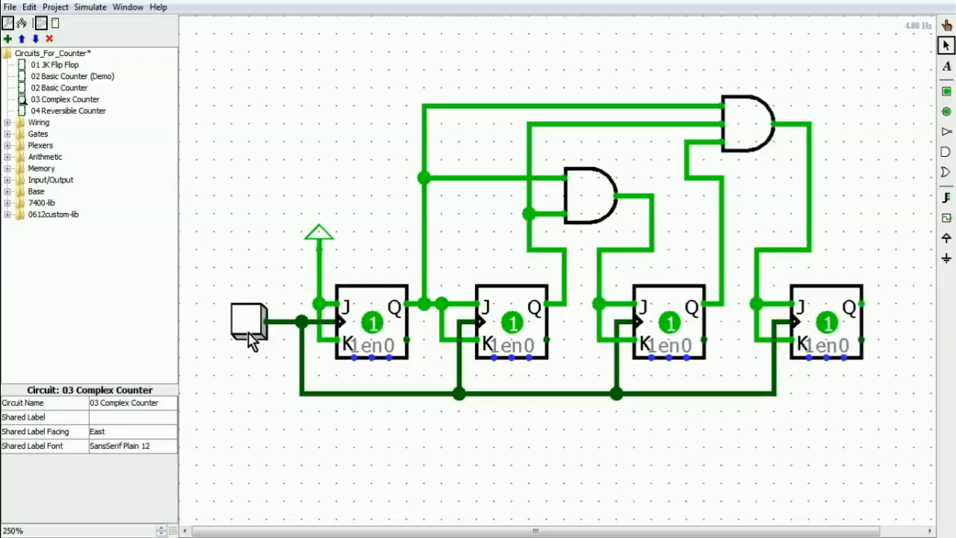
left_click(251, 332)
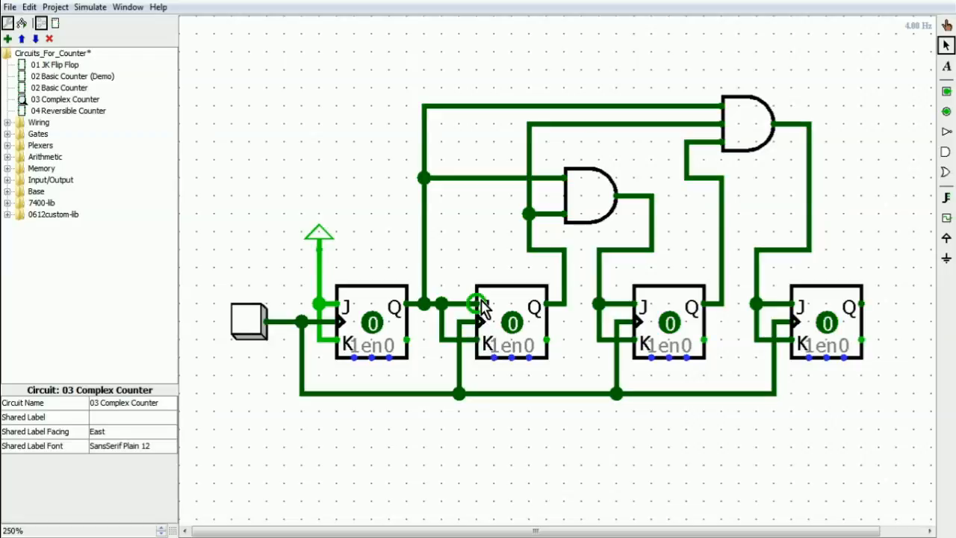
mouse_move(519, 376)
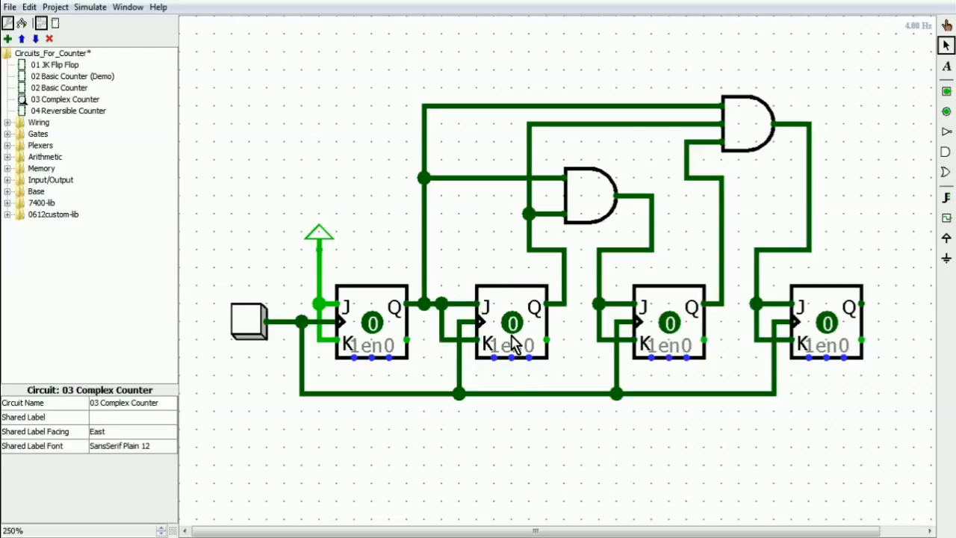
Point out the lower AND gate and clock four more times back to all zeros
left_click(586, 194)
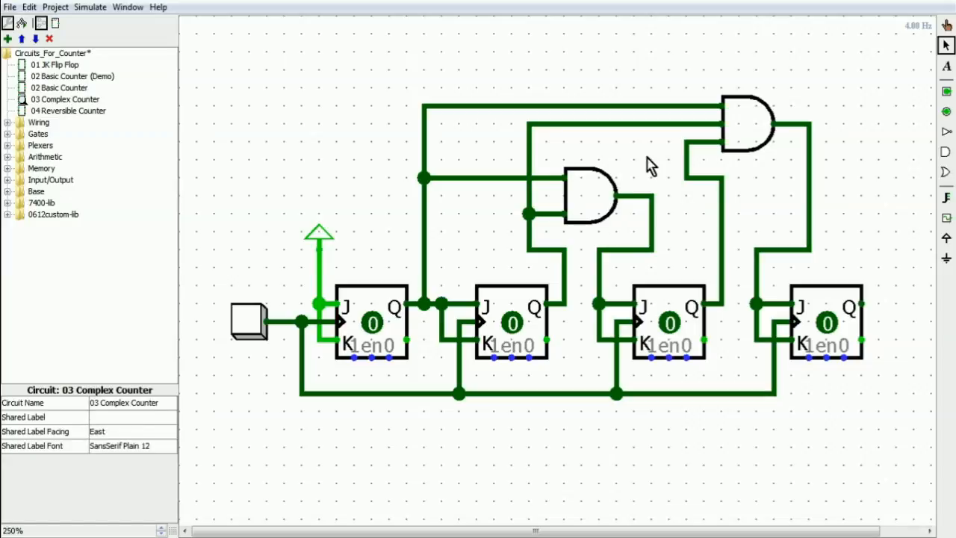
mouse_move(255, 324)
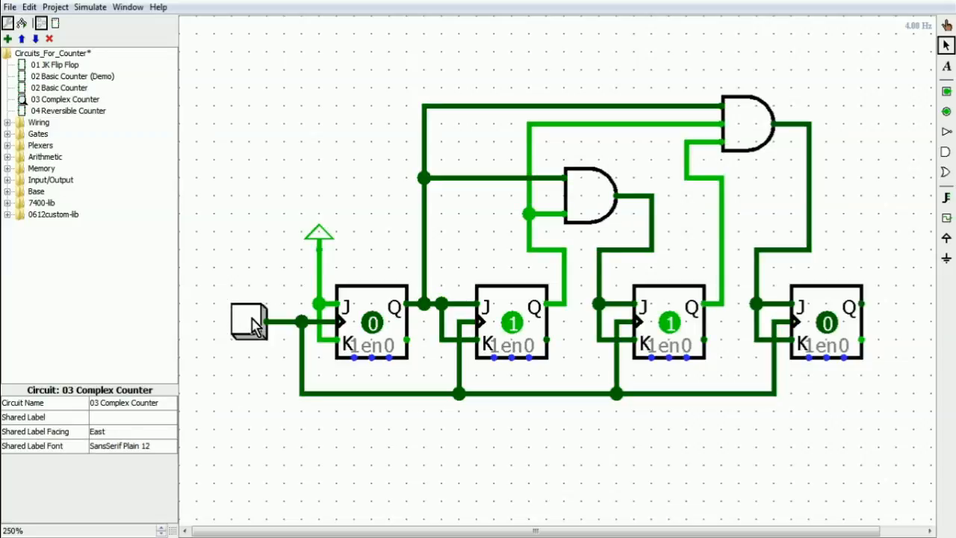
left_click(248, 327)
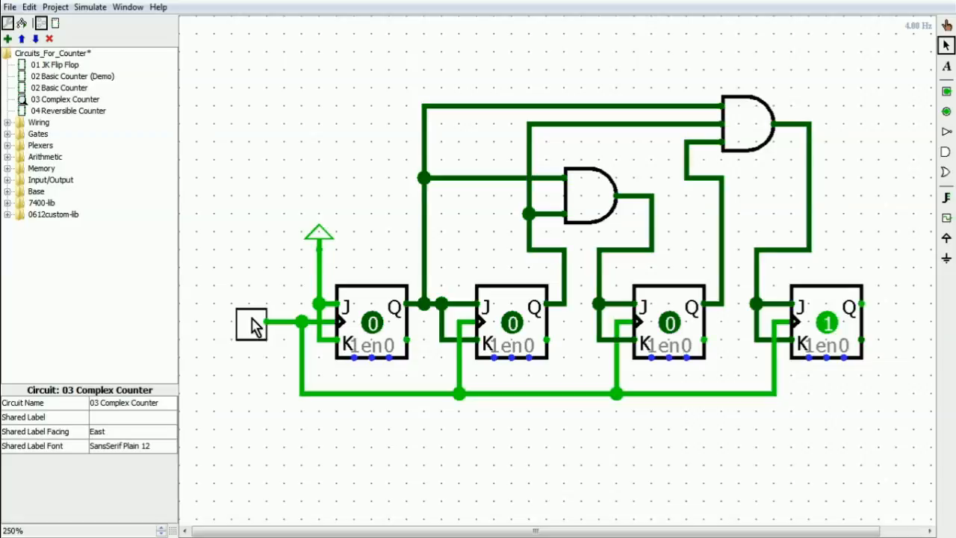
left_click(250, 325)
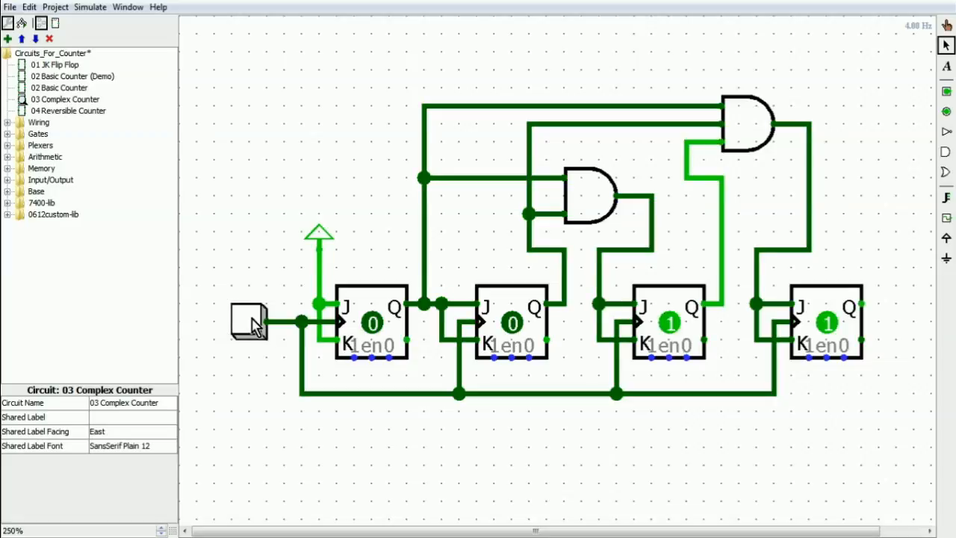
left_click(249, 321)
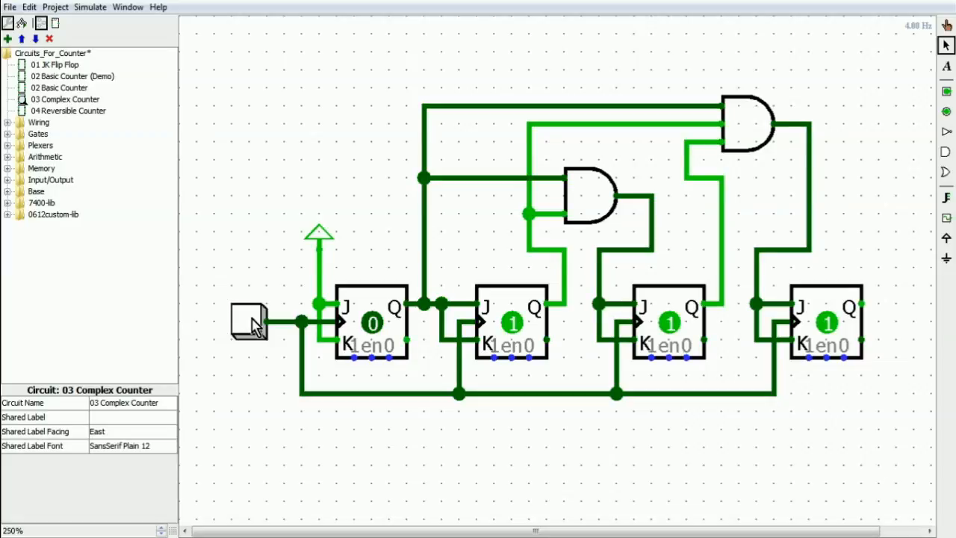
left_click(251, 324)
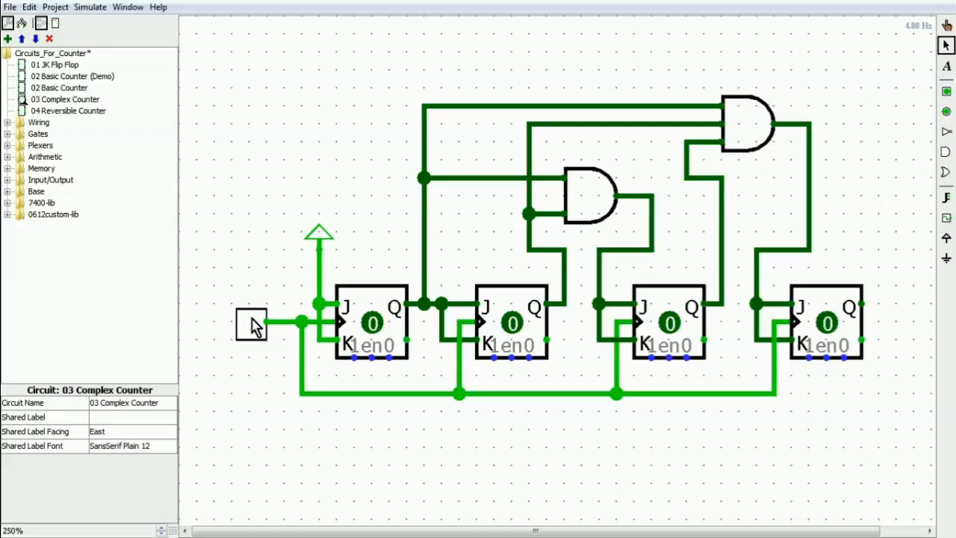